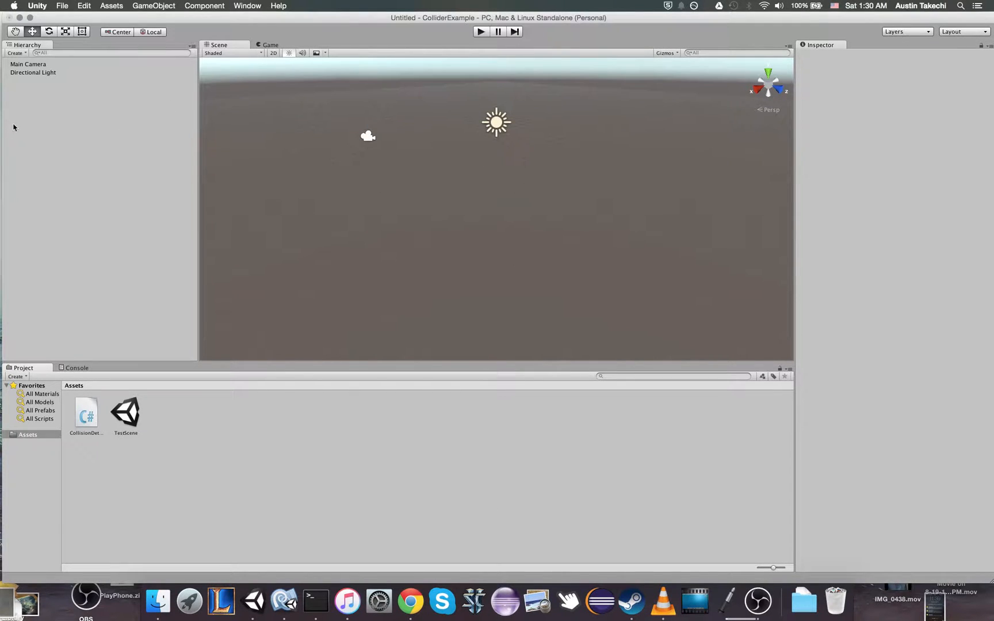
{"action": "mouse_move", "coordinate": [239, 224]}
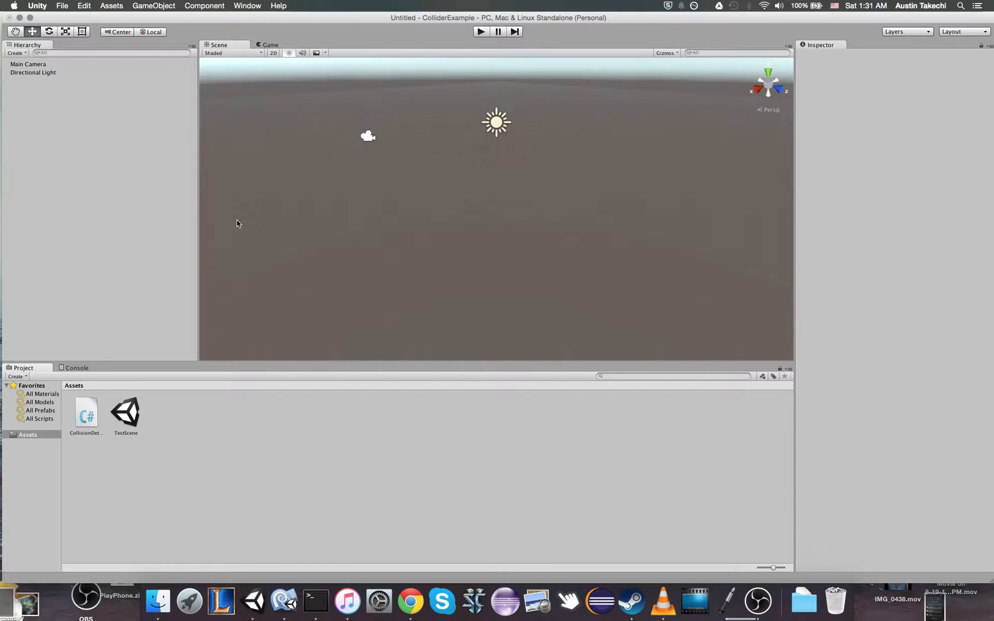
{"action": "mouse_move", "coordinate": [130, 219]}
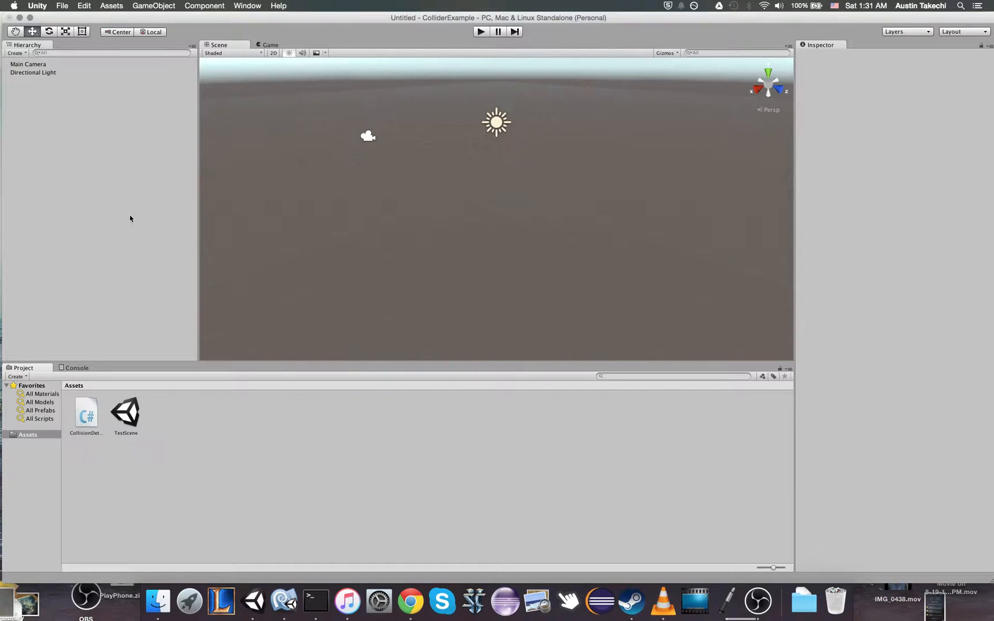
Create an empty GameObject in the scene from the GameObject menu
{"action": "left_click", "coordinate": [62, 6]}
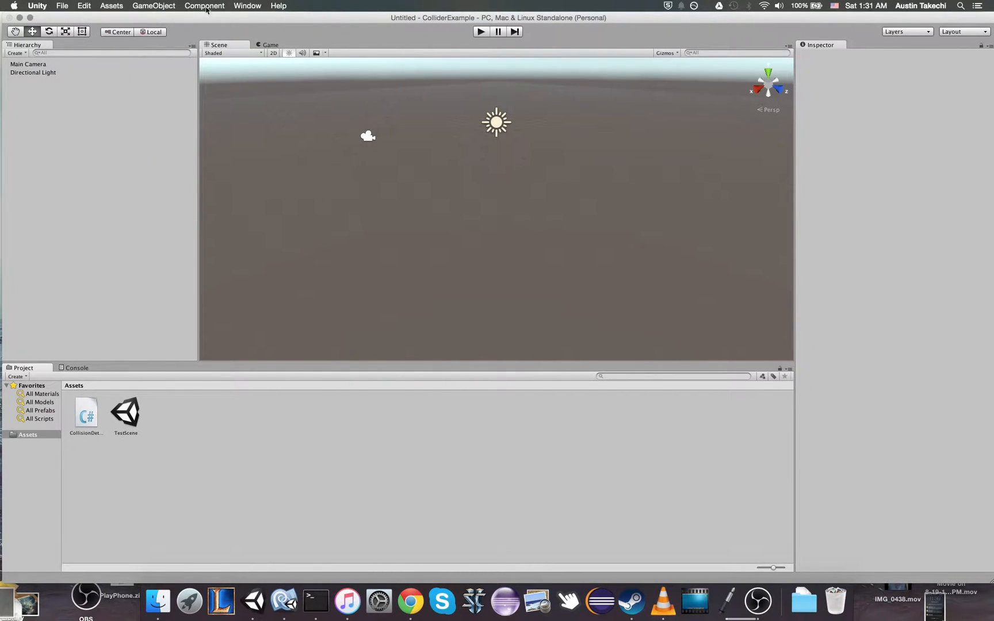
{"action": "left_click", "coordinate": [153, 6]}
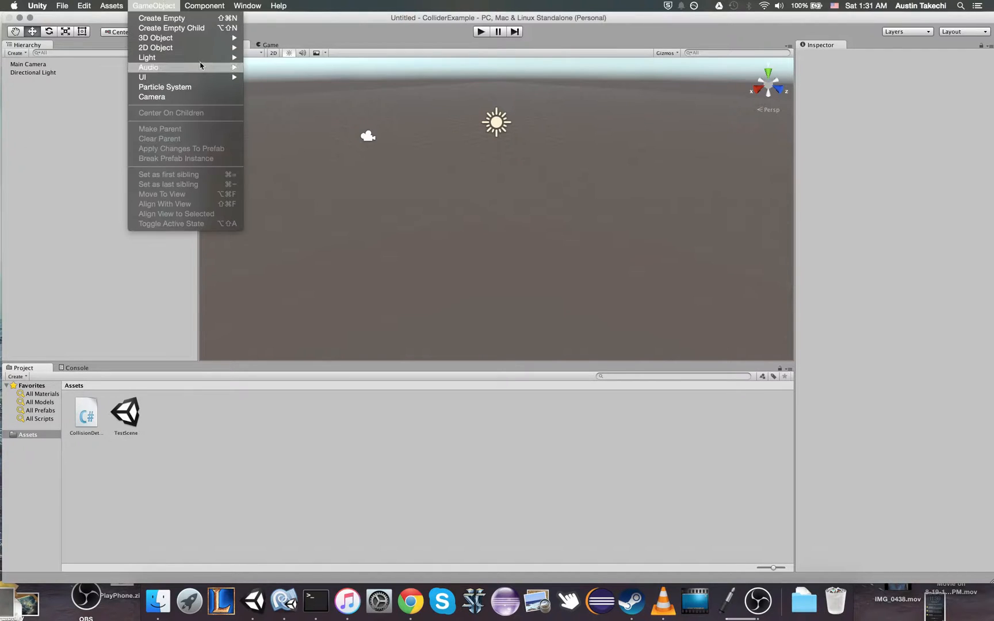
{"action": "mouse_move", "coordinate": [161, 18]}
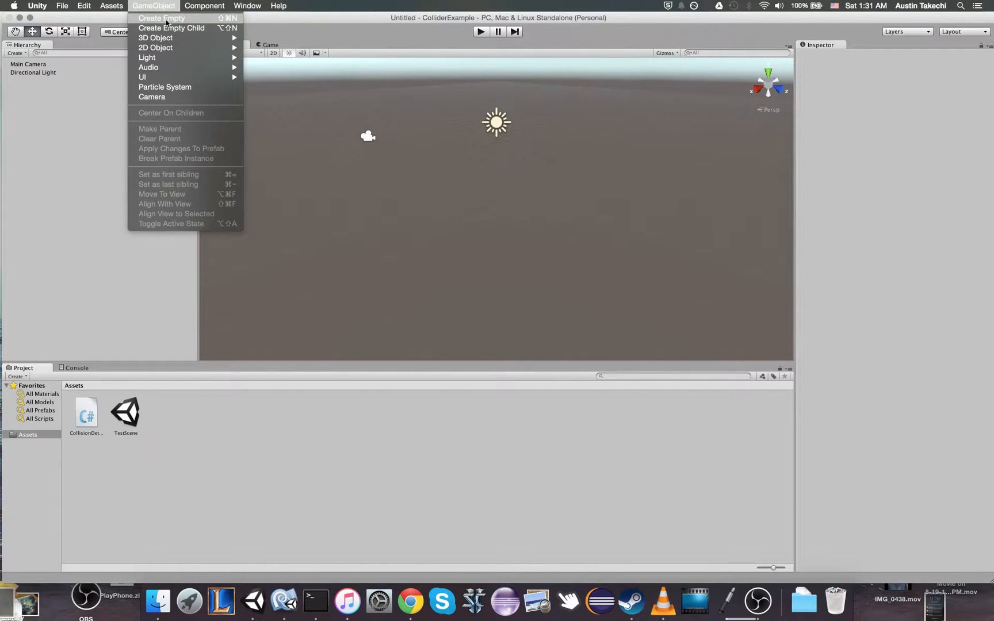
{"action": "left_click", "coordinate": [161, 18]}
{"action": "type", "text": "Creator"}
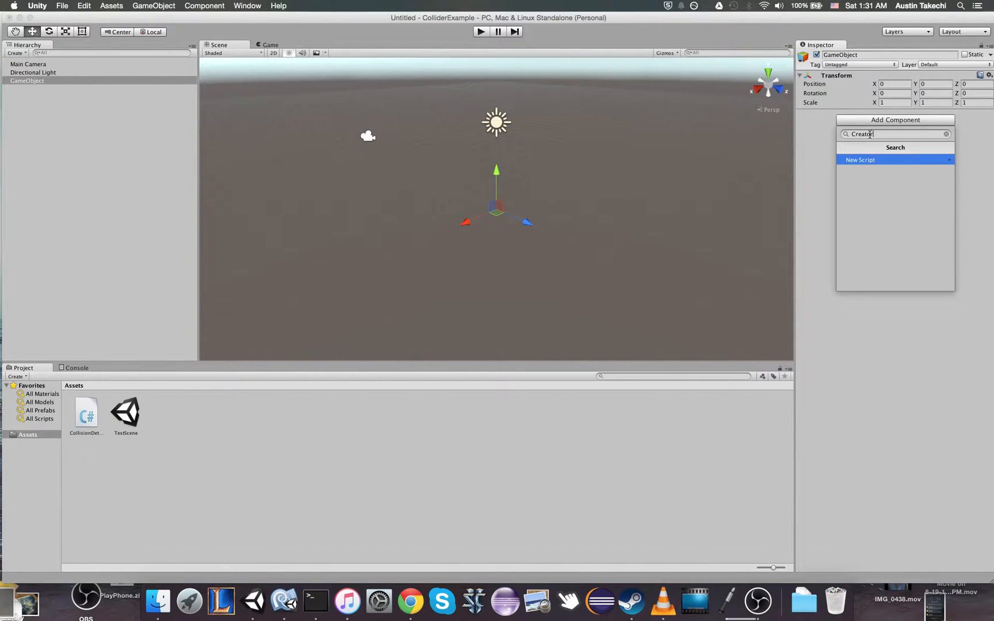
Add a new C# script named Creator to it and bring the script up in MonoDevelop
{"action": "left_click", "coordinate": [860, 160]}
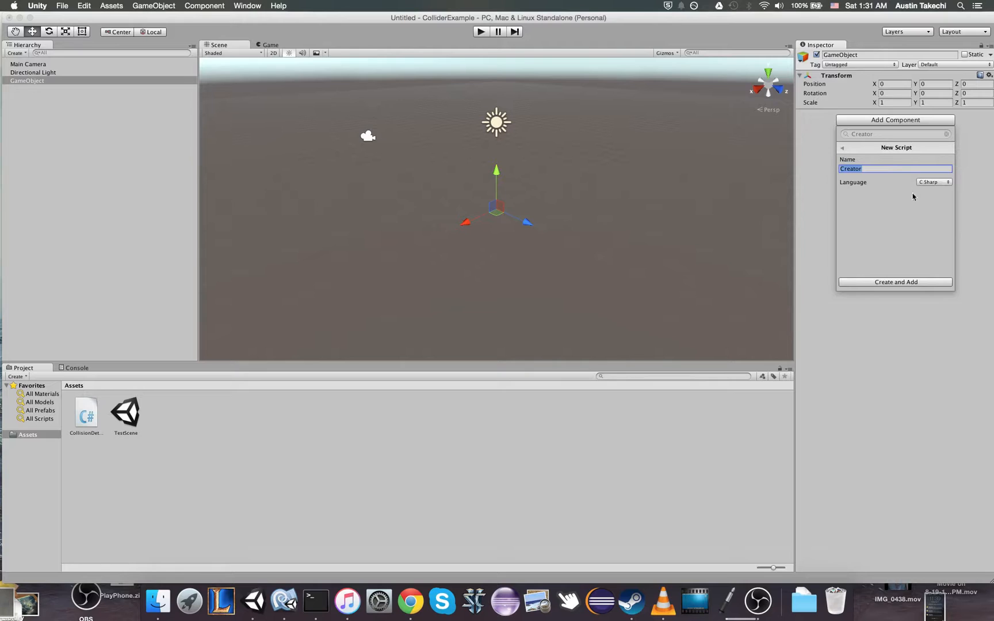
{"action": "left_click", "coordinate": [893, 282]}
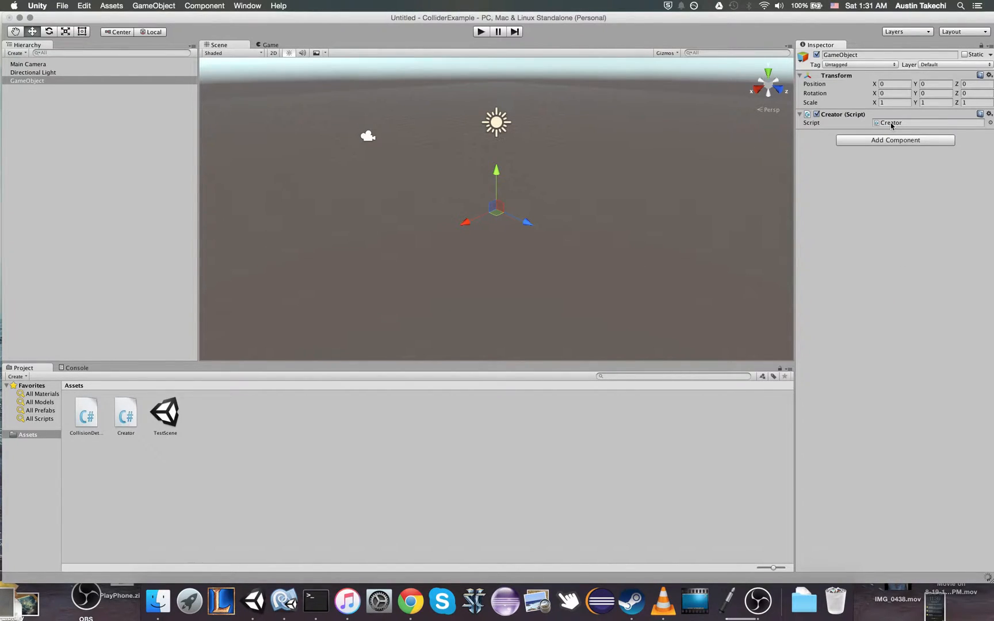
{"action": "double_click", "coordinate": [126, 413]}
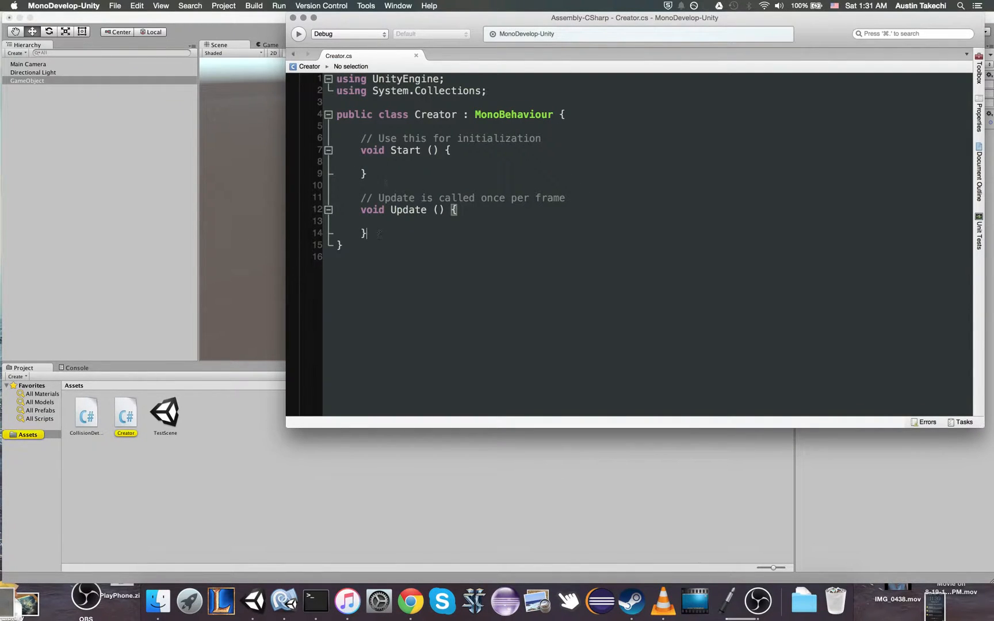
Write a void CreatePrimitive() method calling GameObject.CreatePrimitive(PrimitiveType.Capsule)
{"action": "key", "text": "Return"}
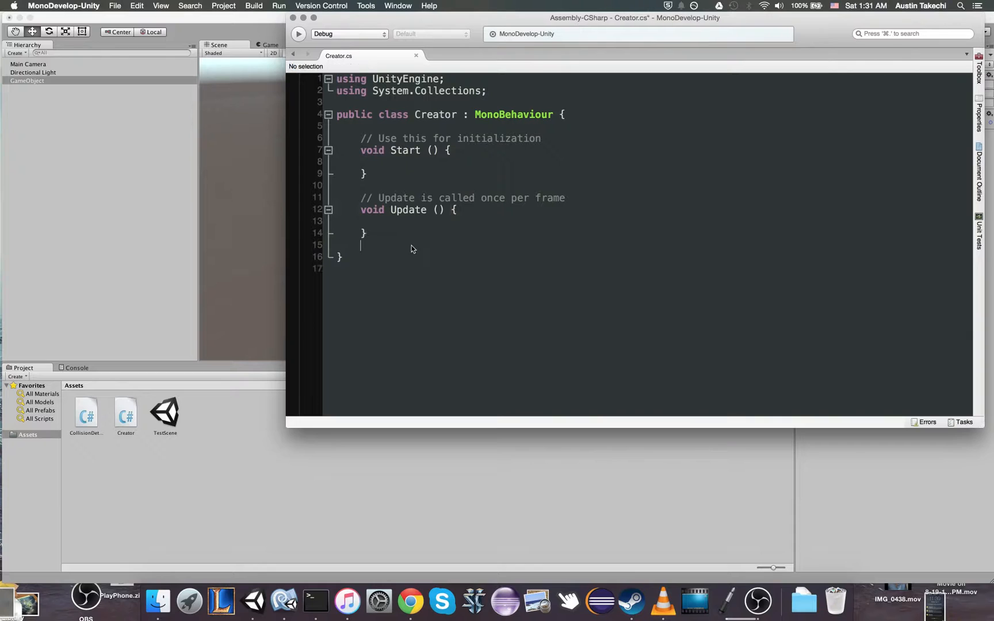
{"action": "type", "text": "void"}
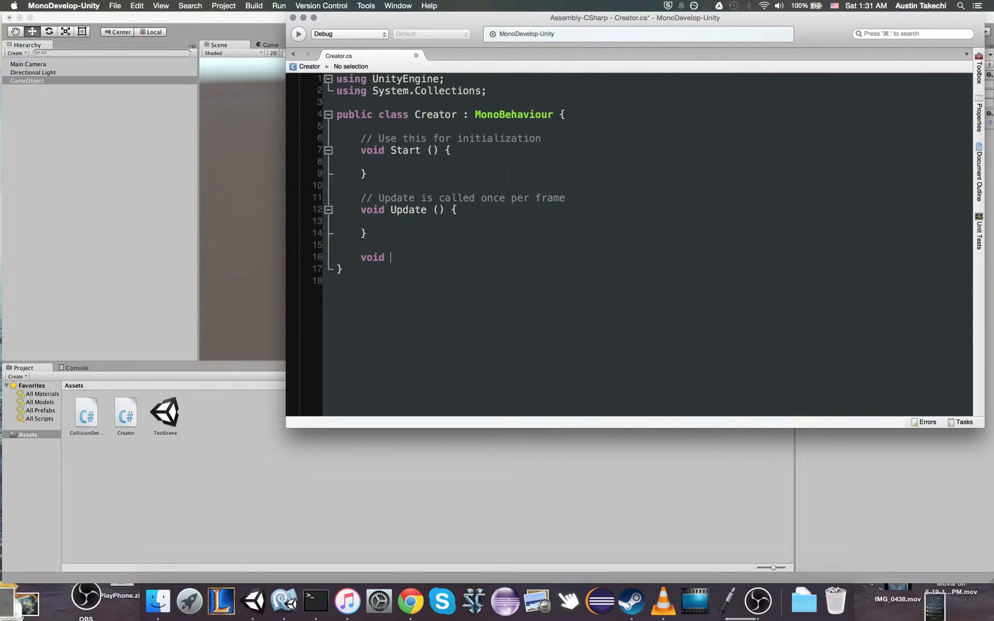
{"action": "type", "text": "Create()"}
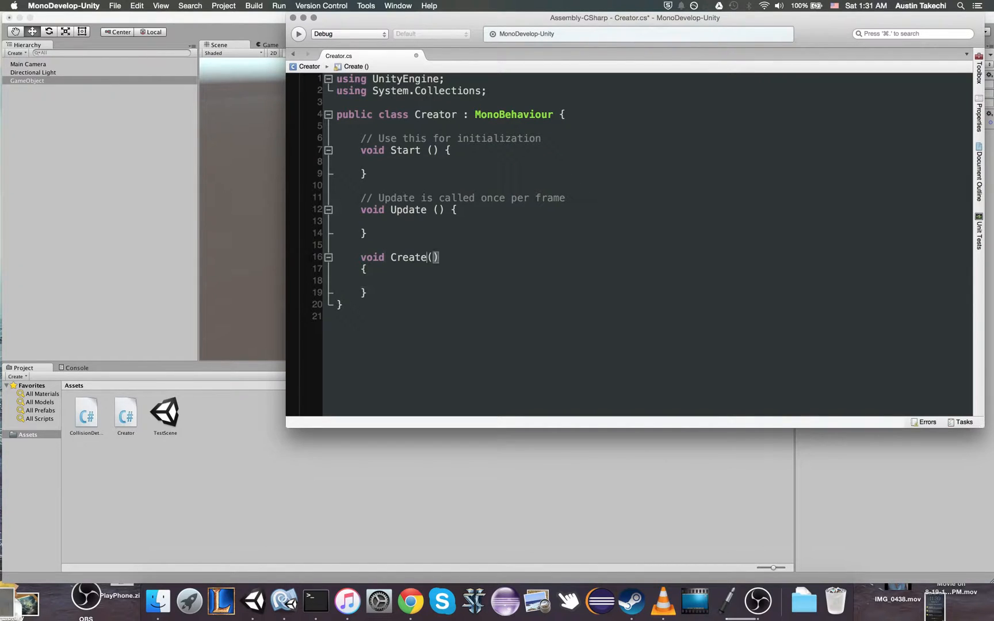
{"action": "type", "text": "Primi"}
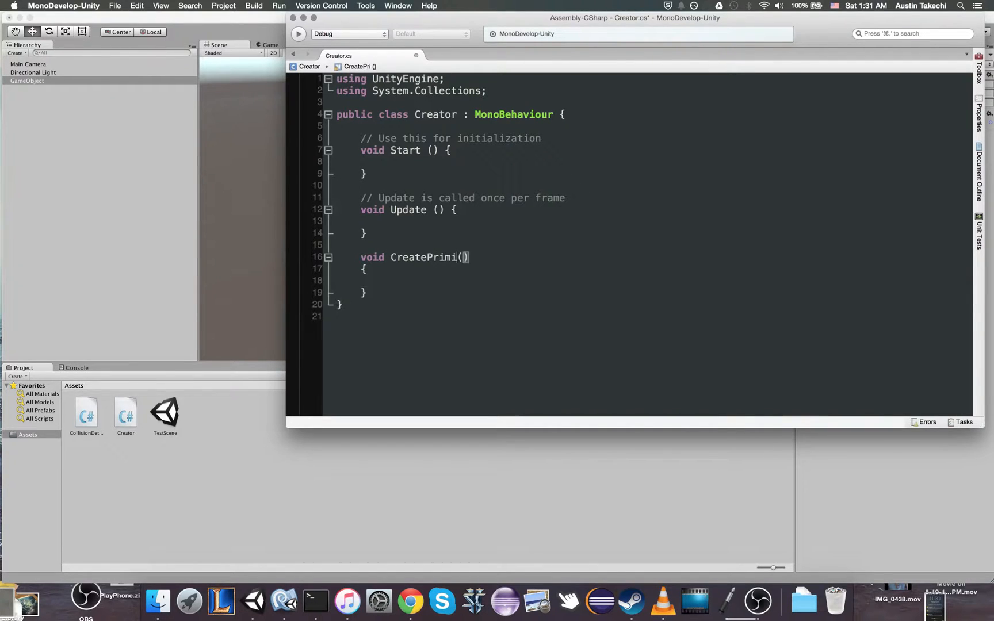
{"action": "type", "text": "tive"}
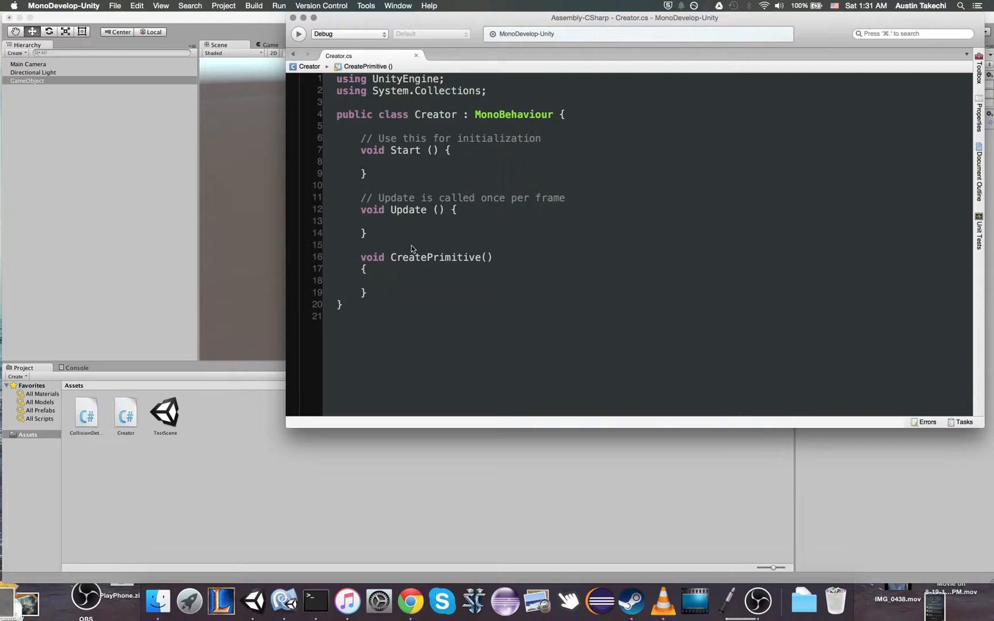
{"action": "type", "text": "GameObject.CreatePrimitive();"}
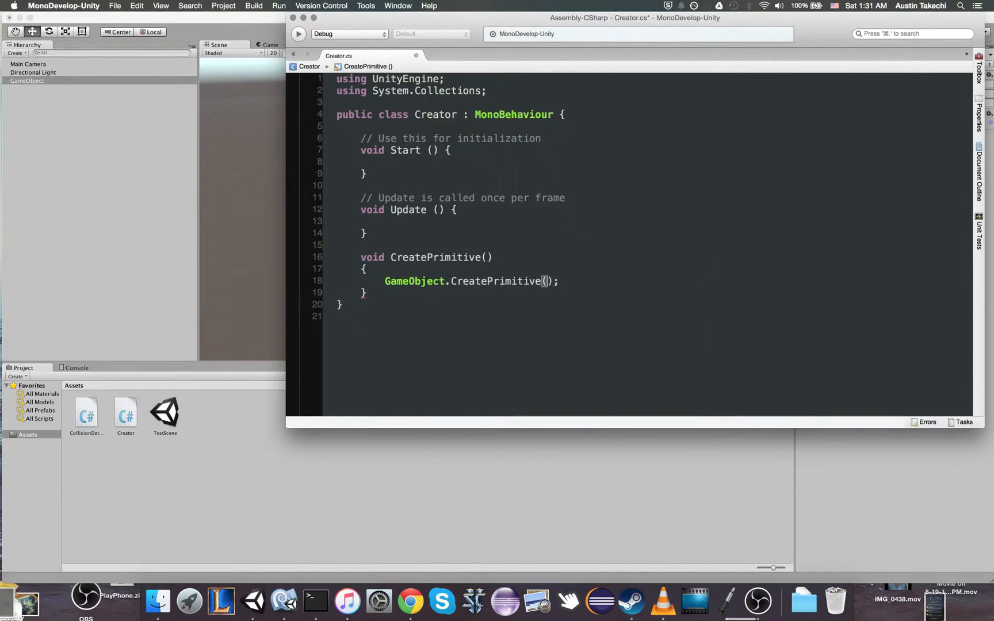
{"action": "type", "text": "PrimitiveType.Capsule"}
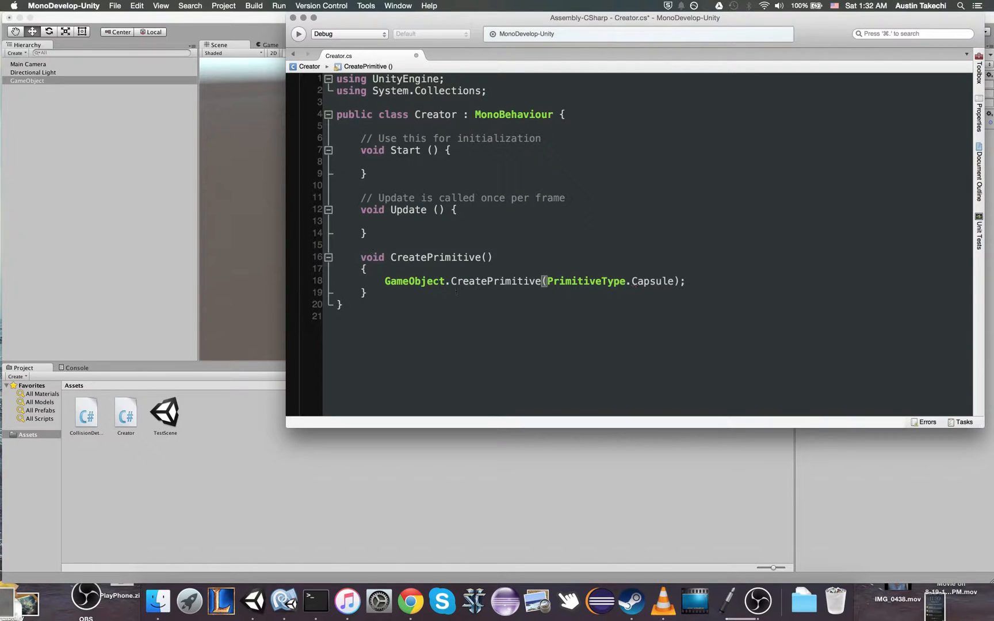
Call CreatePrimitive() from Start and run the scene in Unity to test capsule spawning
{"action": "left_click", "coordinate": [153, 5]}
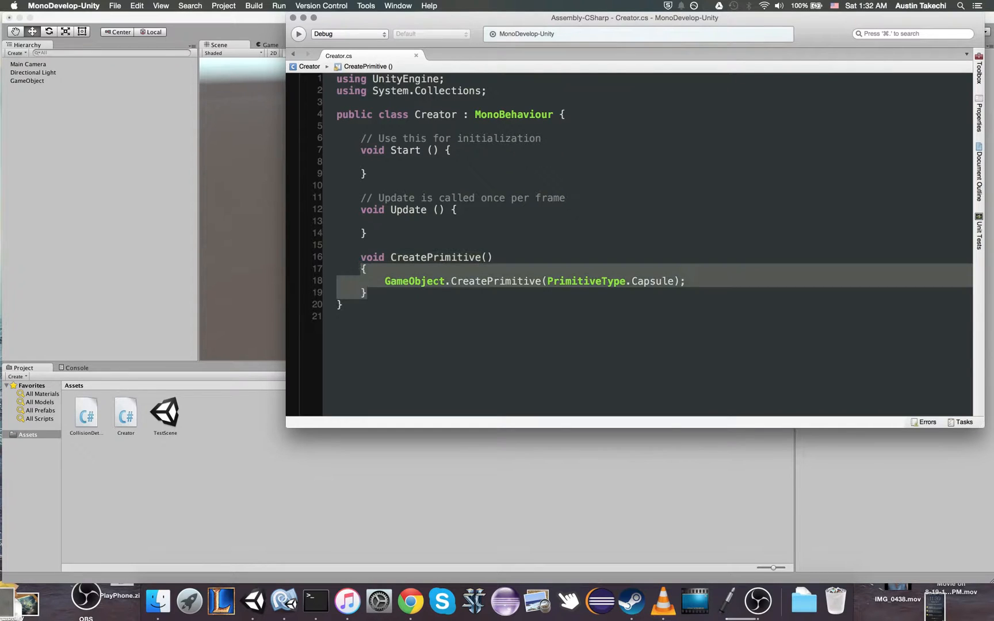
{"action": "left_click", "coordinate": [386, 162]}
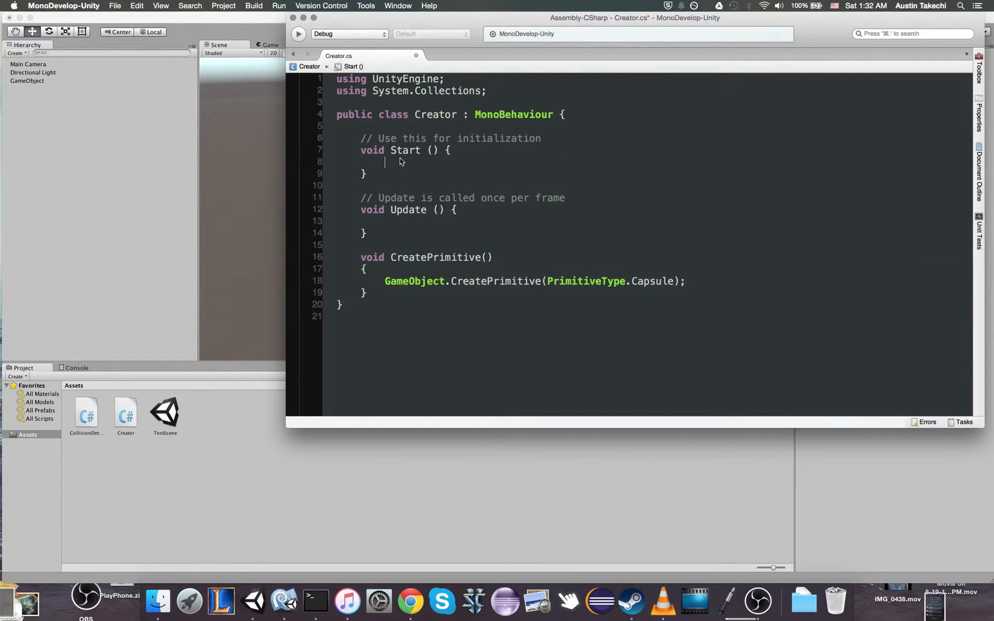
{"action": "type", "text": "Crea"}
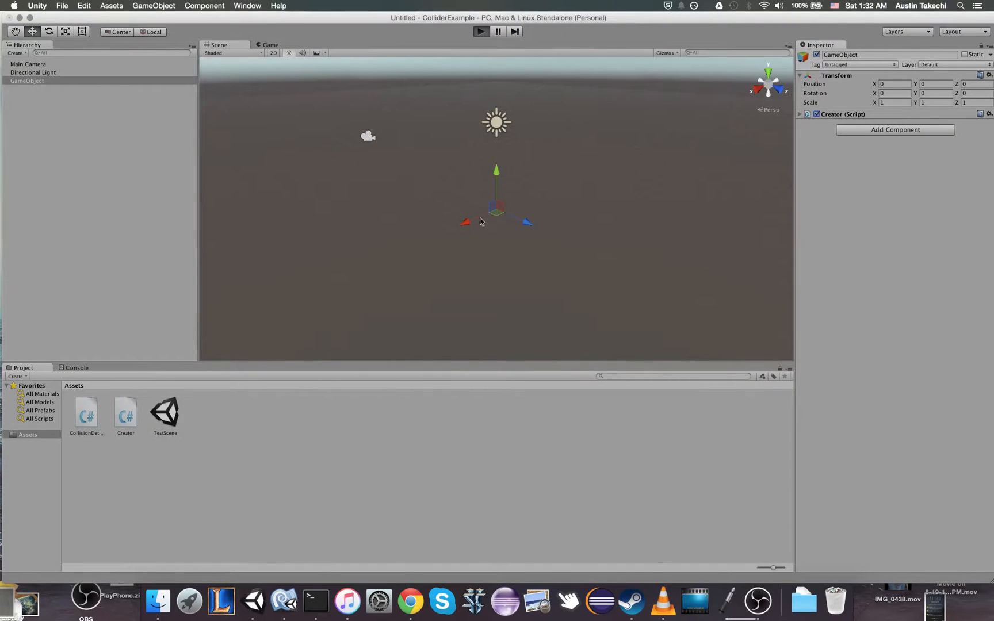
{"action": "left_click", "coordinate": [479, 33]}
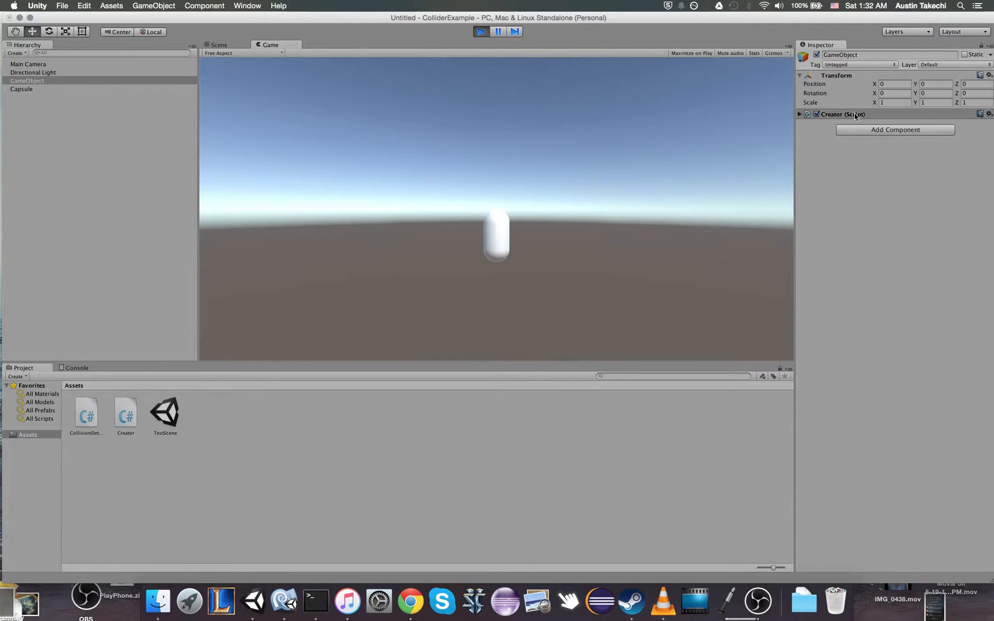
{"action": "left_click", "coordinate": [218, 45]}
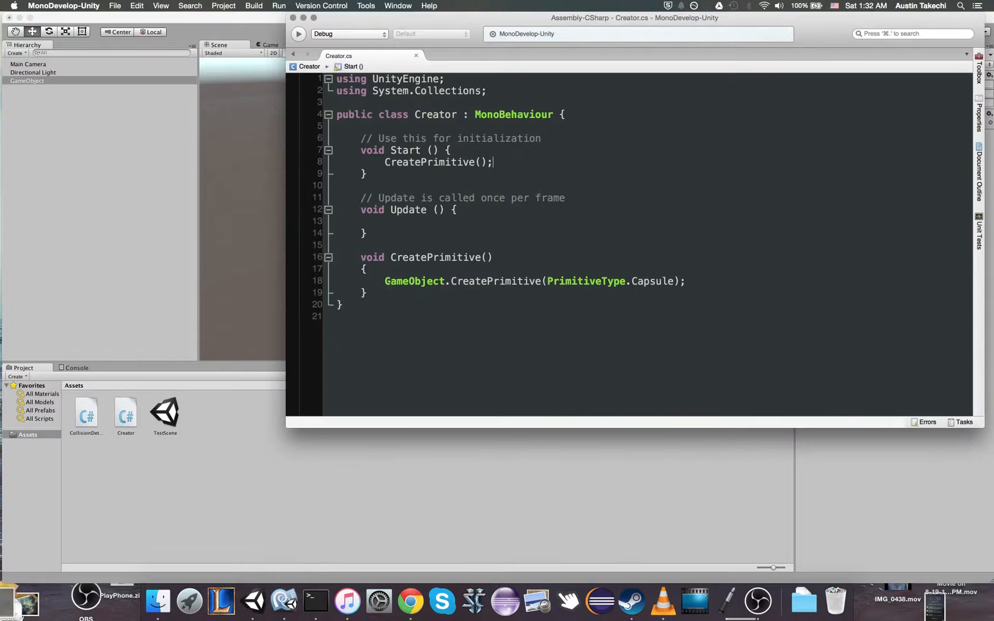
Declare public GameObject go and assign the created capsule to go inside CreatePrimitive
{"action": "type", "text": "GameObject g"}
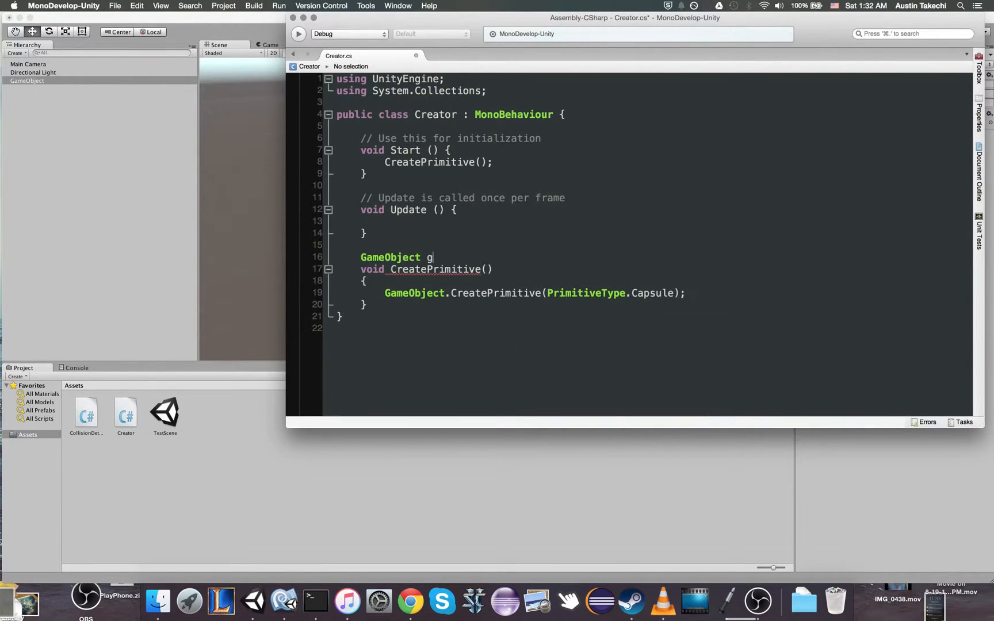
{"action": "type", "text": "o;"}
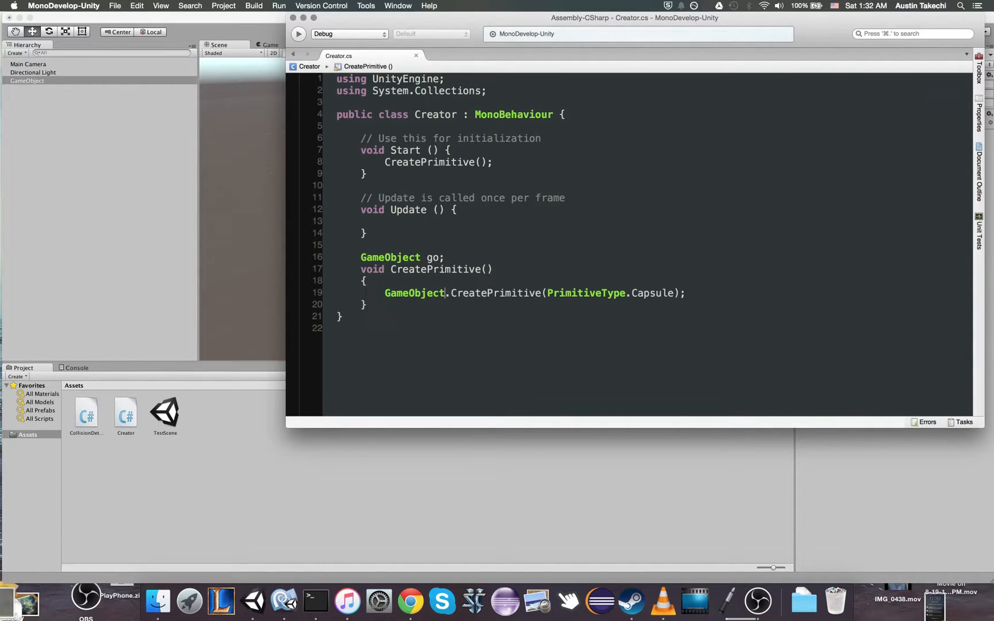
{"action": "type", "text": "go ="}
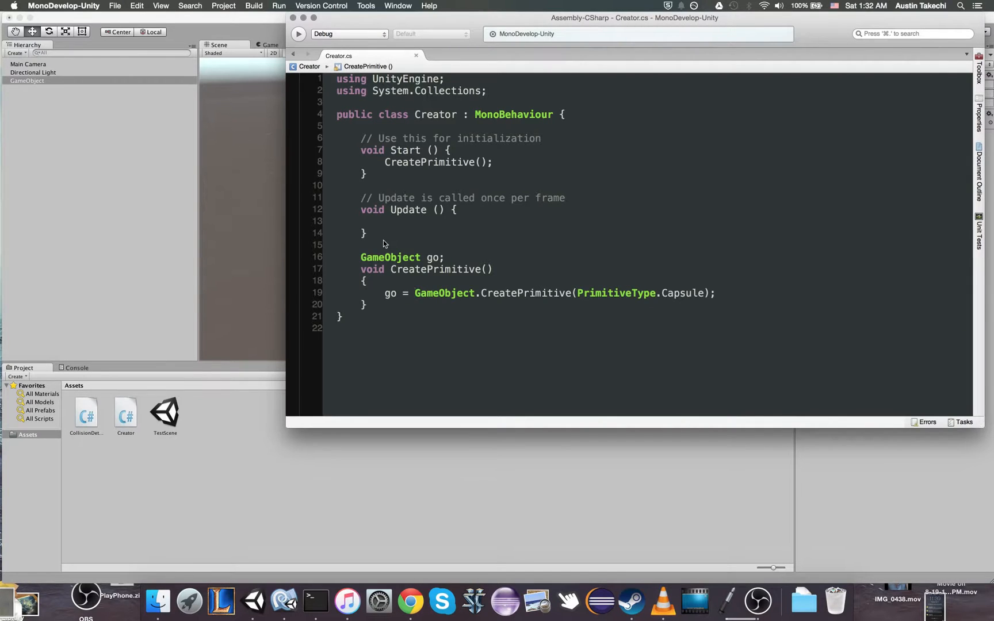
{"action": "type", "text": "public"}
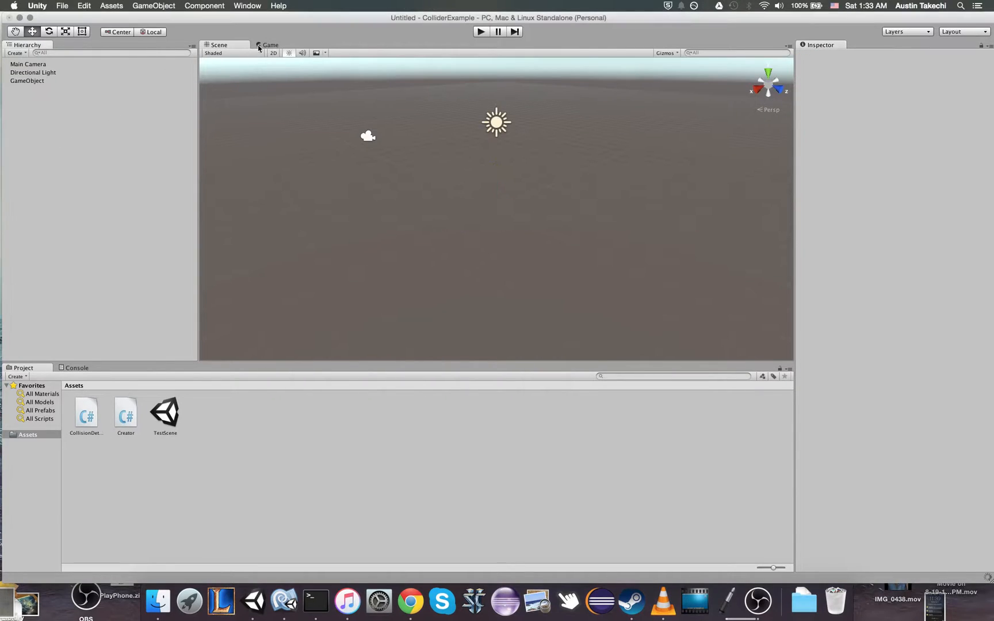
Run the scene in the Game view and select the GameObject to see the spawned Capsule
{"action": "left_click", "coordinate": [270, 45]}
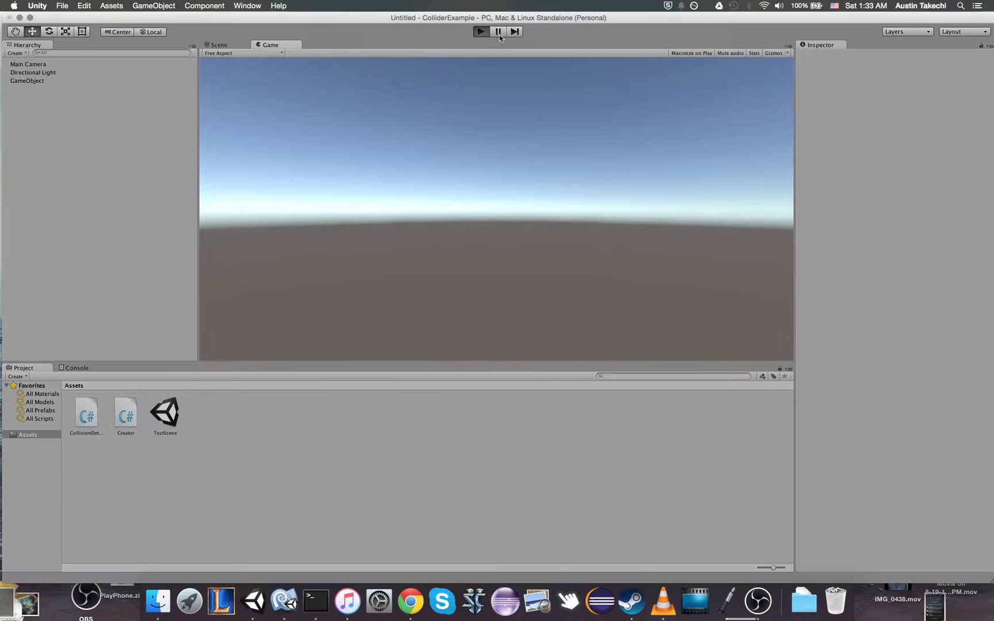
{"action": "left_click", "coordinate": [479, 32]}
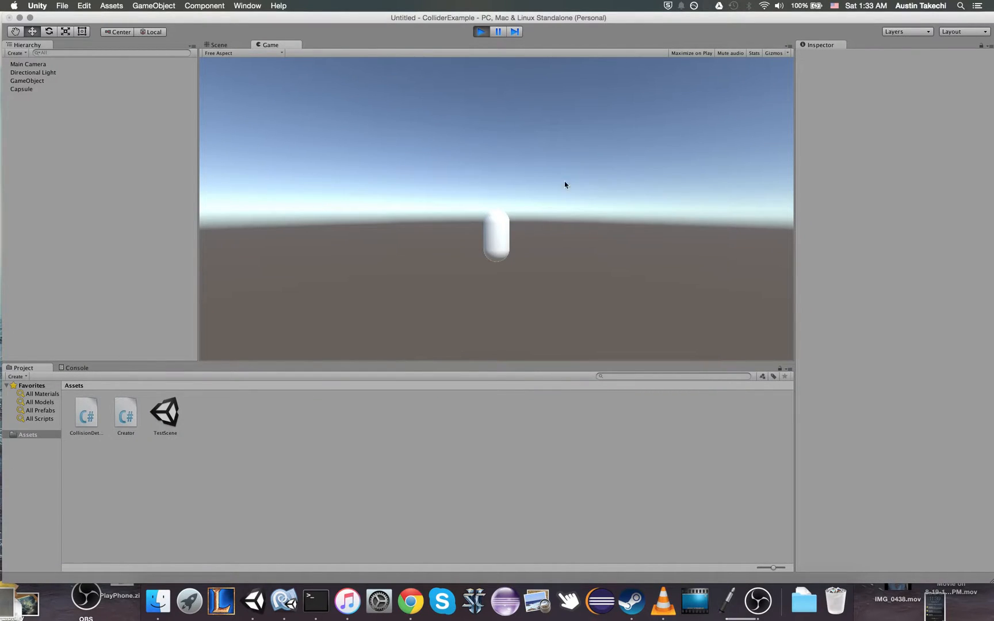
{"action": "mouse_move", "coordinate": [64, 92]}
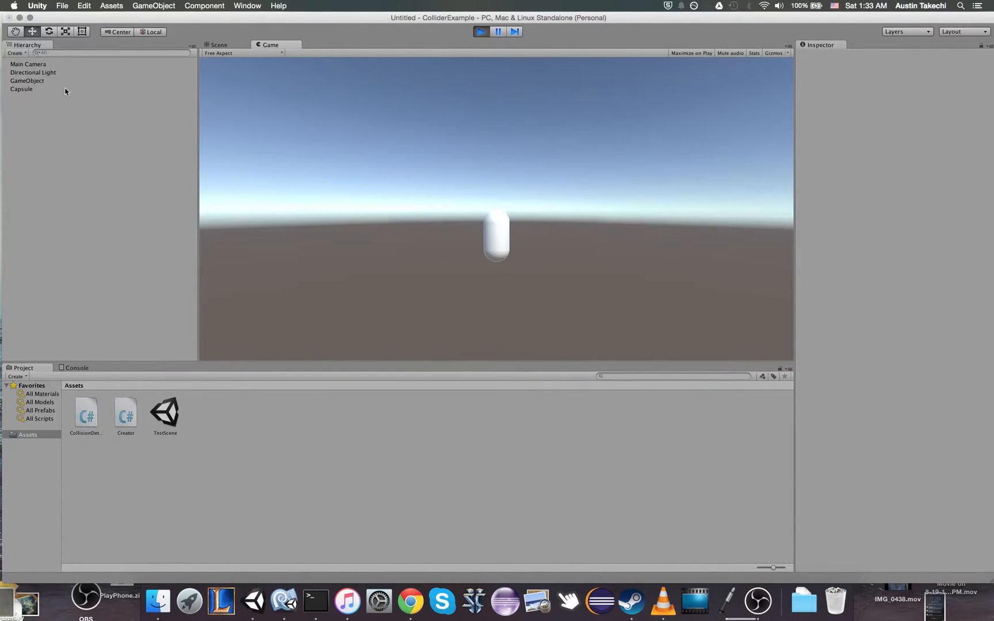
{"action": "left_click", "coordinate": [26, 81]}
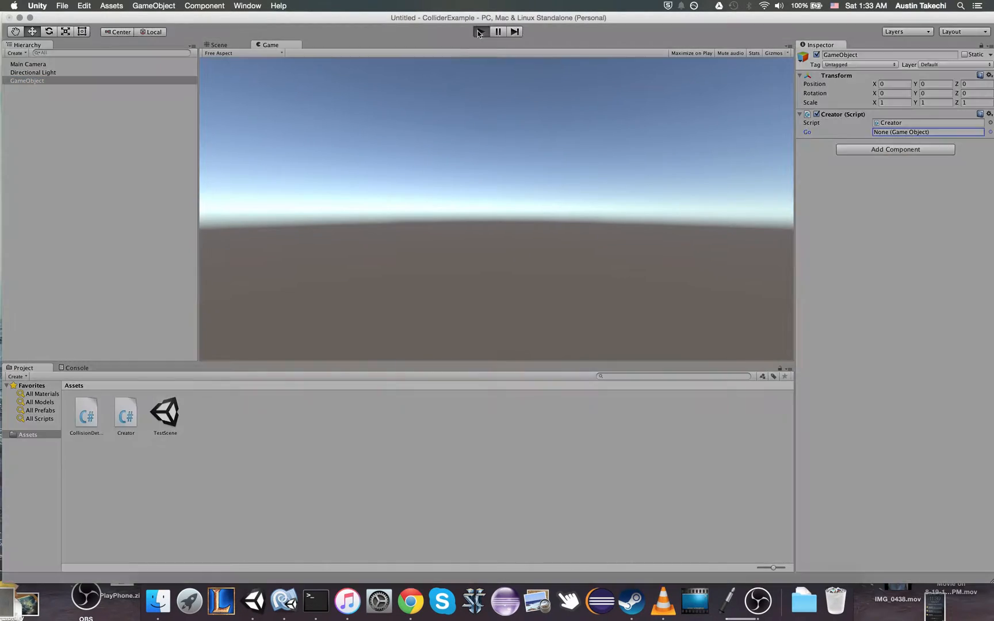
Run again, inspect the spawned Capsule and the Creator's Go reference to it, then stop play
{"action": "left_click", "coordinate": [481, 32]}
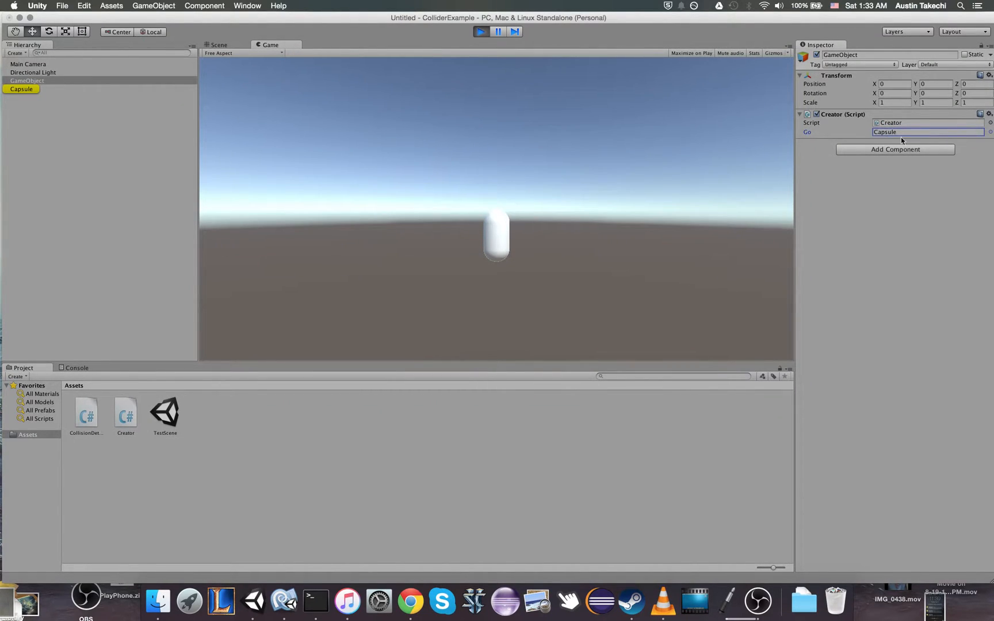
{"action": "left_click", "coordinate": [20, 88]}
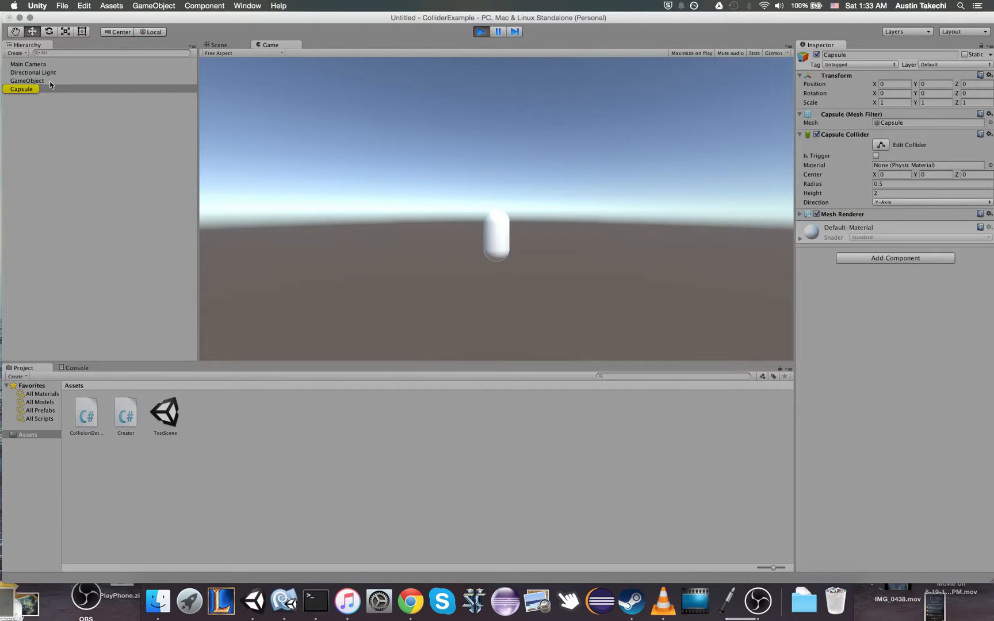
{"action": "left_click", "coordinate": [20, 89]}
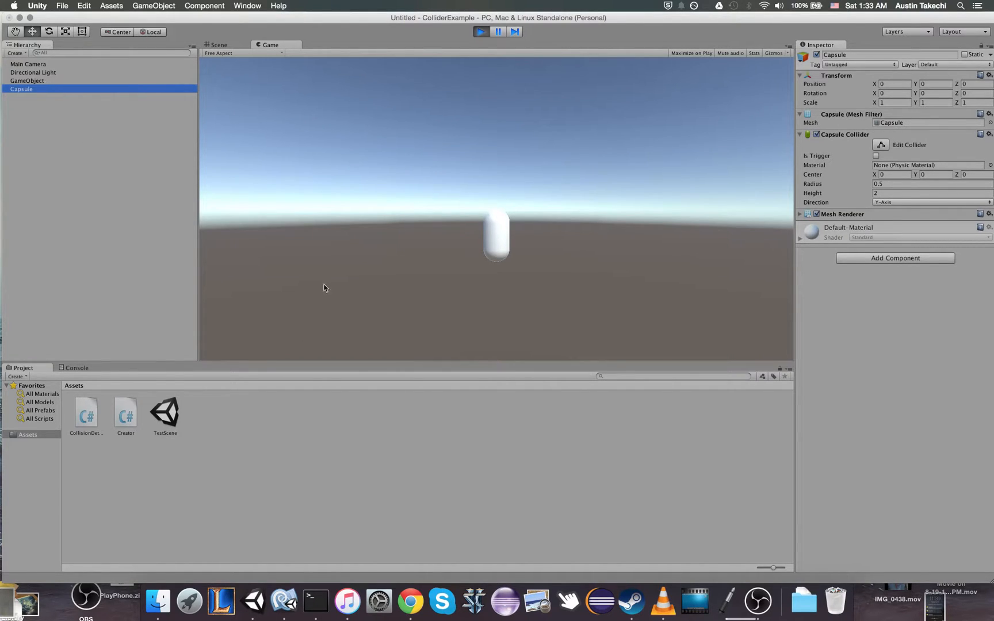
{"action": "left_click", "coordinate": [27, 80]}
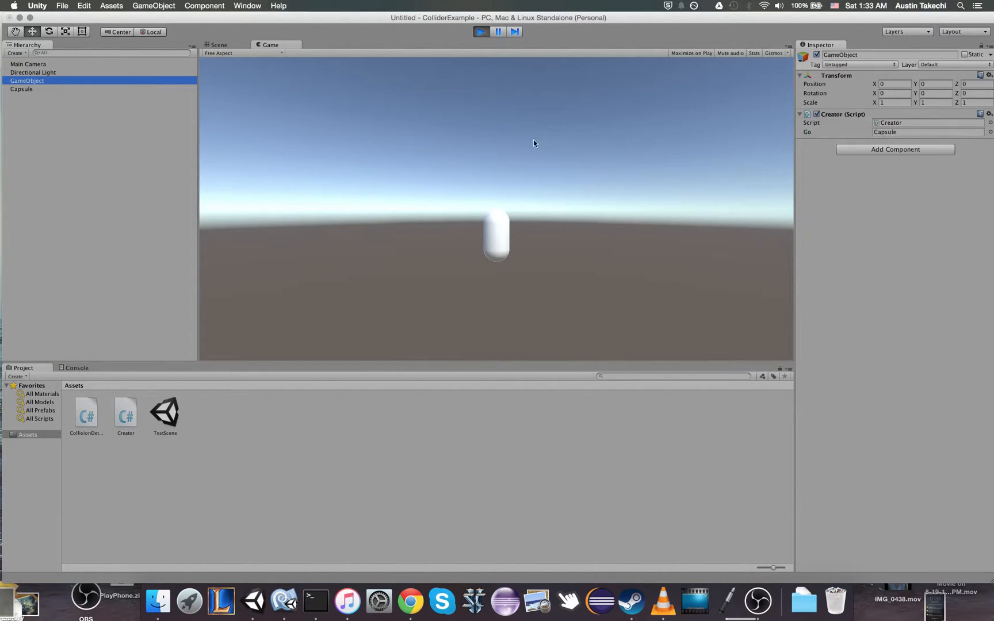
{"action": "left_click", "coordinate": [481, 32]}
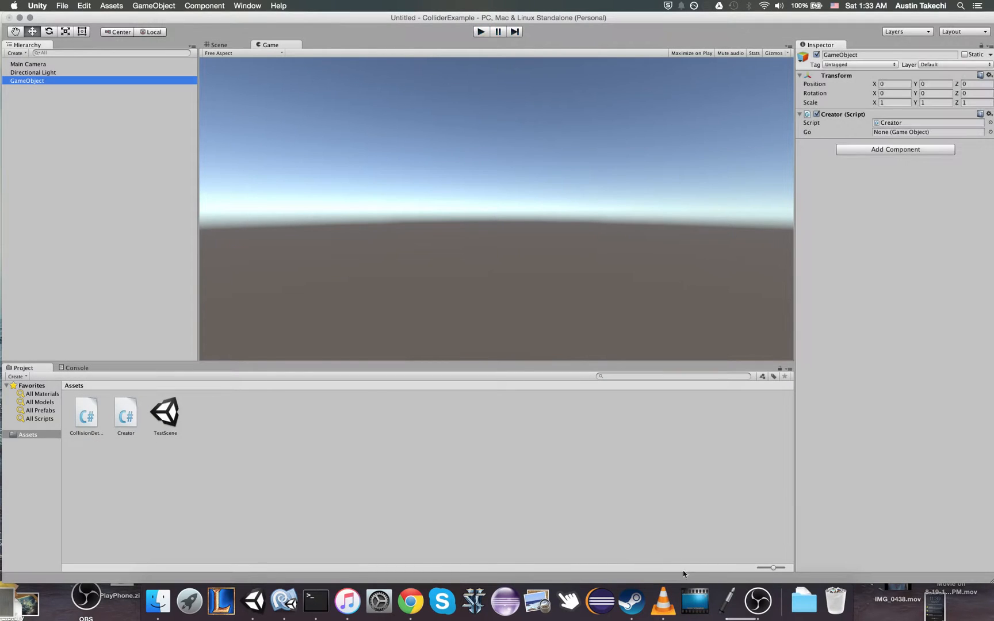
{"action": "mouse_move", "coordinate": [284, 600]}
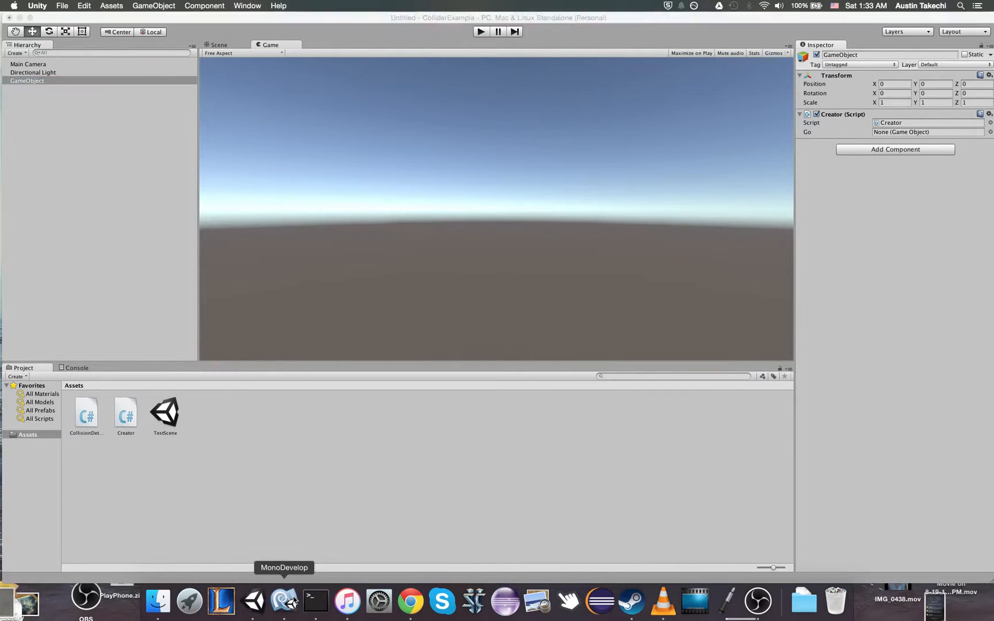
Move the CreatePrimitive() call from Start into Update and run the game to watch Capsules multiply
{"action": "left_click", "coordinate": [283, 600]}
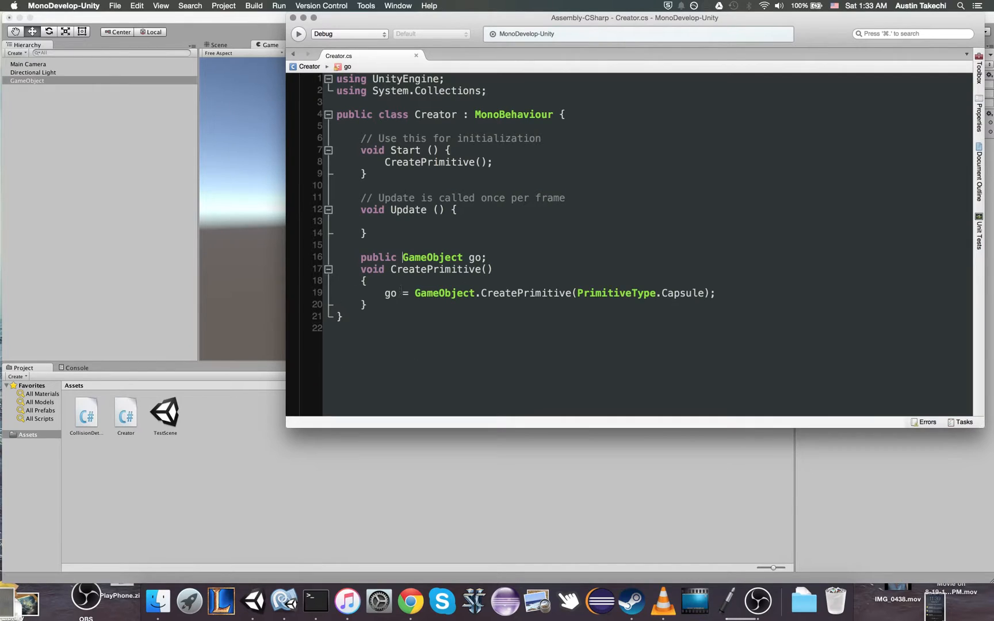
{"action": "left_click", "coordinate": [366, 305]}
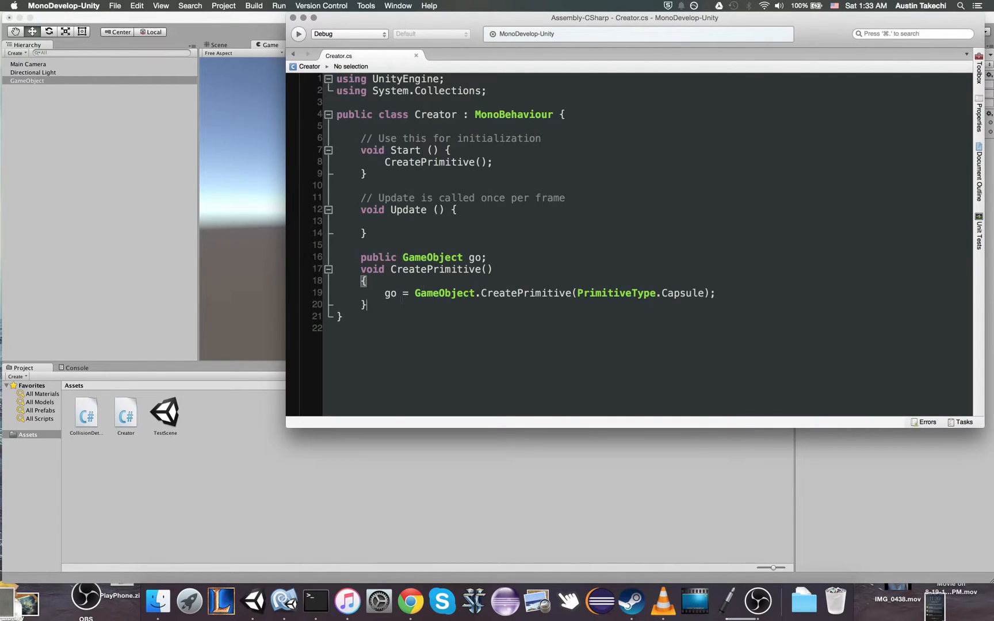
{"action": "left_click", "coordinate": [406, 172]}
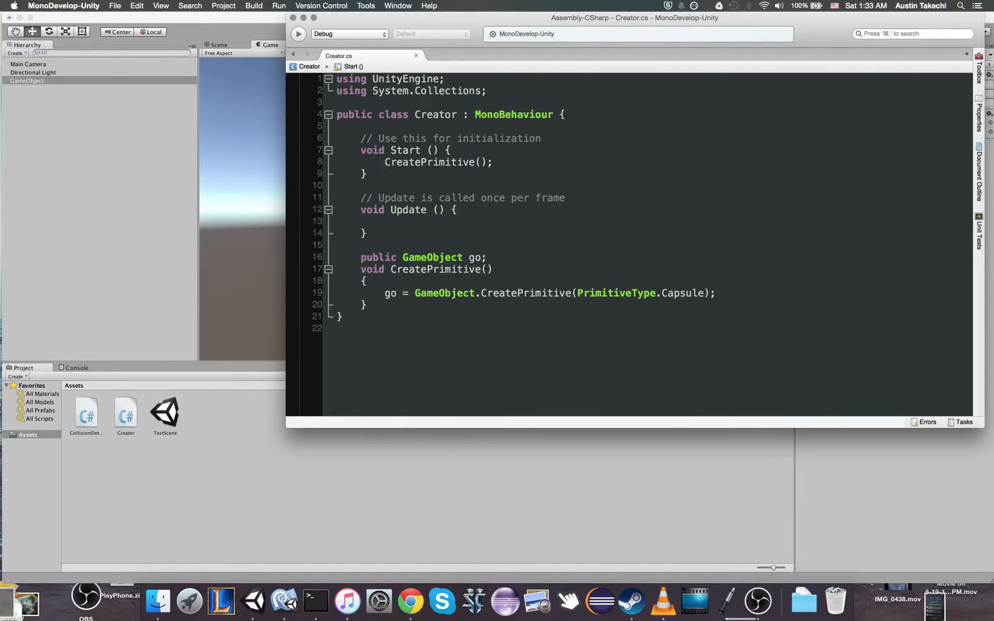
{"action": "double_click", "coordinate": [436, 163]}
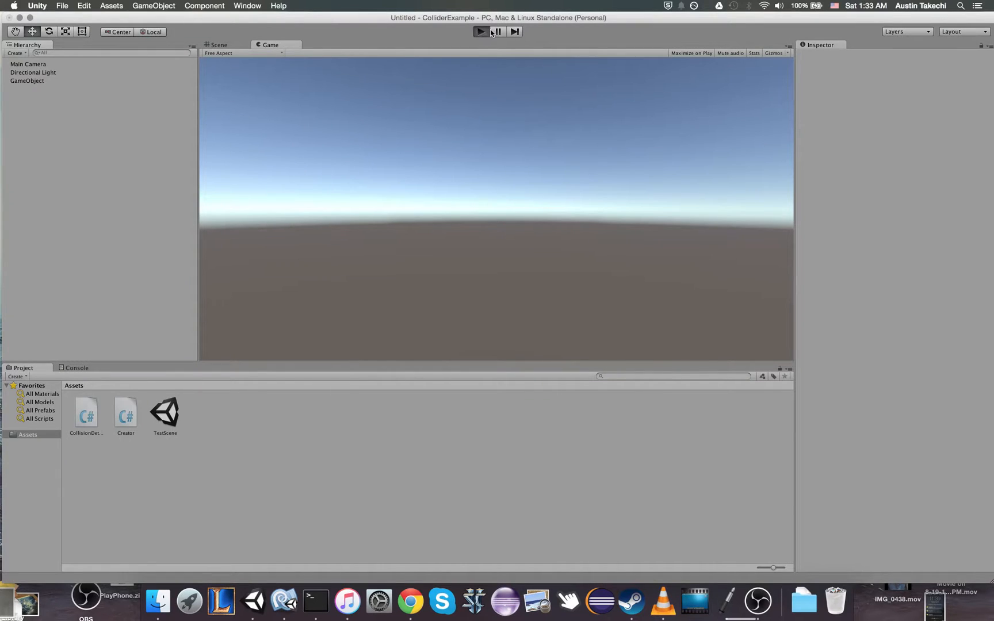
{"action": "left_click", "coordinate": [479, 32]}
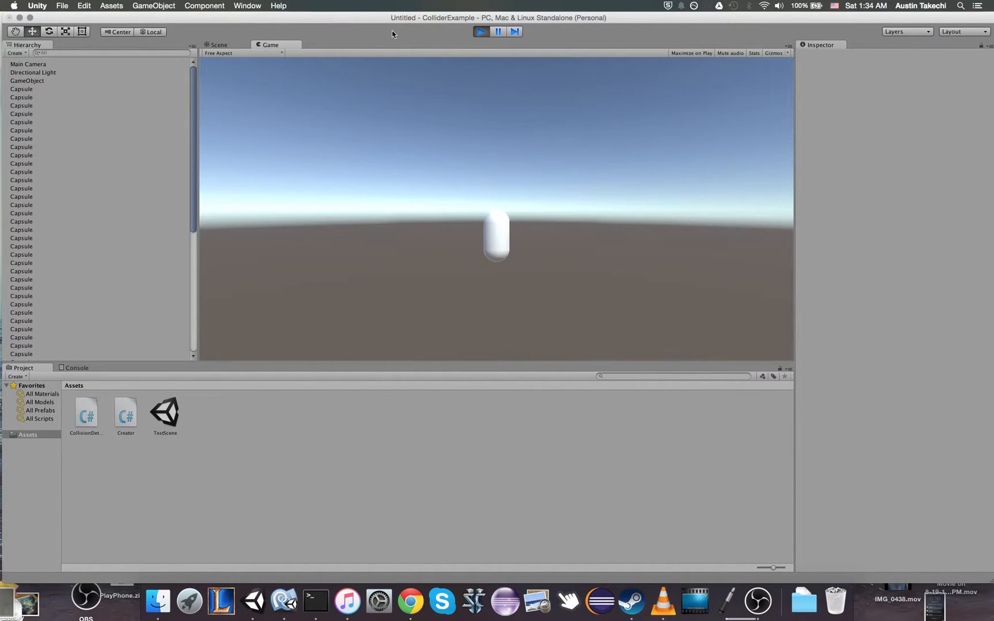
{"action": "left_click", "coordinate": [480, 32]}
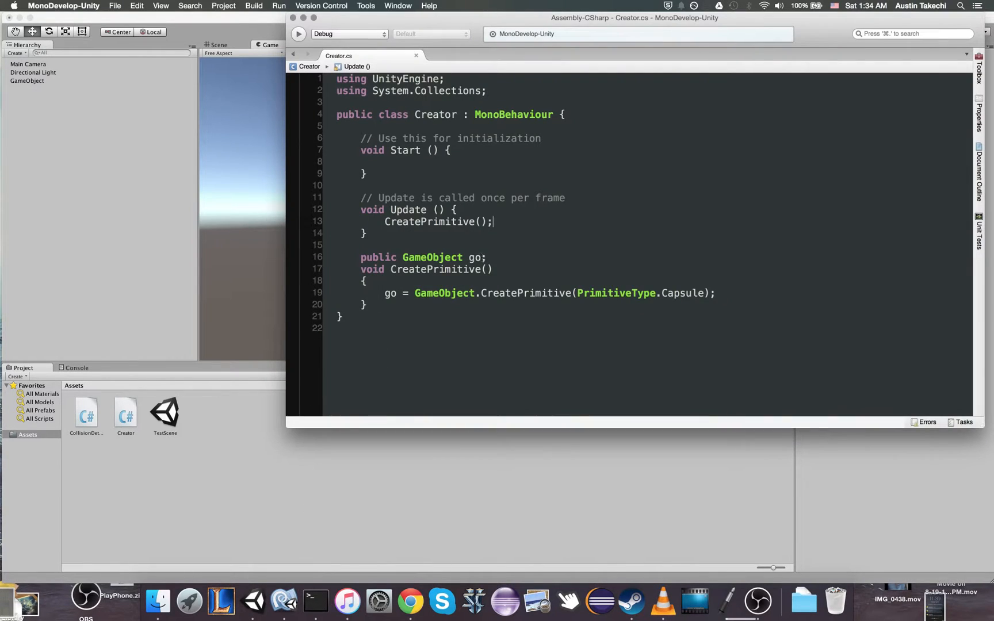
Wrap CreatePrimitive() in if(Input.GetKeyDown(KeyCode.Return)) inside Update and return to Unity
{"action": "type", "text": "if(I"}
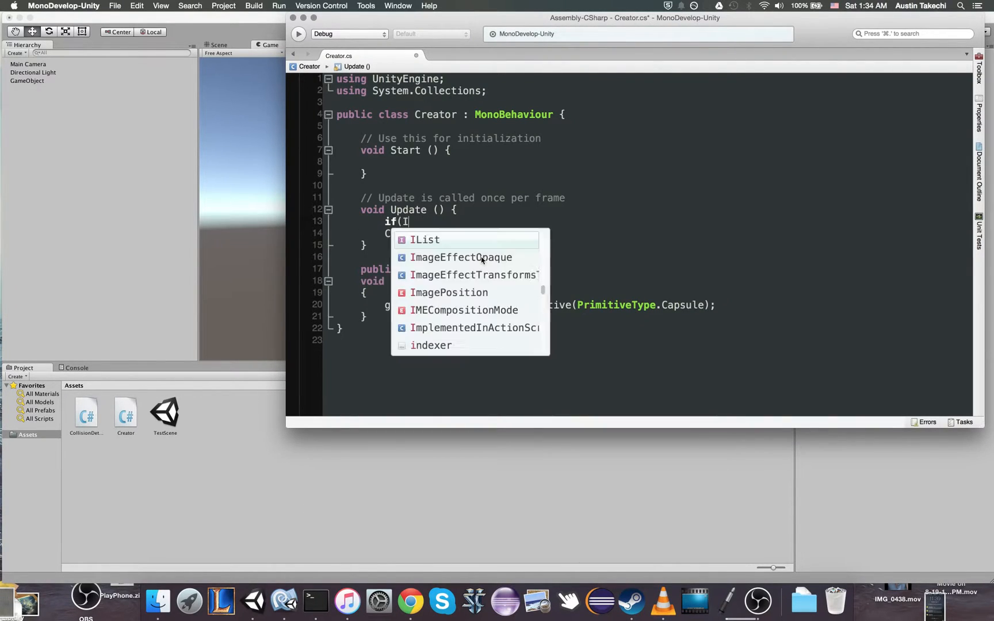
{"action": "type", "text": "nput."}
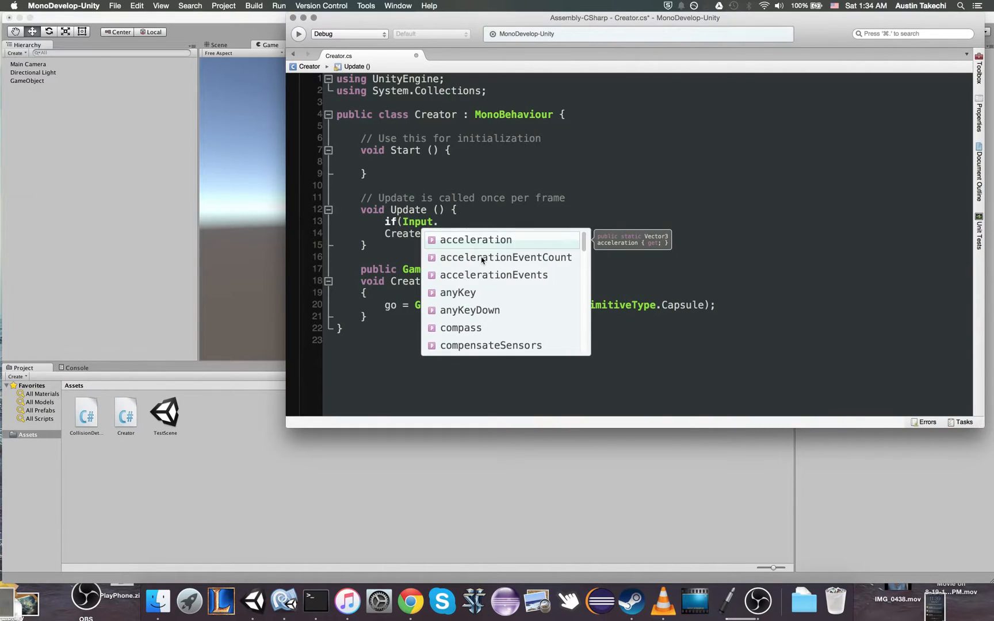
{"action": "type", "text": "get"}
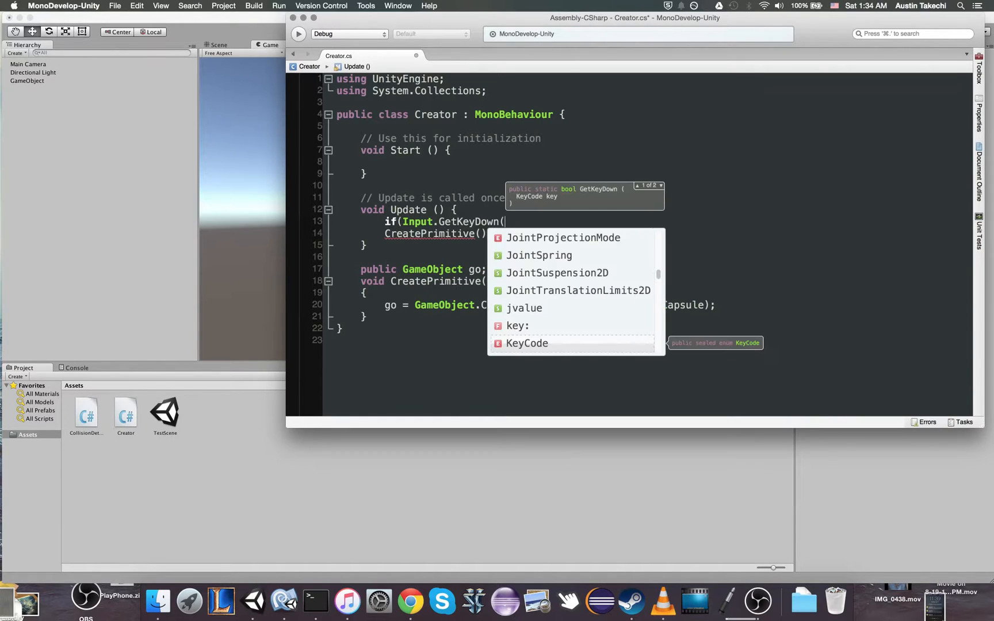
{"action": "type", "text": "KeyCode."}
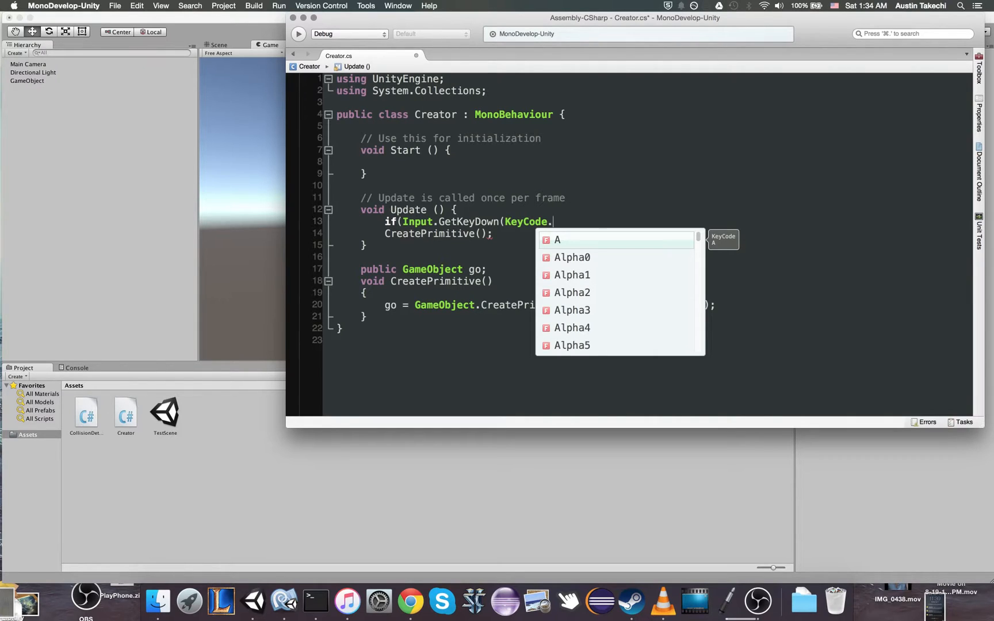
{"action": "type", "text": "ret"}
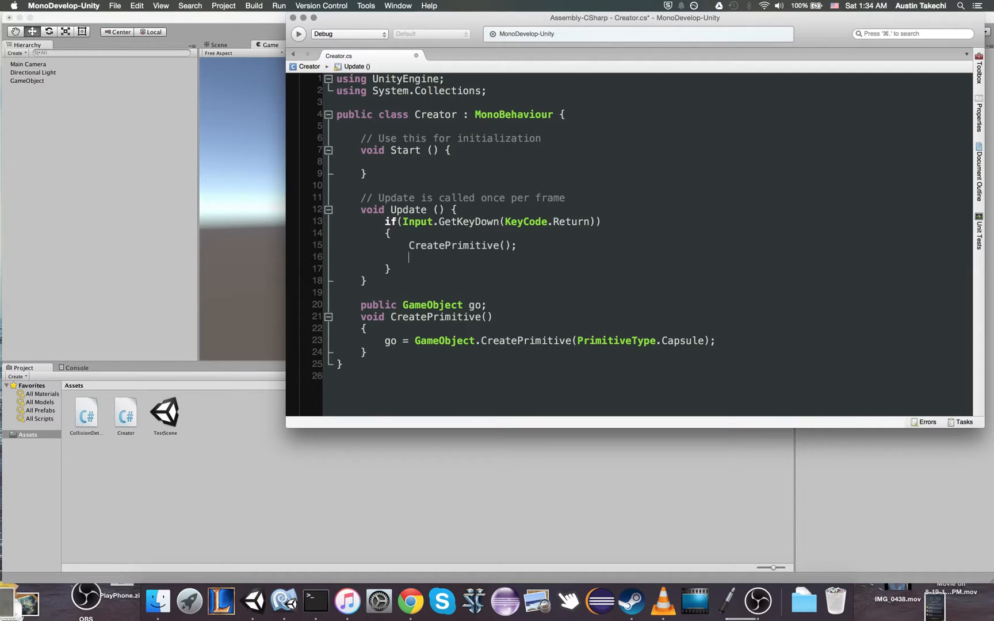
{"action": "key", "text": "Backspace"}
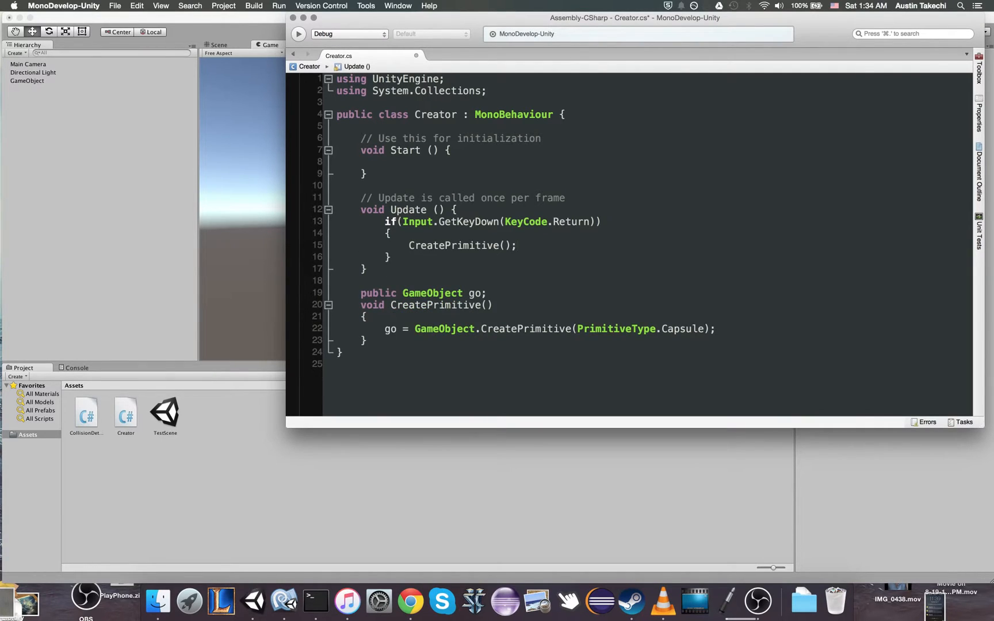
{"action": "left_click", "coordinate": [518, 245]}
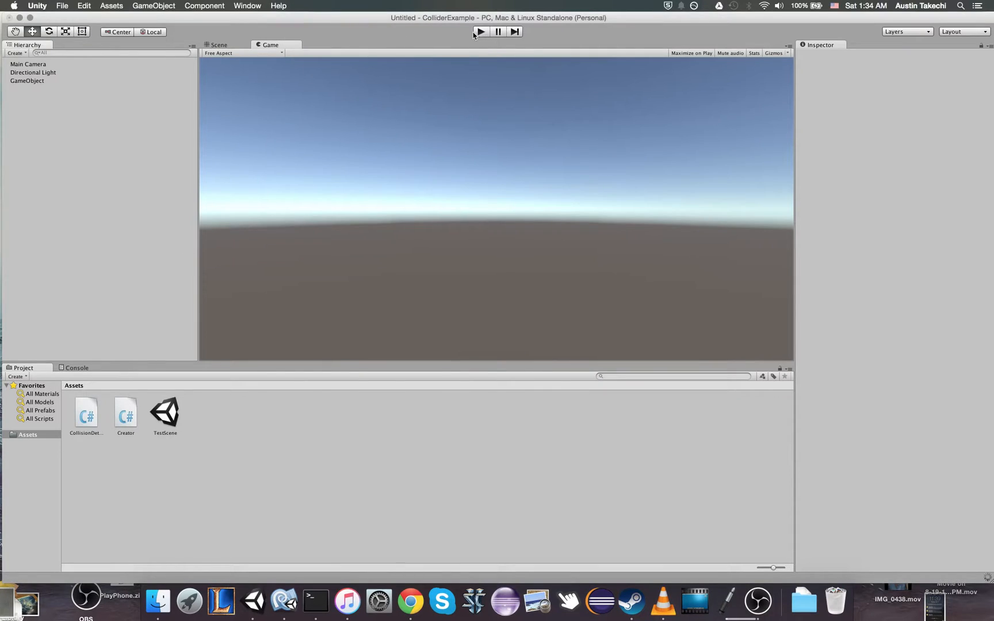
Play the scene to try spawning a capsule with the Return key
{"action": "left_click", "coordinate": [479, 32]}
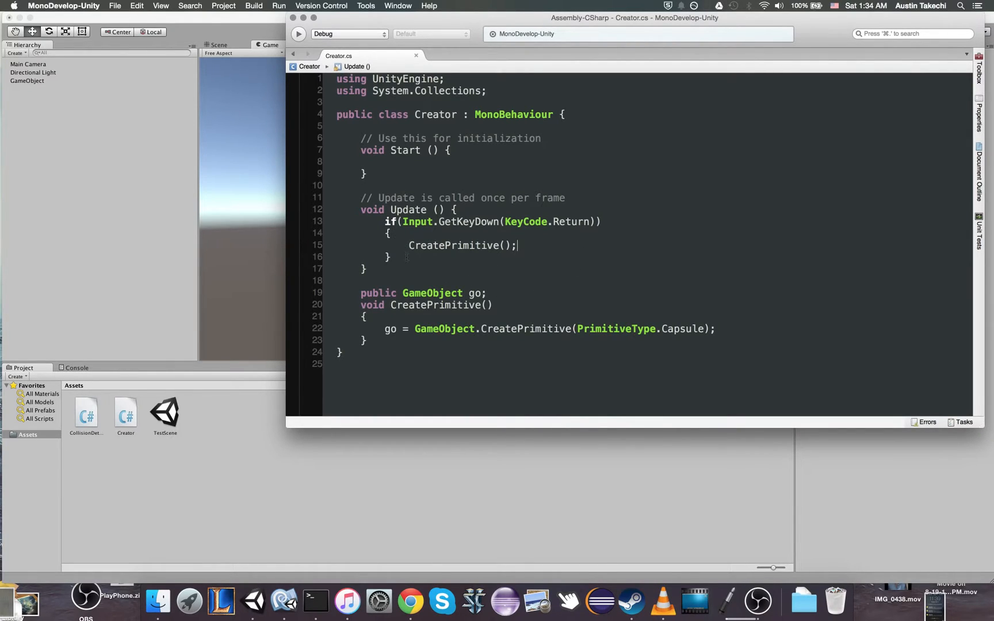
Add an else if (Input.GetKeyDown(KeyCode.Backspace)) branch to Update
{"action": "type", "text": "else if("}
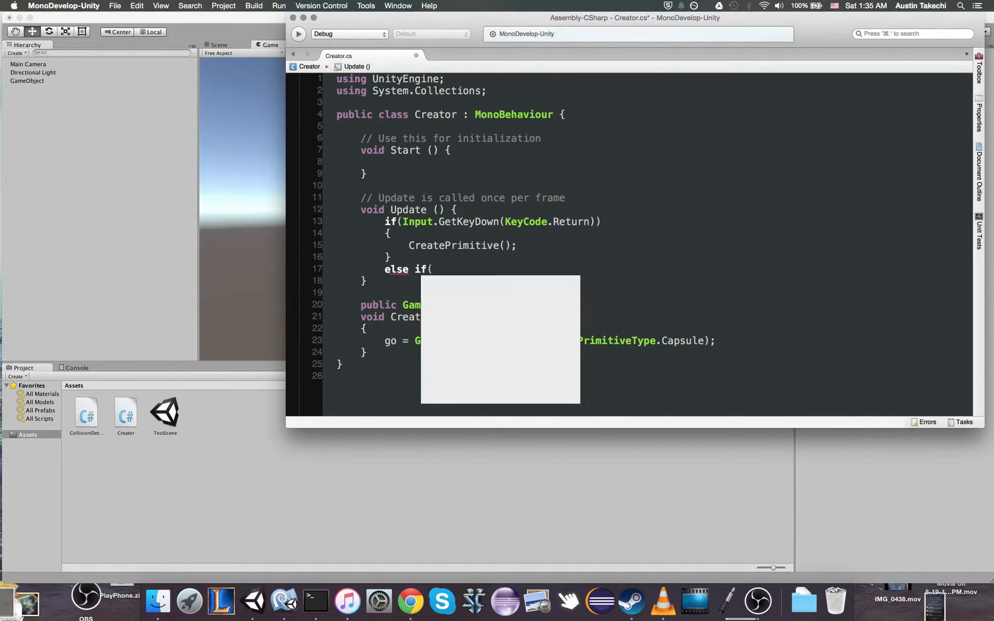
{"action": "type", "text": "Input."}
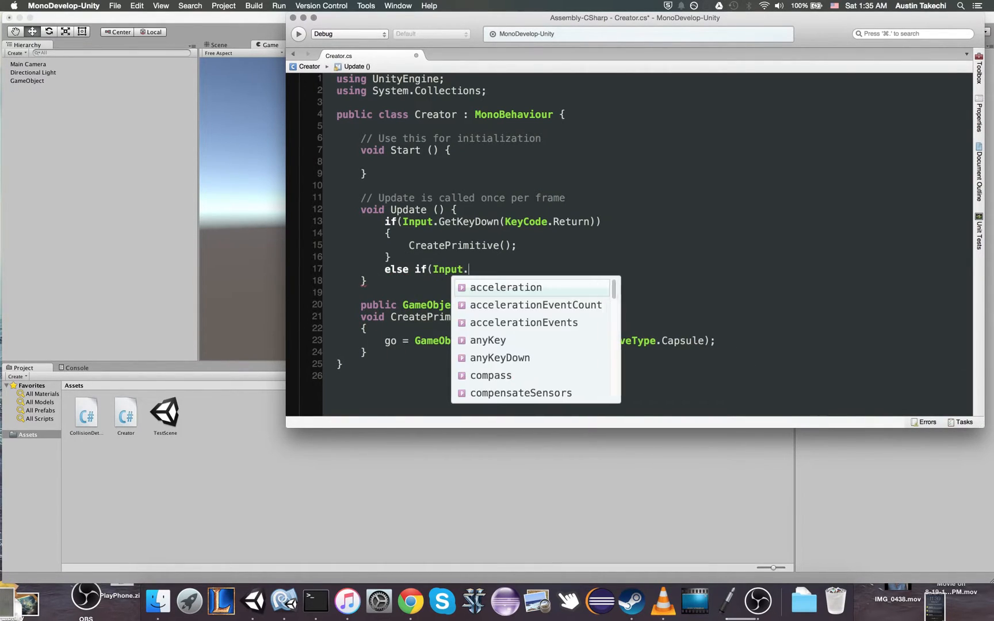
{"action": "type", "text": "getkey"}
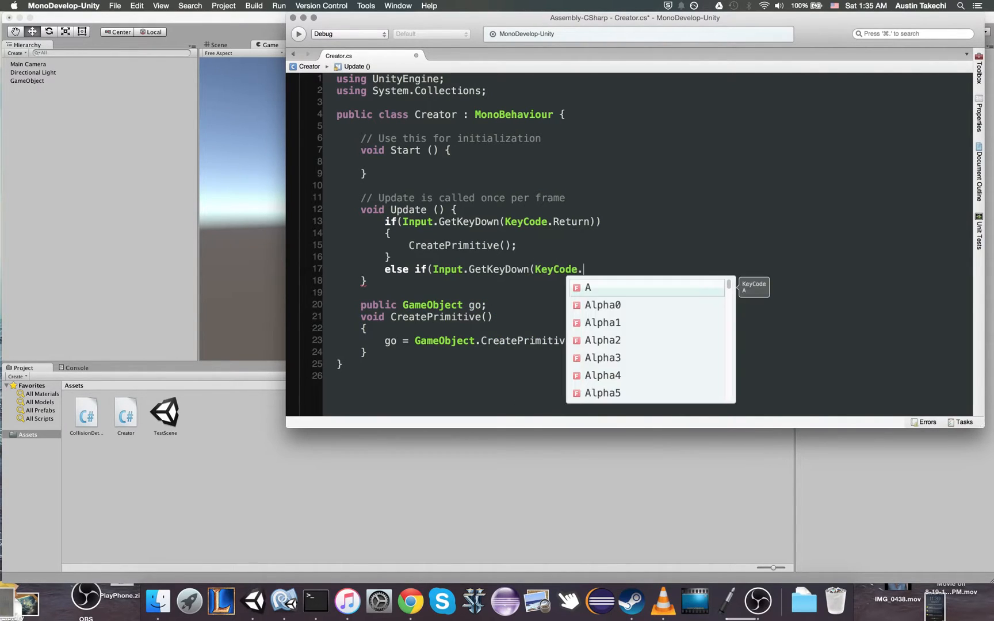
{"action": "type", "text": "na"}
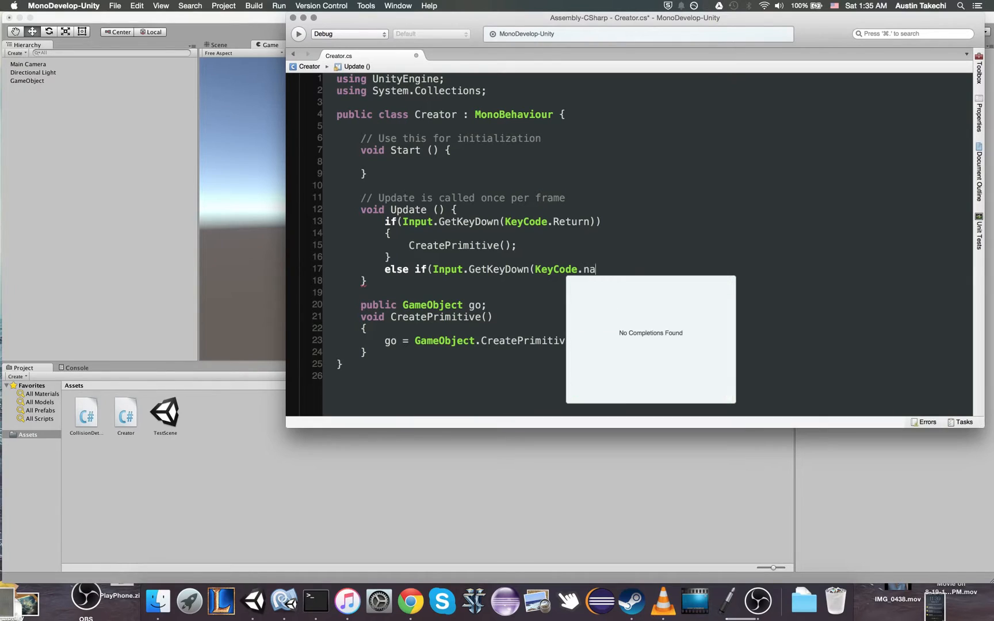
{"action": "type", "text": "bac"}
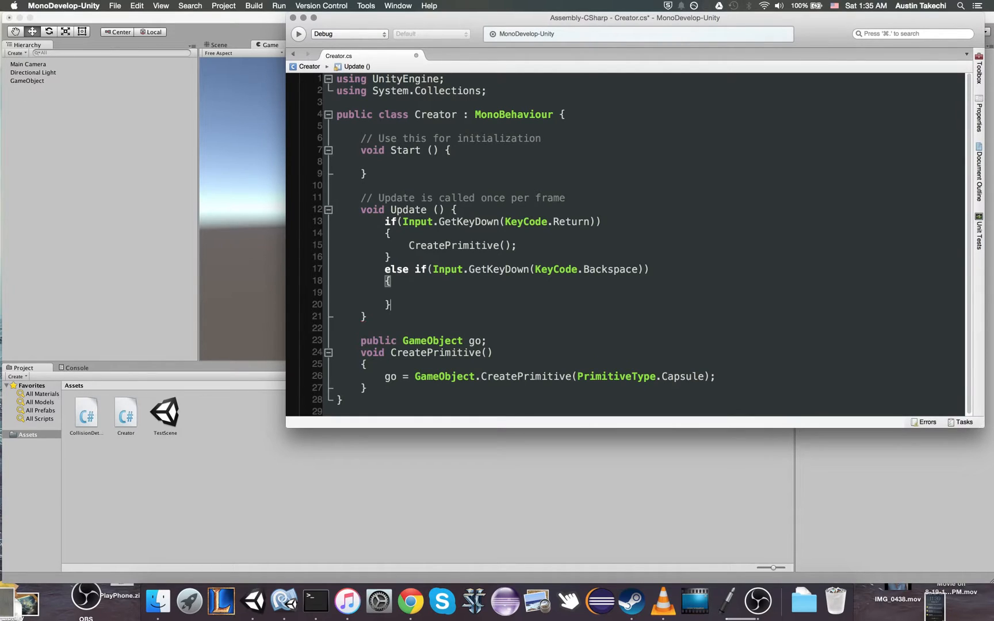
Write a RemoveGameObject() method that calls Destroy(go) and call it from the Backspace branch
{"action": "left_click", "coordinate": [368, 388]}
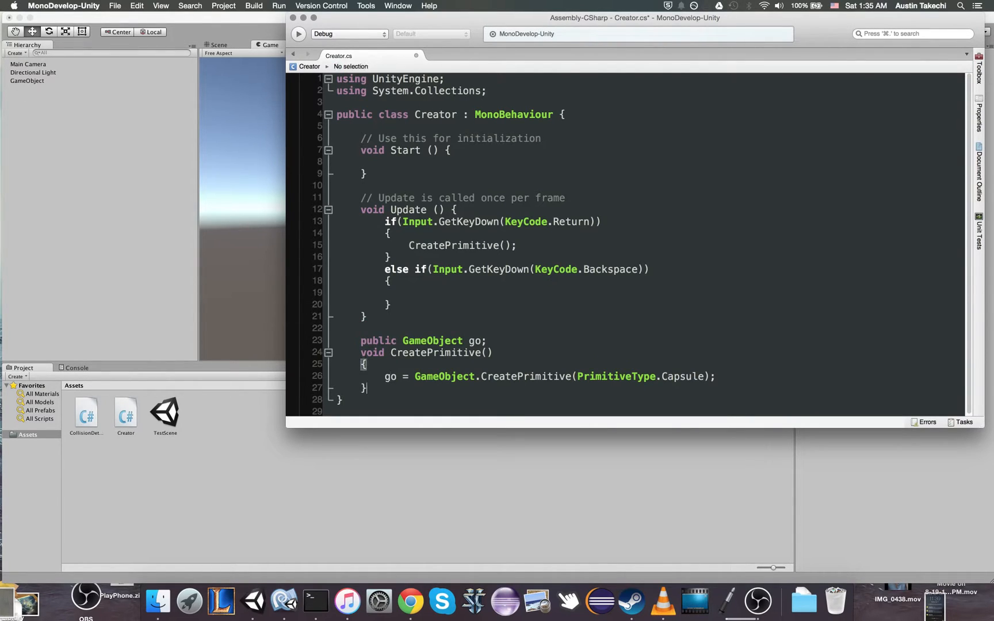
{"action": "type", "text": "void D"}
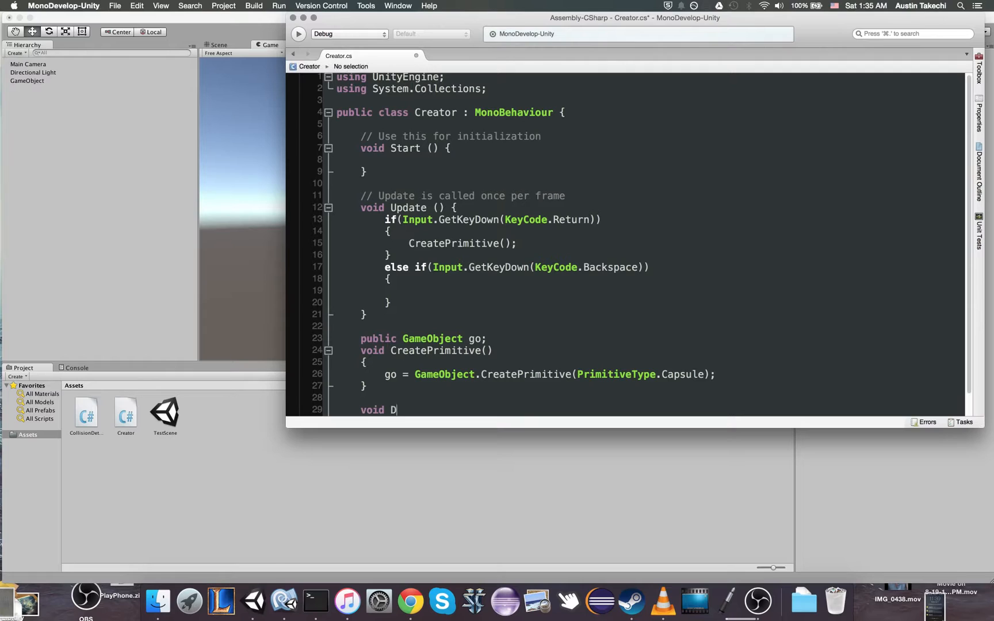
{"action": "type", "text": "e"}
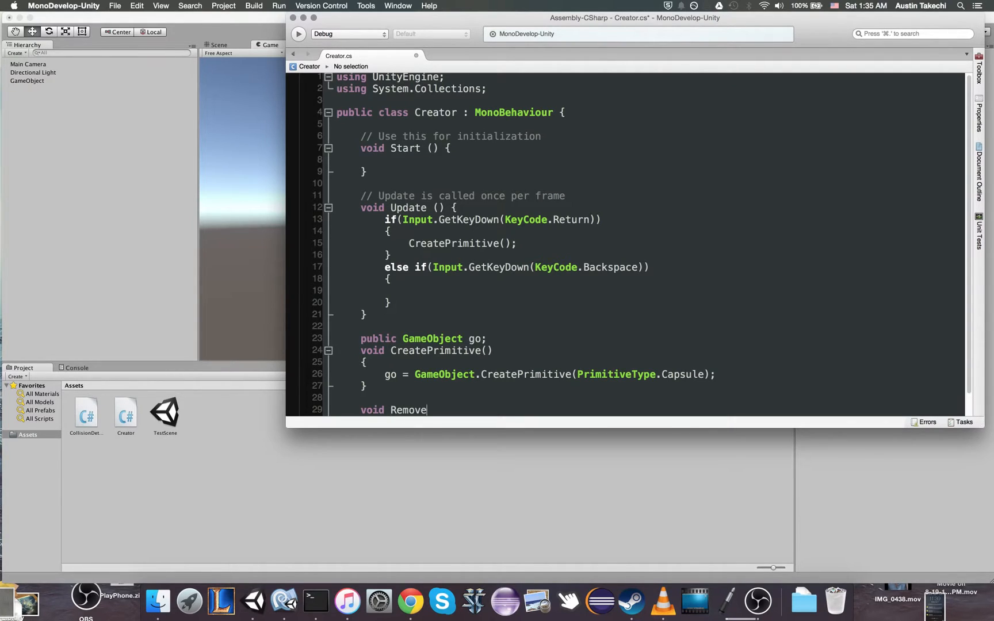
{"action": "type", "text": "GameObject("}
{"action": "type", "text": "{"}
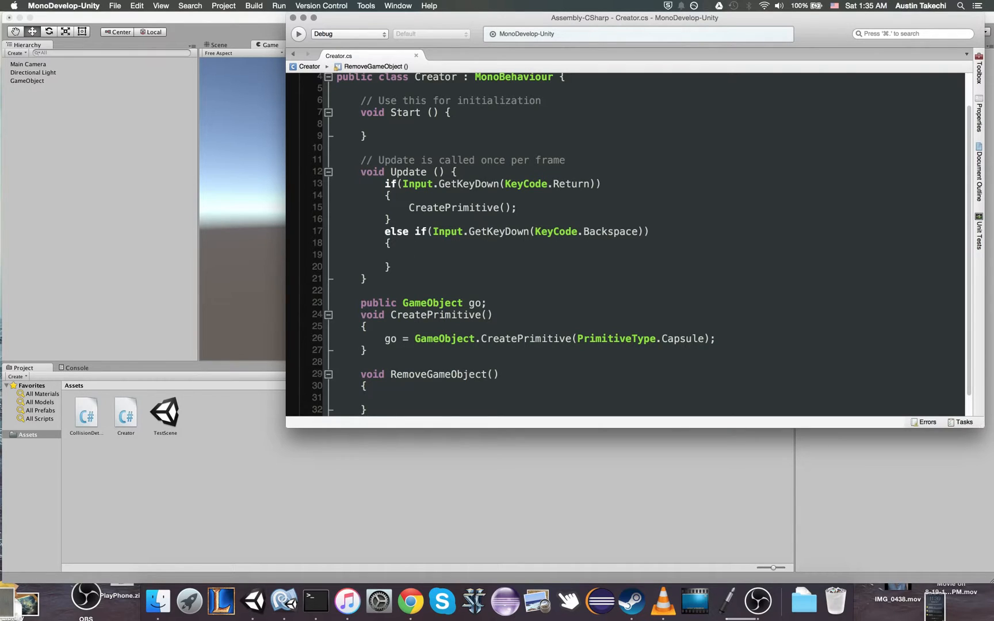
{"action": "type", "text": "Destroy("}
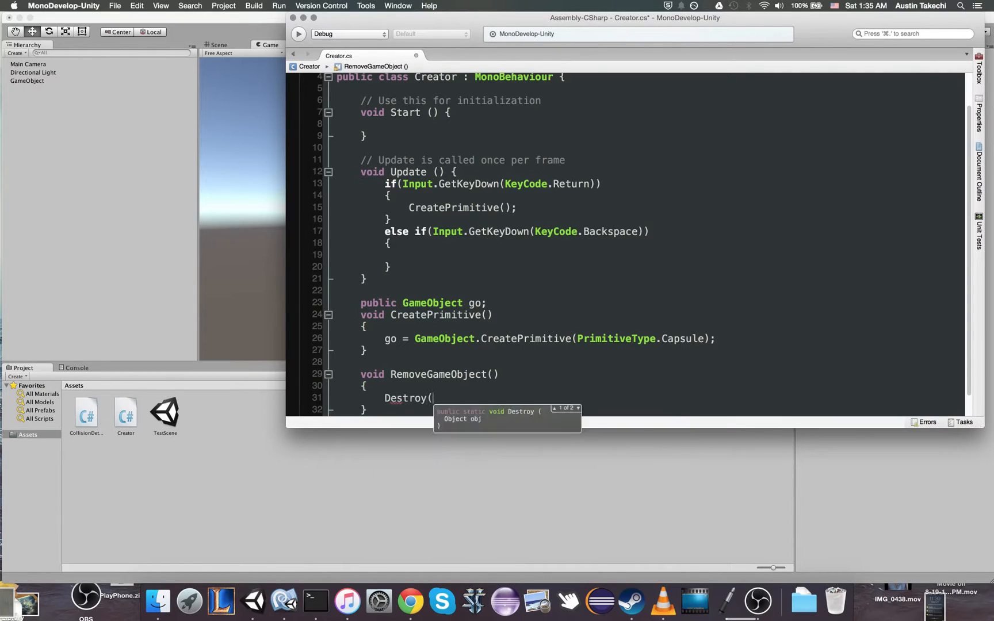
{"action": "type", "text": "go);"}
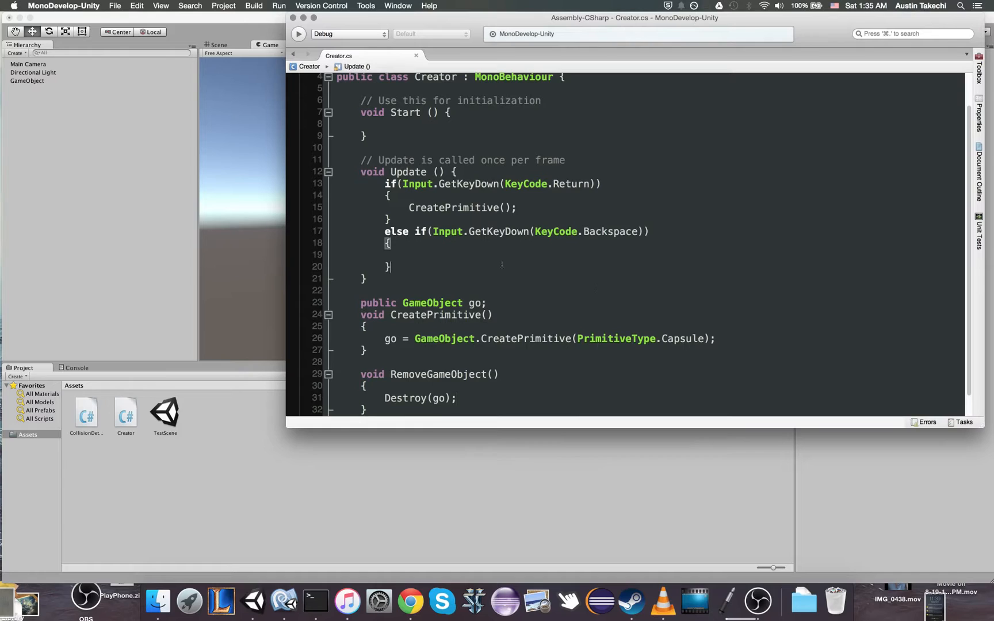
{"action": "type", "text": "Destroy"}
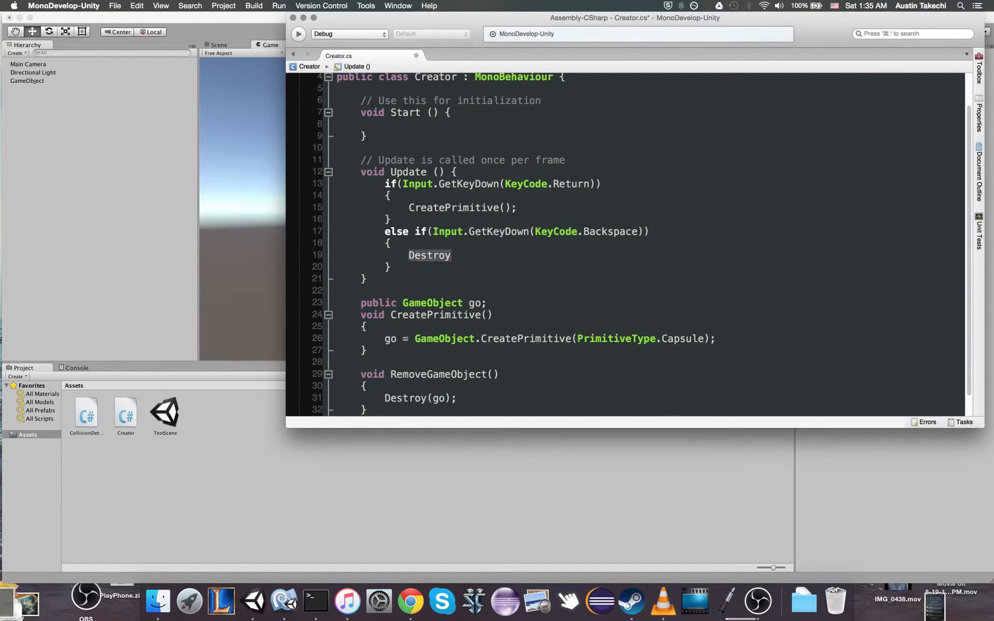
{"action": "type", "text": "RemoveGameObject();"}
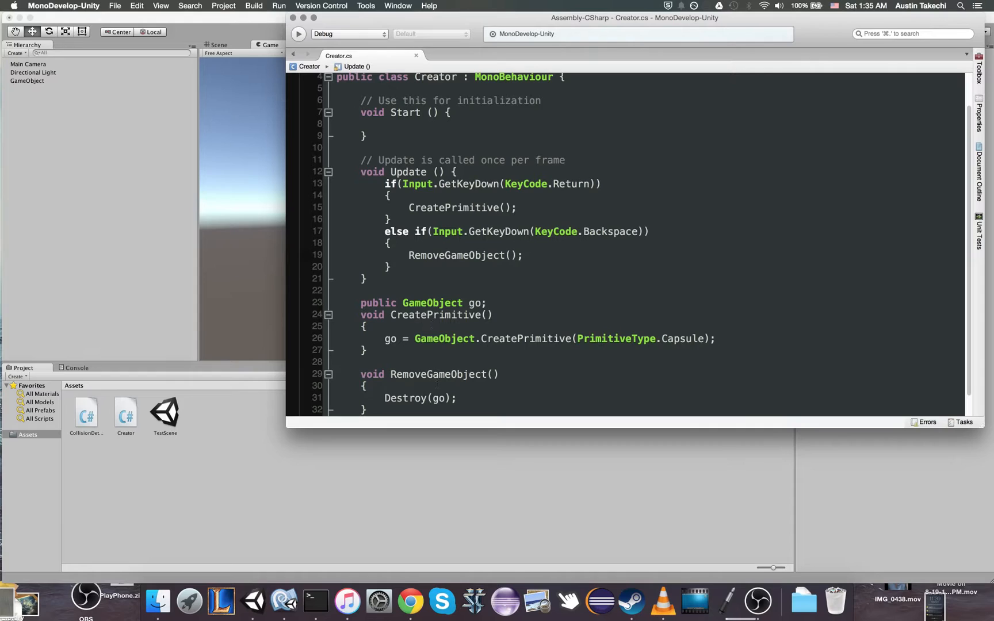
Play the scene, focus the Game view to try Return and Backspace, and select the scripted GameObject
{"action": "left_click", "coordinate": [479, 32]}
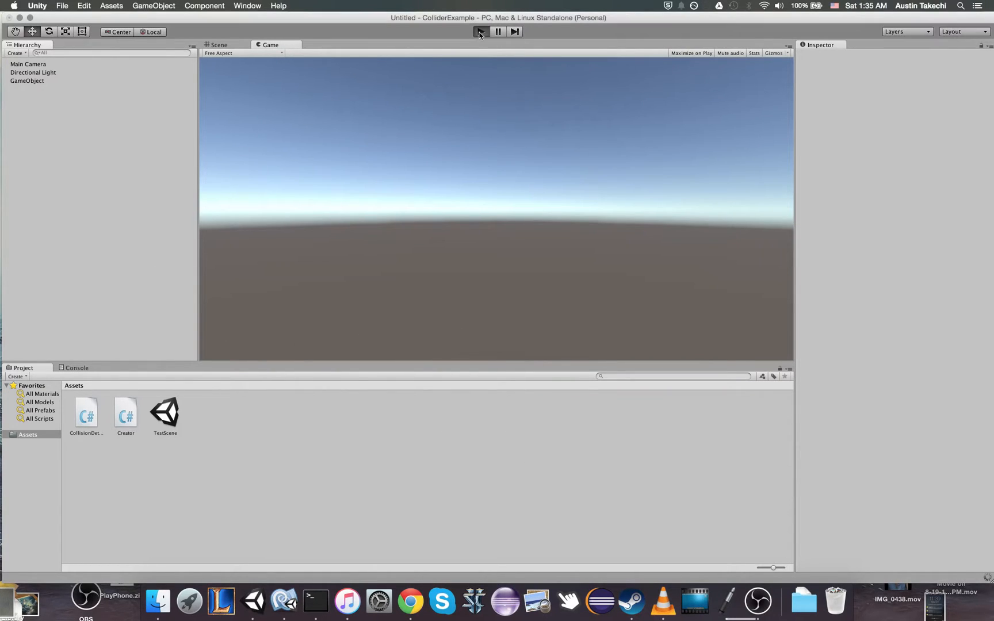
{"action": "left_click", "coordinate": [480, 32]}
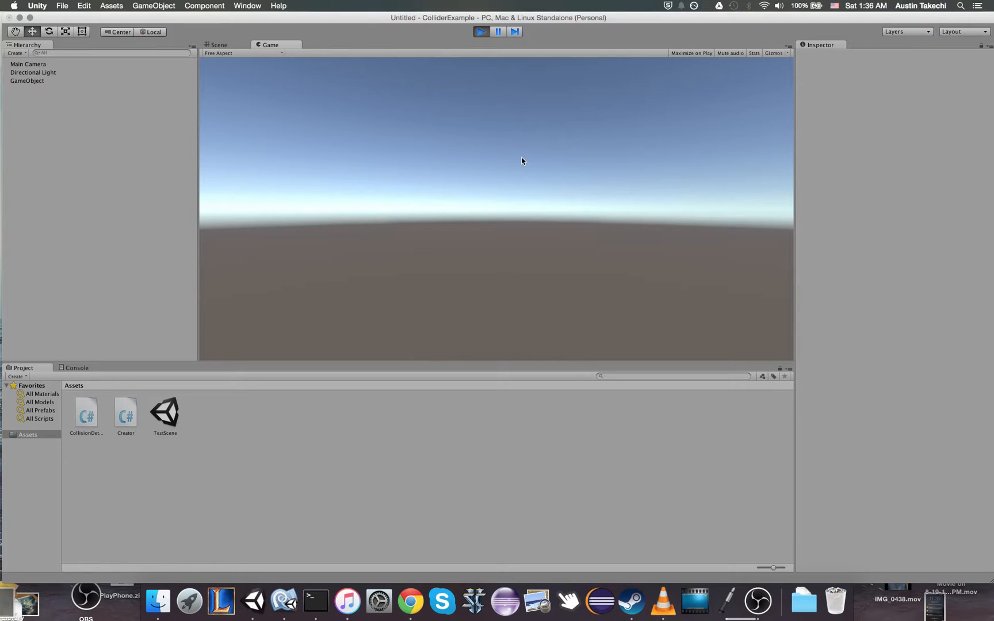
{"action": "left_click", "coordinate": [27, 81]}
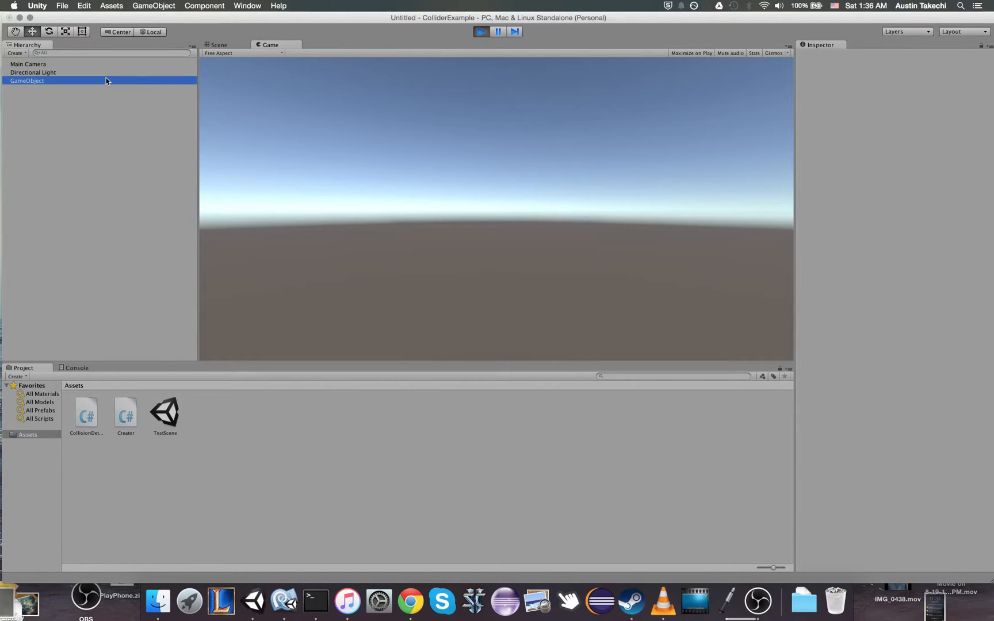
{"action": "left_click", "coordinate": [26, 80]}
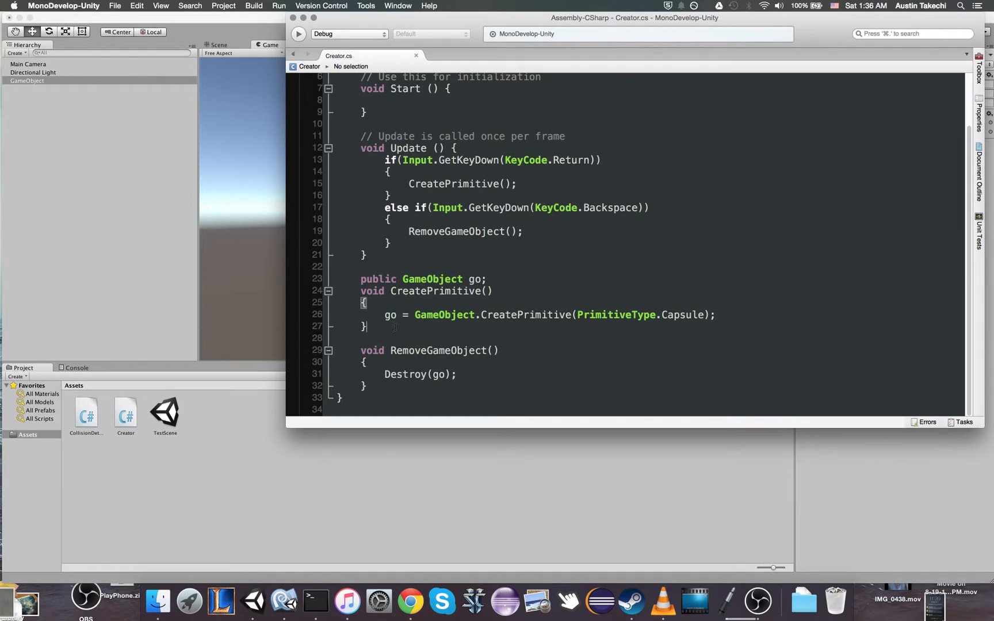
Start a new void CreatePrefab() method declaration below CreatePrimitive
{"action": "type", "text": "void"}
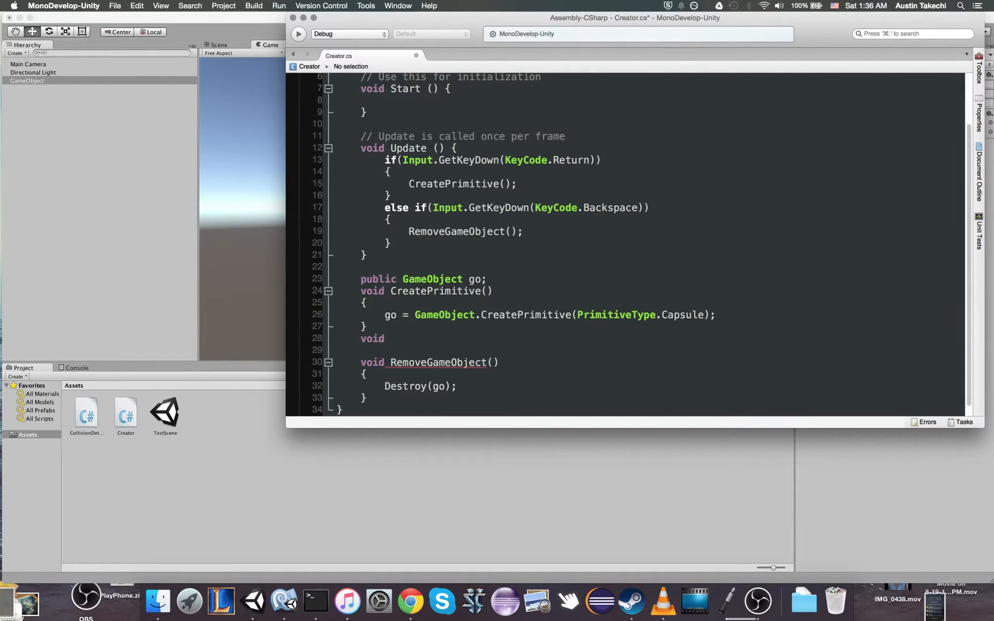
{"action": "left_click", "coordinate": [389, 338]}
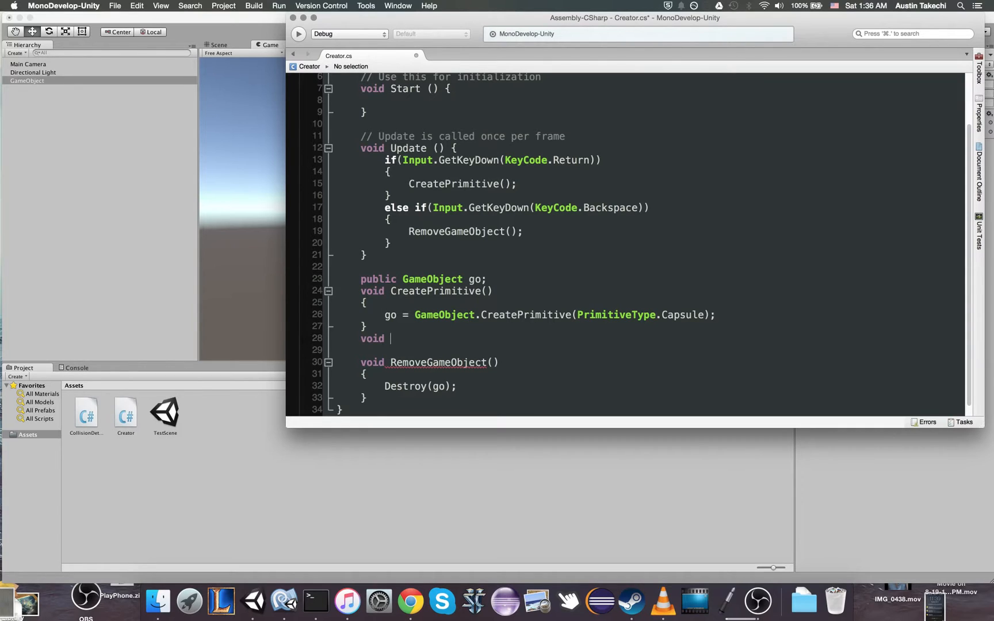
{"action": "type", "text": "C"}
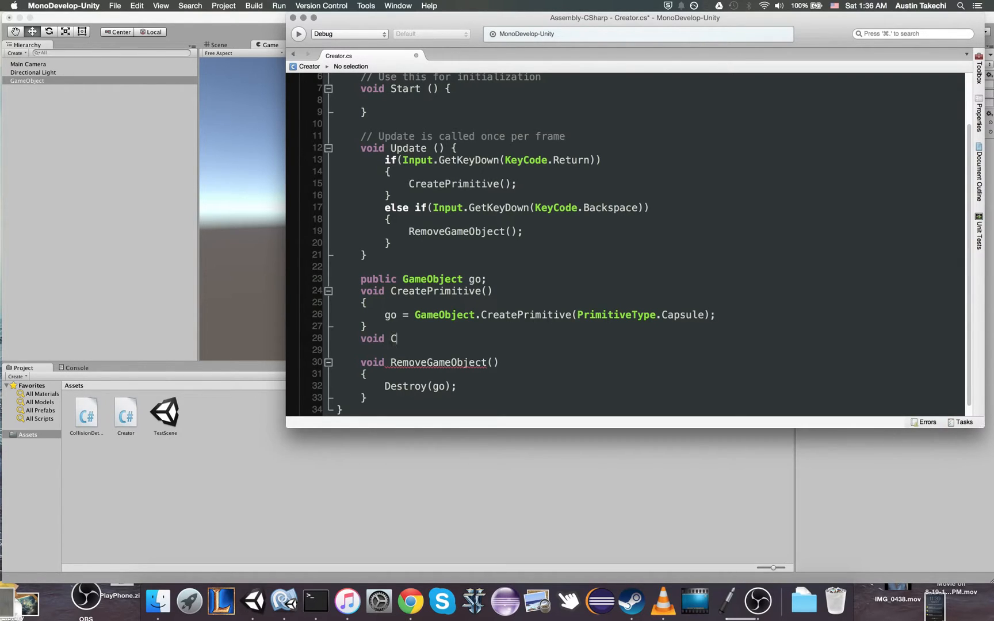
{"action": "type", "text": "reatePref"}
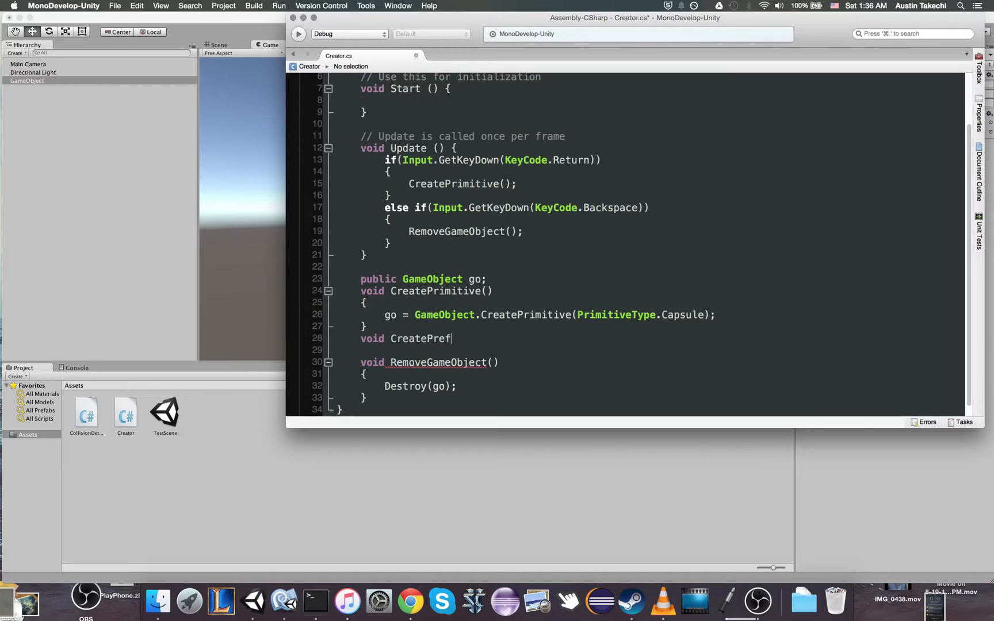
{"action": "type", "text": "ab()"}
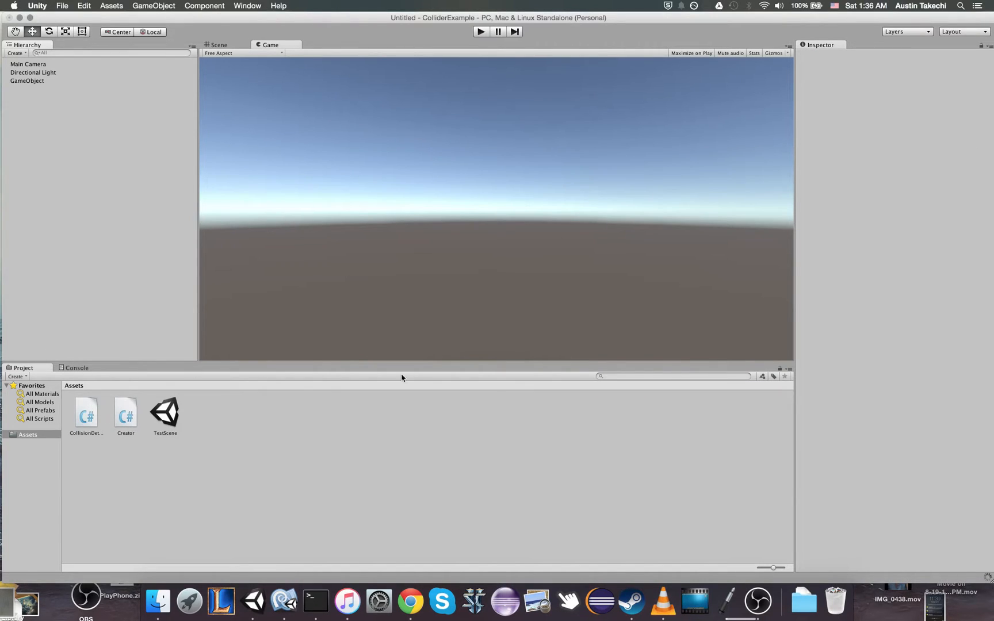
{"action": "mouse_move", "coordinate": [147, 3]}
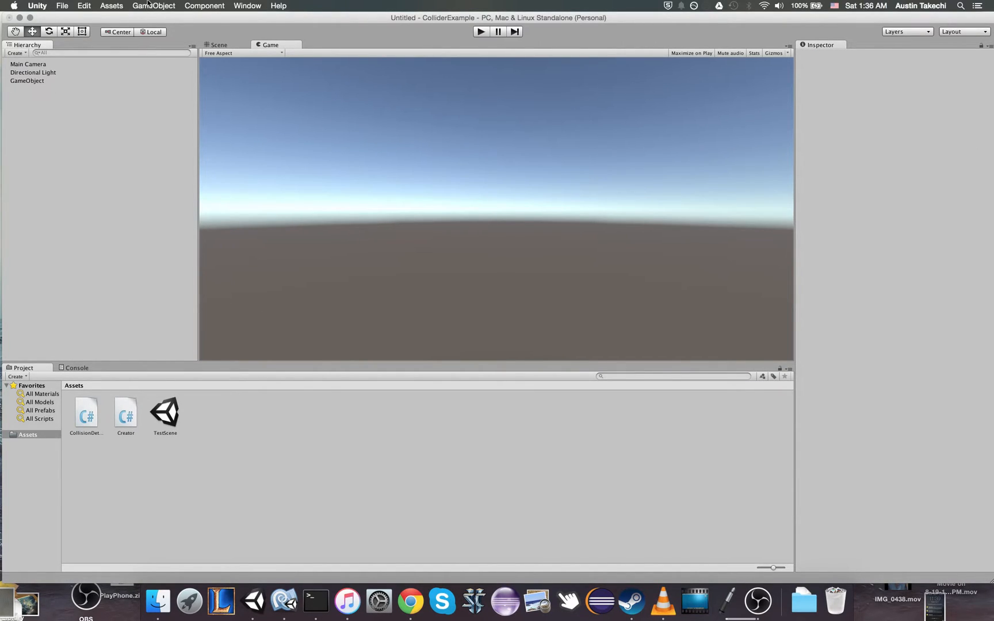
Add a Cylinder 3D object to the scene from the GameObject menu
{"action": "left_click", "coordinate": [153, 5]}
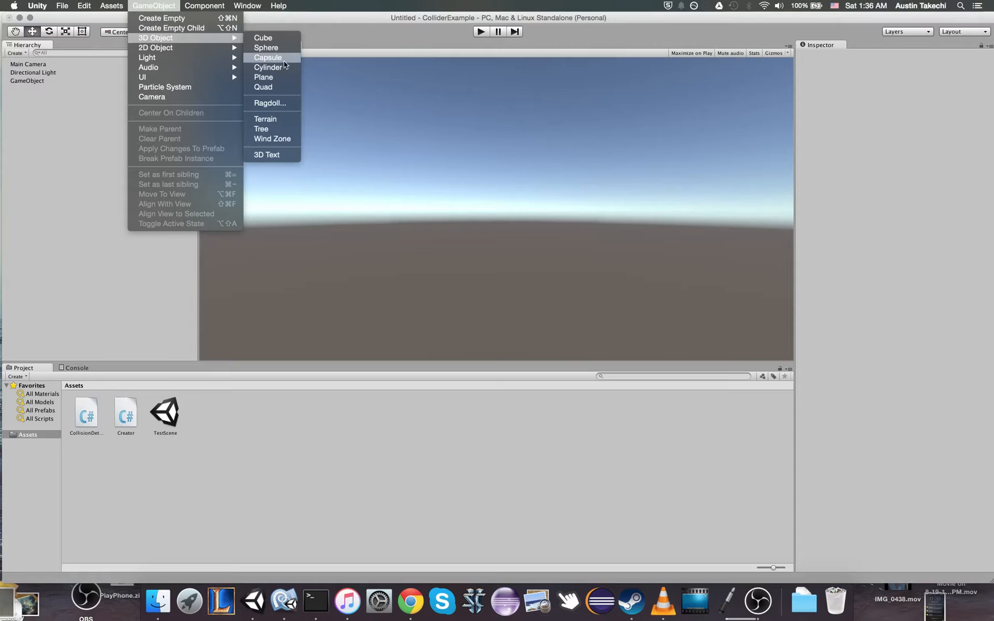
{"action": "mouse_move", "coordinate": [270, 67]}
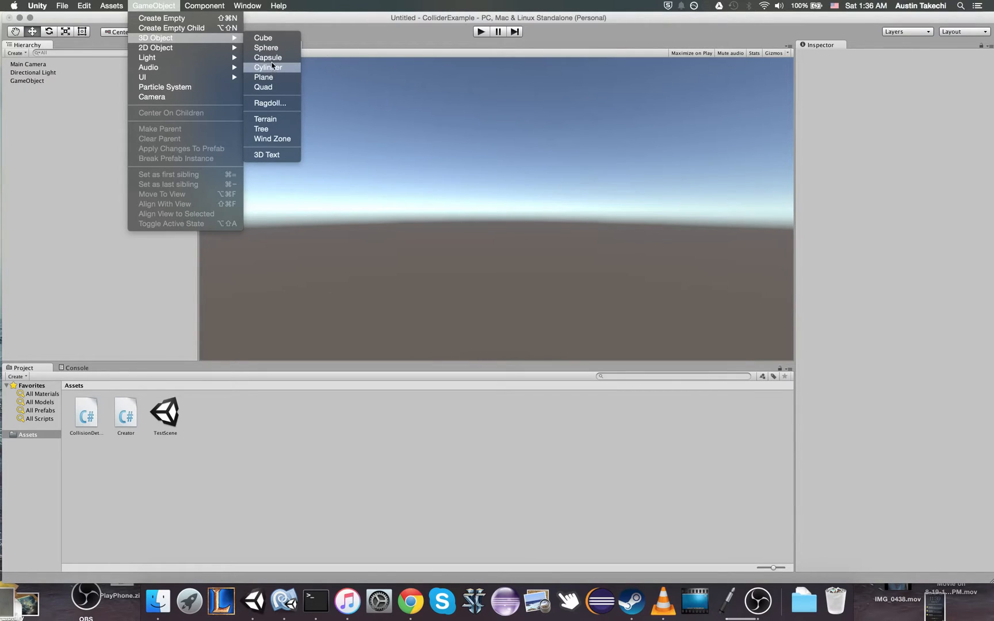
{"action": "left_click", "coordinate": [268, 67]}
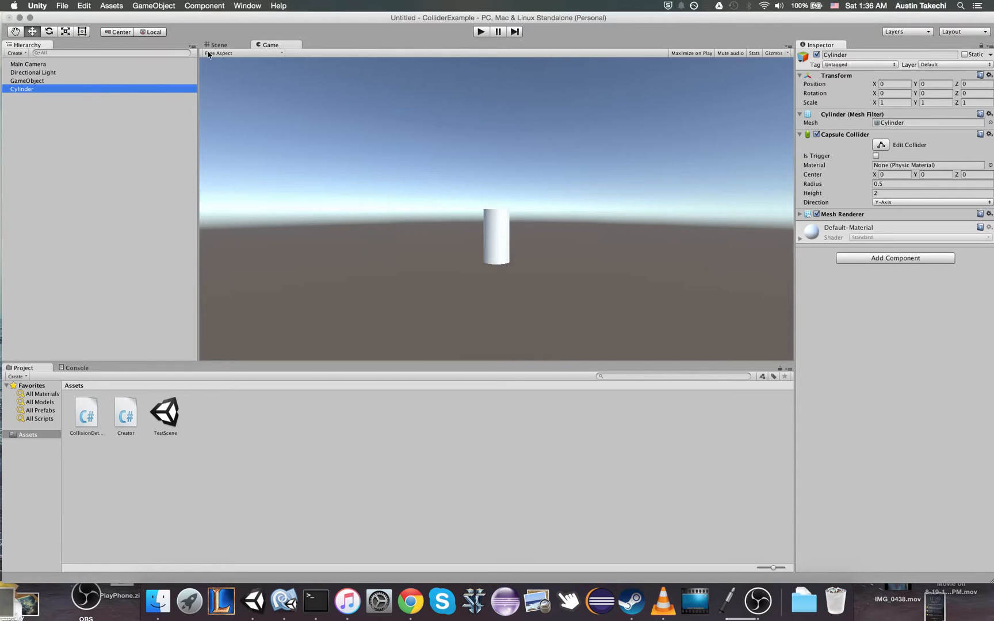
{"action": "left_click", "coordinate": [218, 45]}
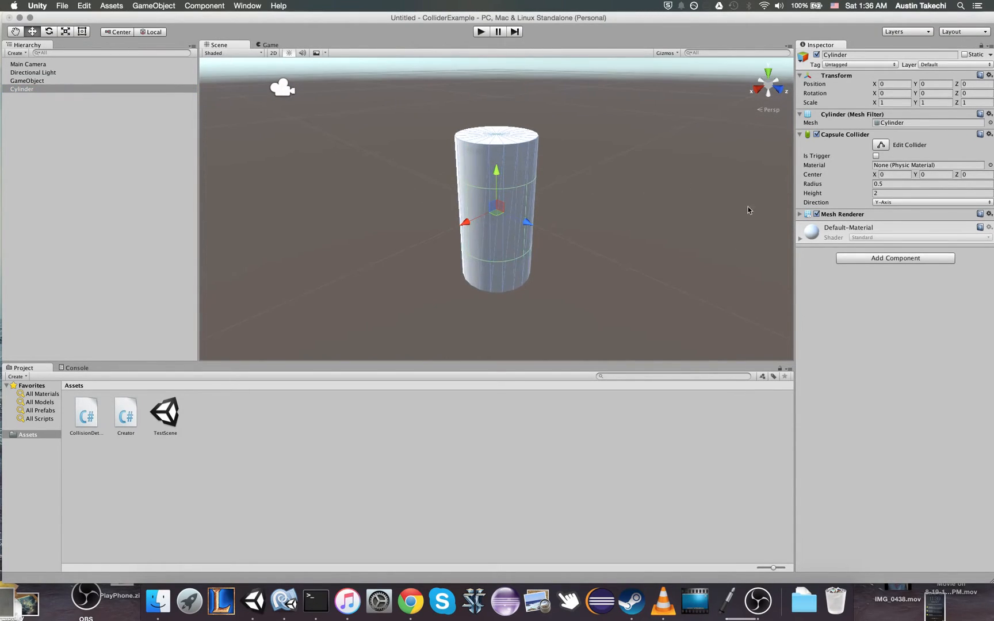
Create a new material asset with a red Albedo colour
{"action": "left_click", "coordinate": [18, 376]}
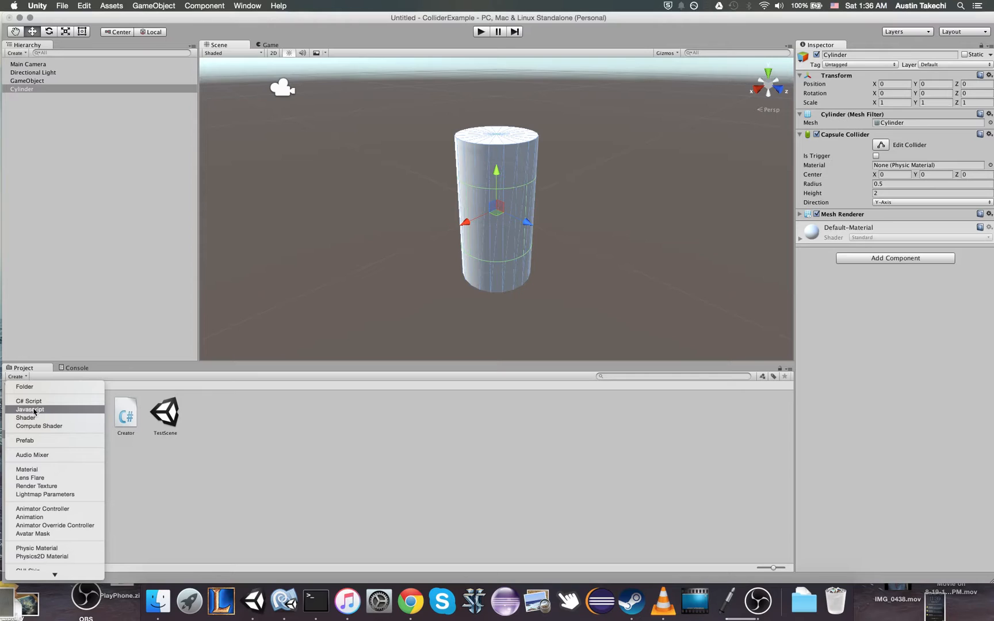
{"action": "left_click", "coordinate": [27, 470]}
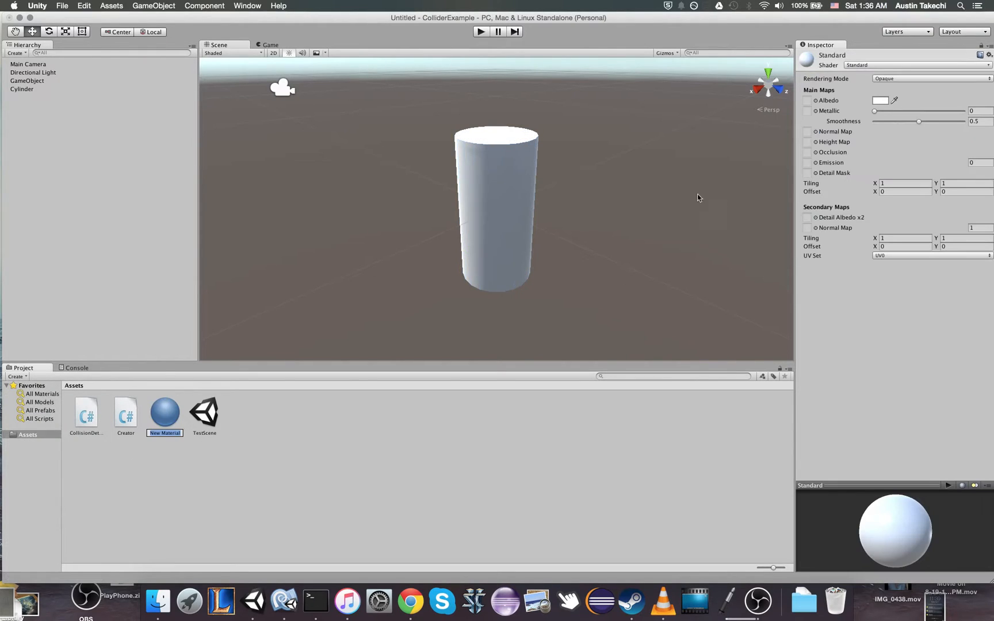
{"action": "left_click", "coordinate": [881, 100]}
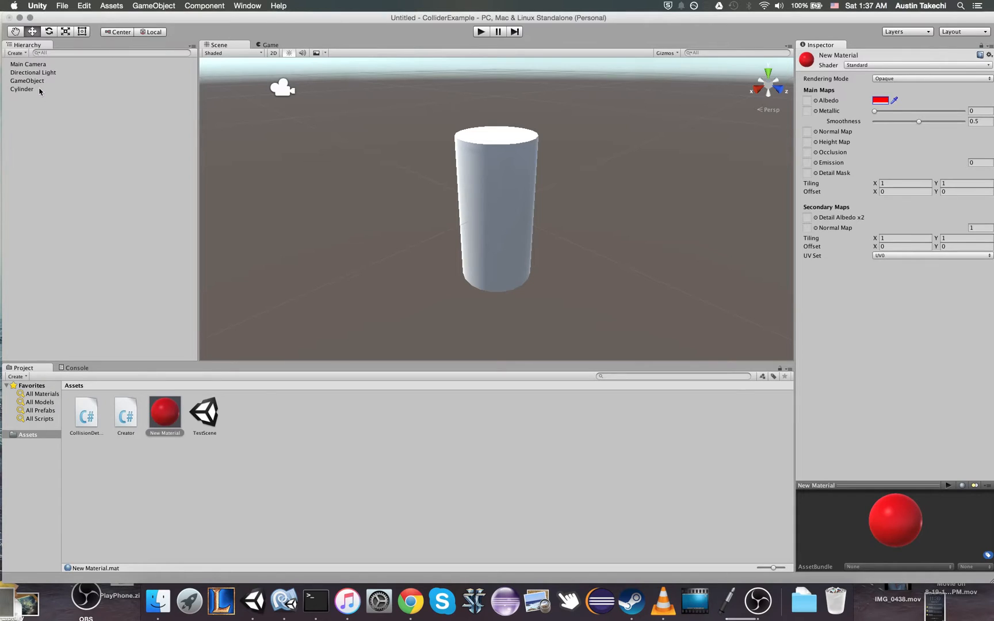
Apply the red material to the Cylinder and keep it selected for editing
{"action": "left_click", "coordinate": [22, 89]}
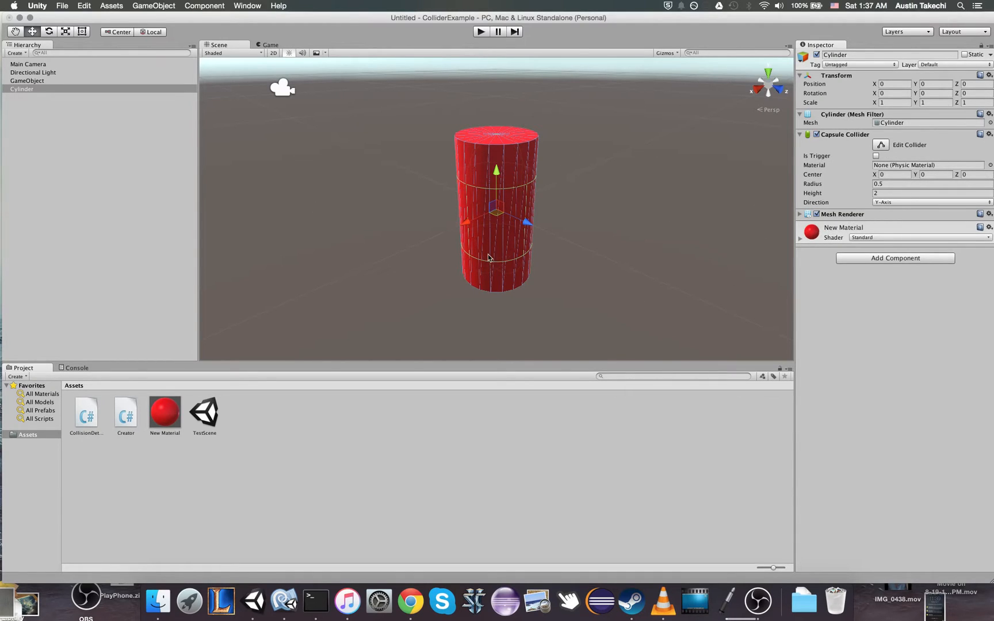
{"action": "left_click", "coordinate": [41, 159]}
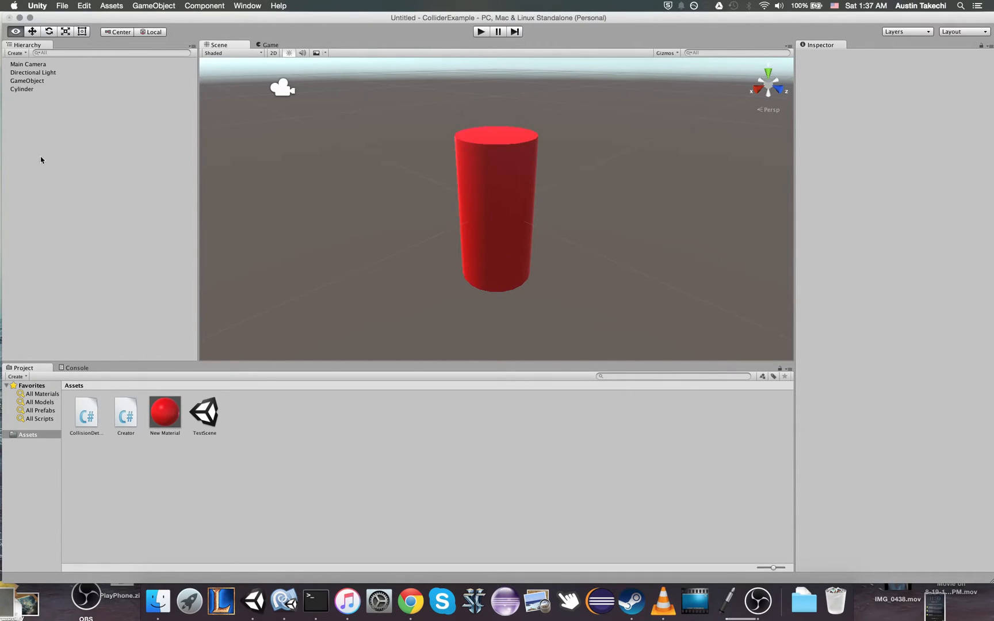
{"action": "left_click", "coordinate": [22, 89]}
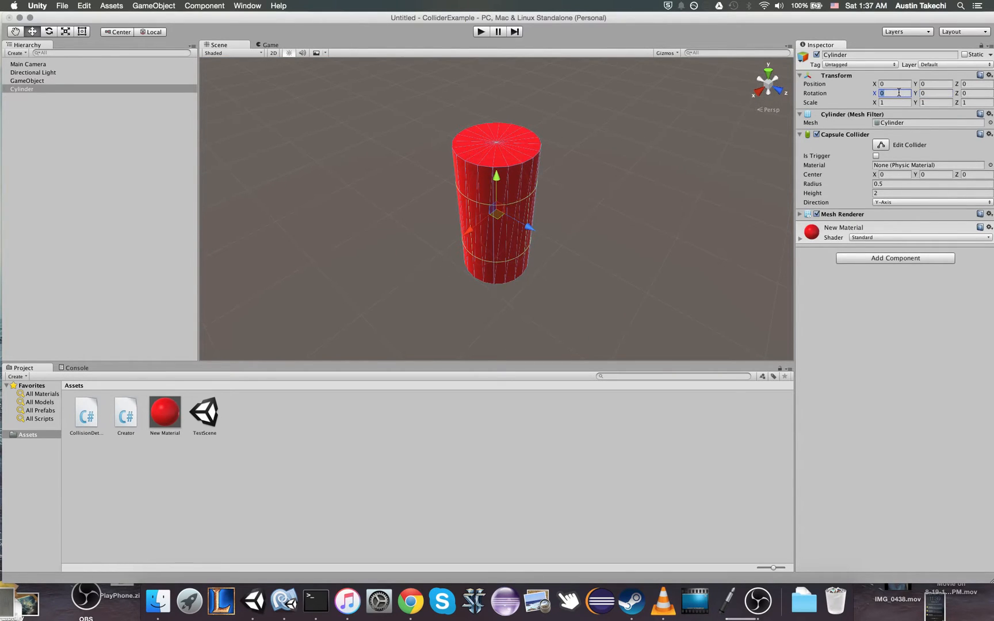
Set the cylinder's Rotation X to 50 in the Inspector Transform
{"action": "type", "text": "50"}
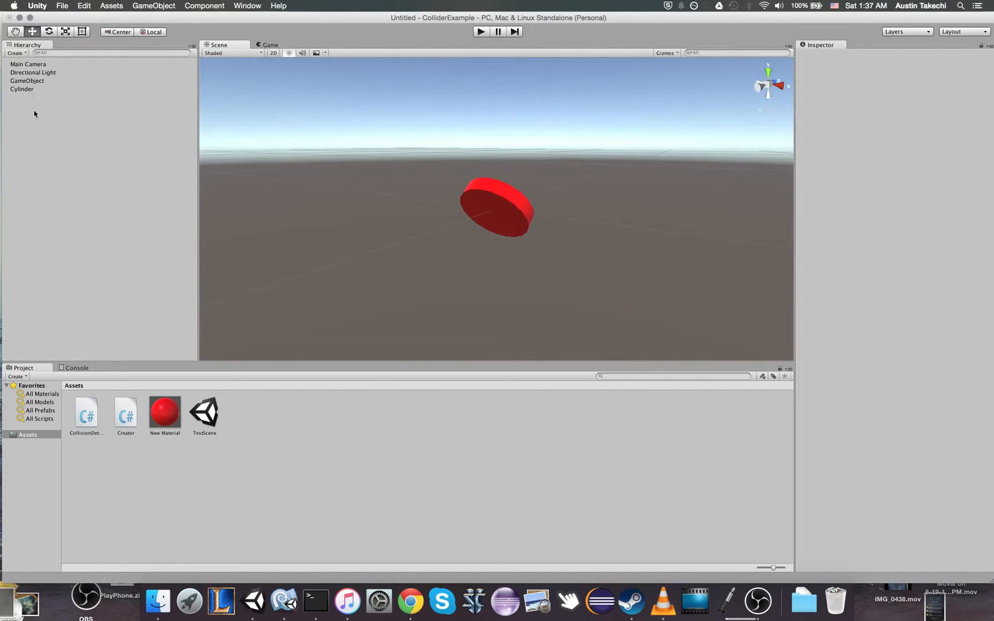
Create an empty prefab asset and fill it by dragging the Cylinder onto it
{"action": "left_click", "coordinate": [17, 376]}
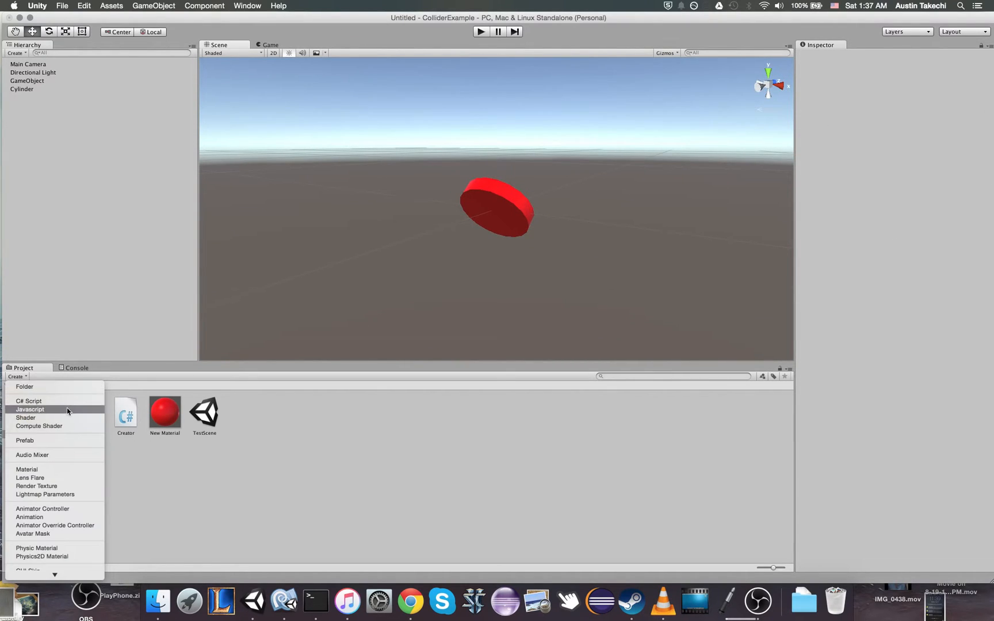
{"action": "mouse_move", "coordinate": [24, 387]}
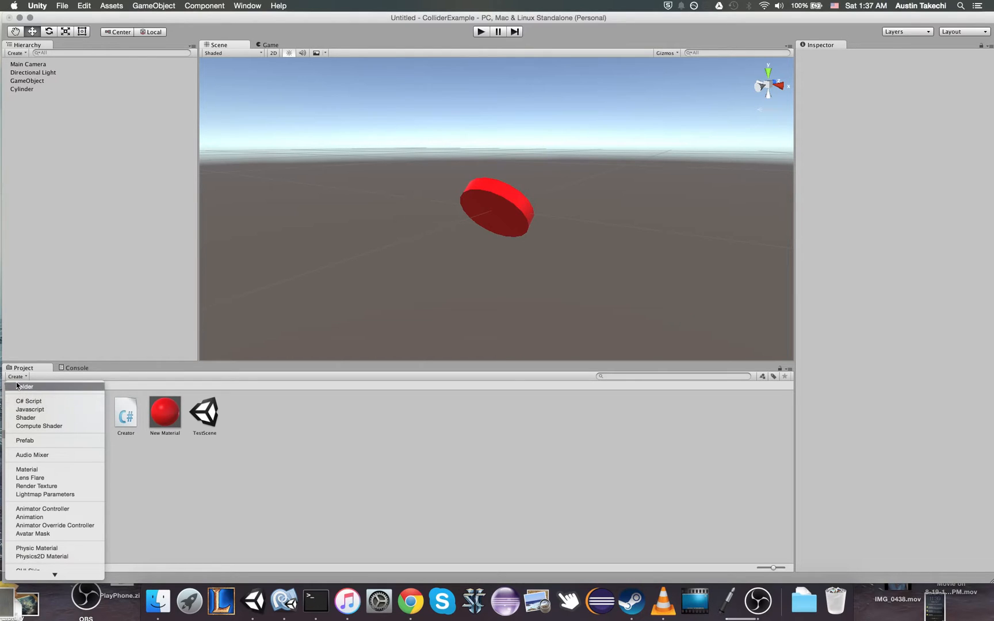
{"action": "mouse_move", "coordinate": [44, 442]}
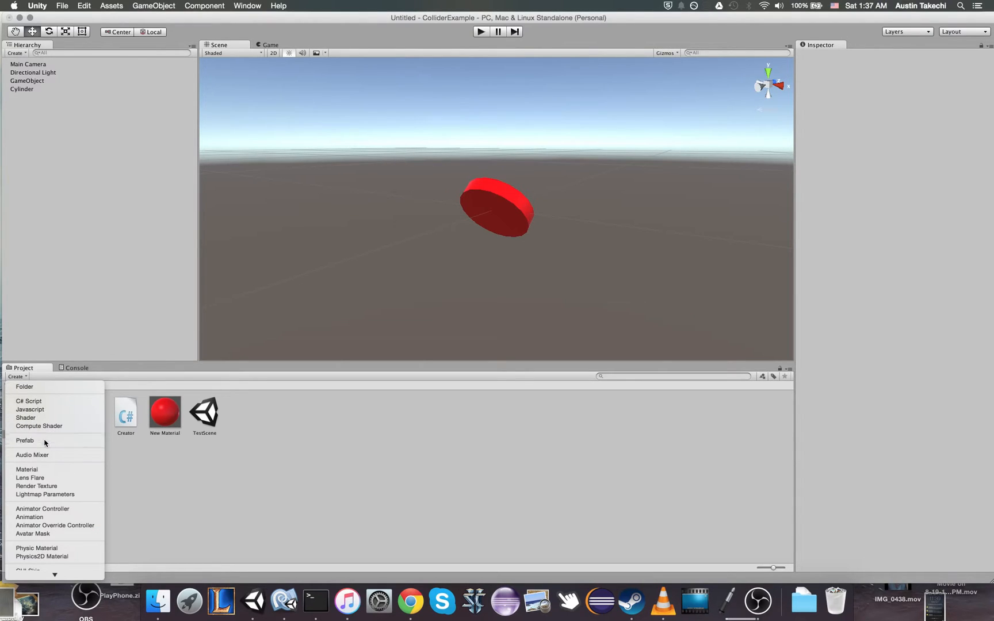
{"action": "left_click", "coordinate": [24, 440]}
{"action": "type", "text": "prefab"}
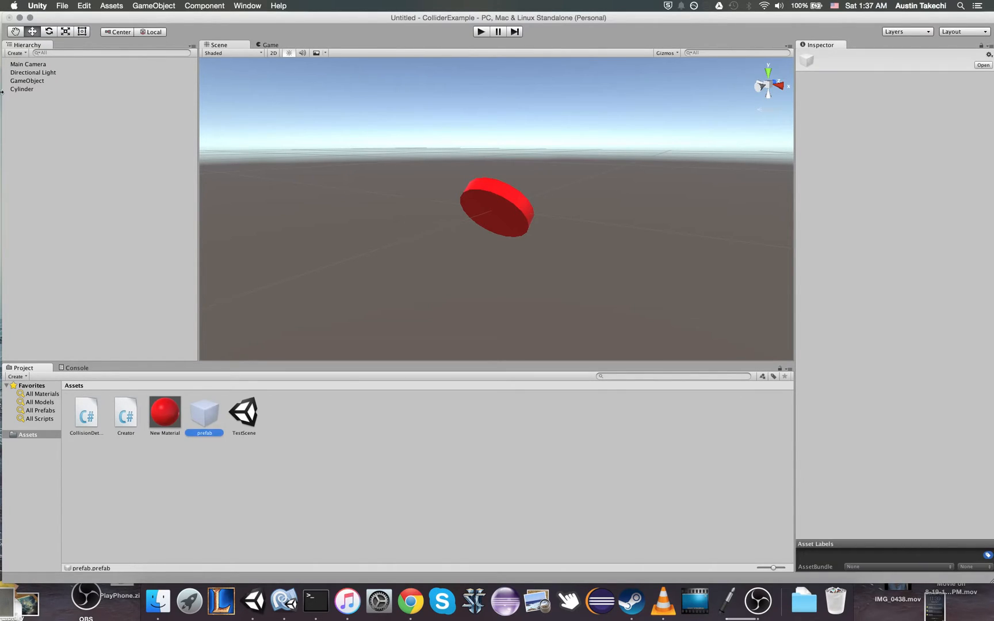
{"action": "left_click", "coordinate": [22, 88]}
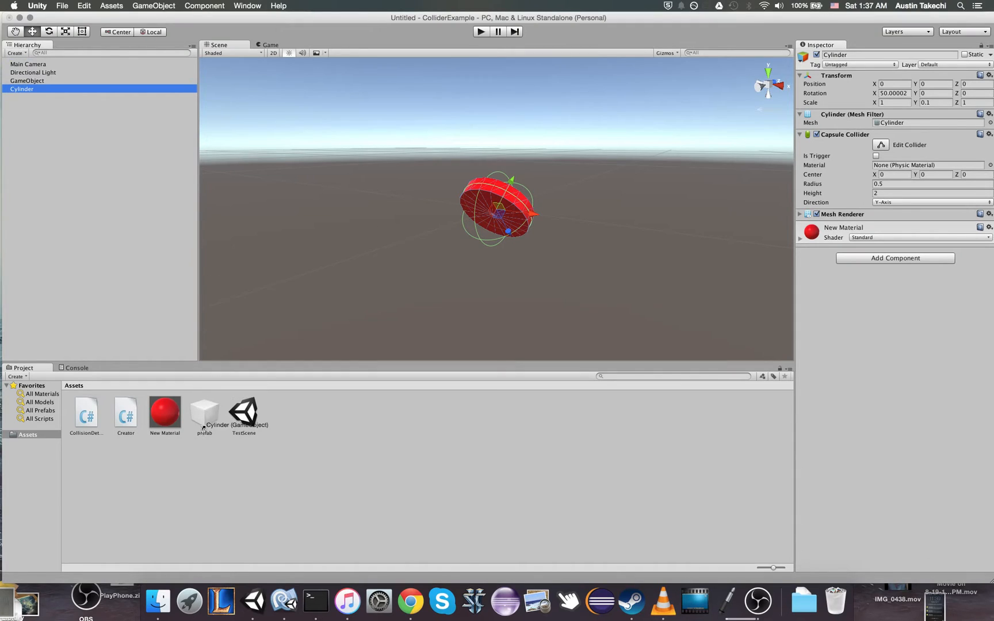
{"action": "left_click", "coordinate": [204, 412]}
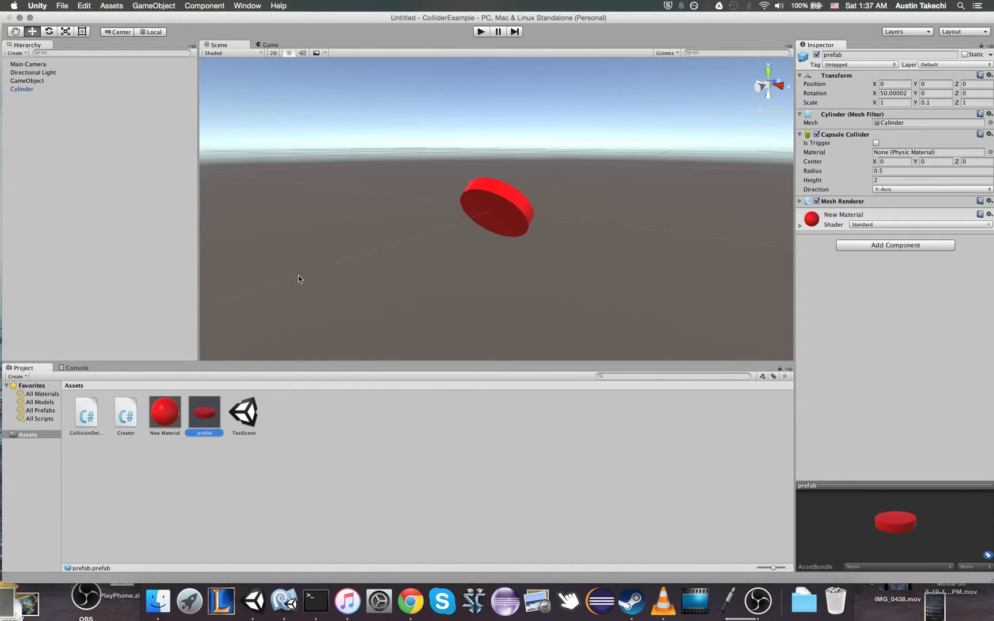
Delete the original Cylinder from the Hierarchy
{"action": "right_click", "coordinate": [21, 88]}
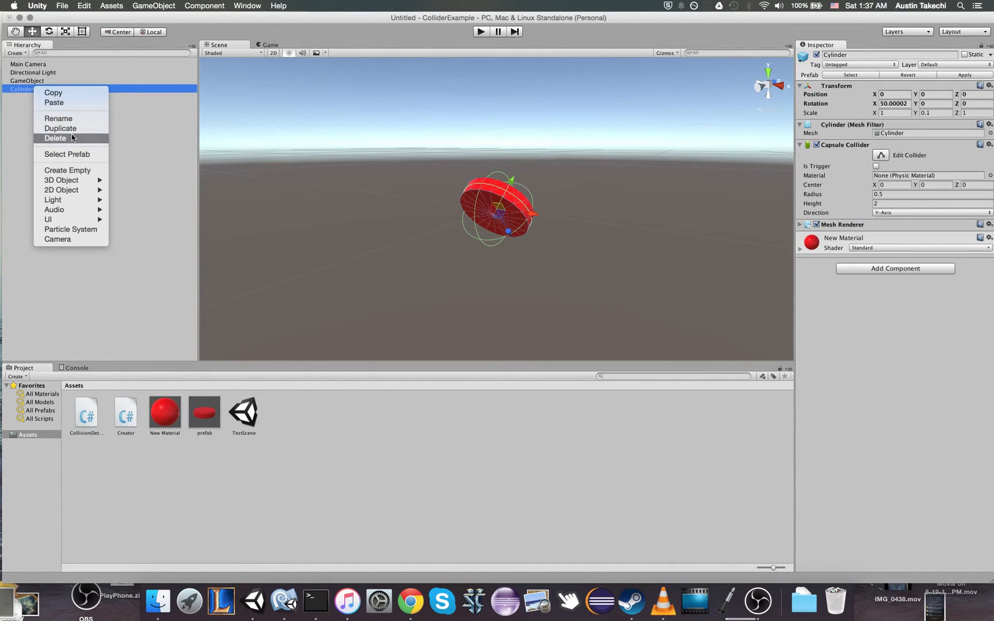
{"action": "left_click", "coordinate": [55, 138]}
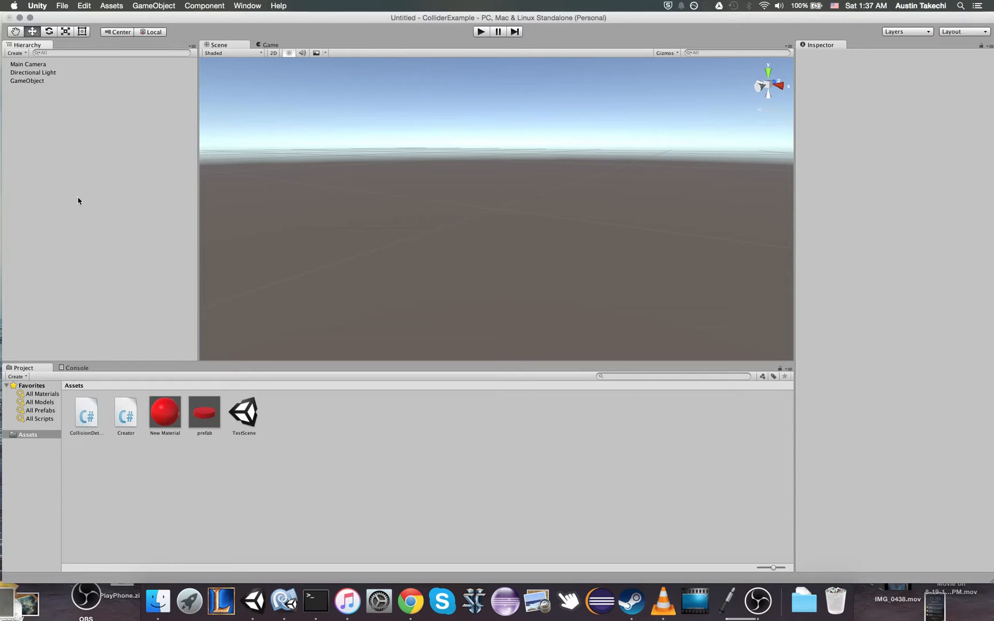
{"action": "mouse_move", "coordinate": [364, 315]}
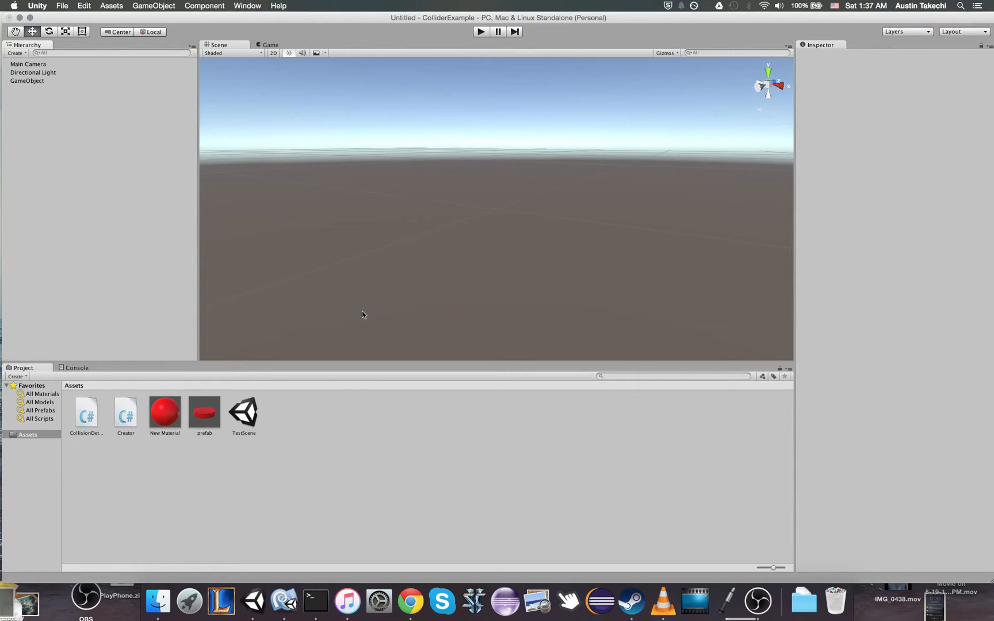
{"action": "left_click", "coordinate": [204, 412]}
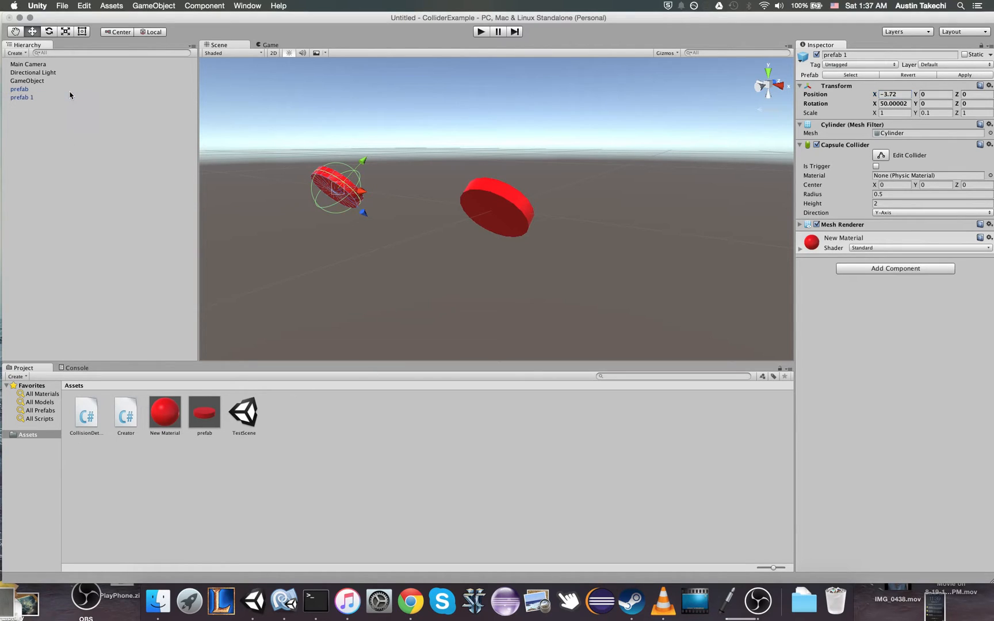
Select the placed red disk prefab instances and delete them
{"action": "left_click", "coordinate": [19, 88]}
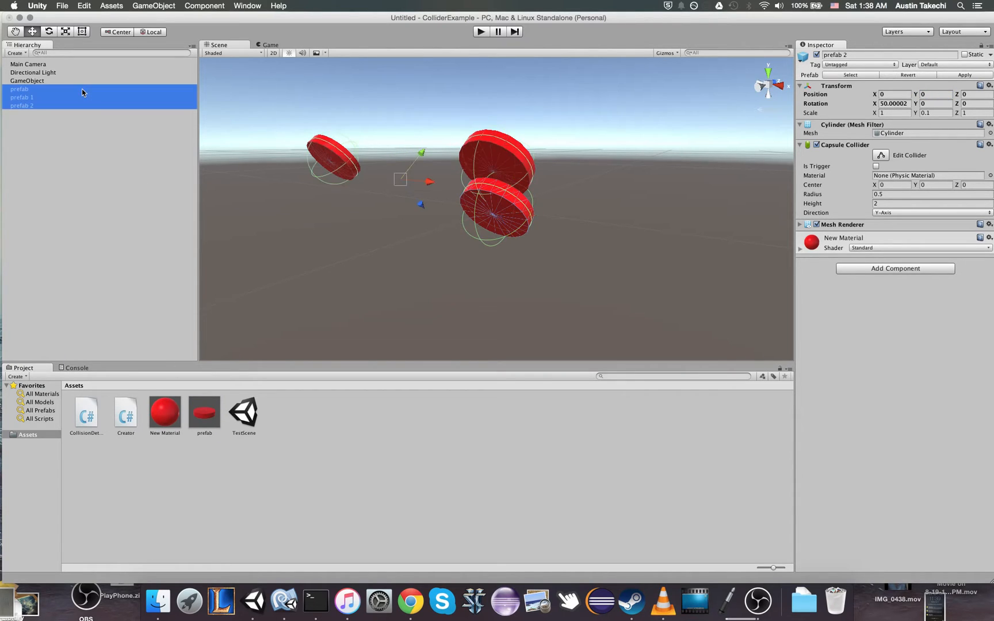
{"action": "key", "text": "Delete"}
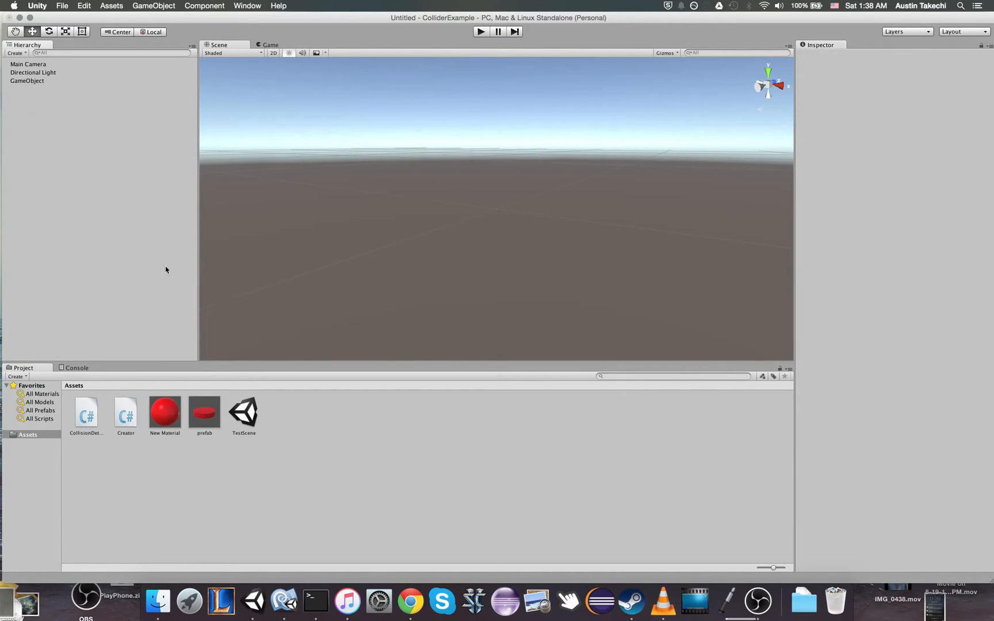
Add 'public GameObject prefab;' above CreatePrefab in Creator.cs
{"action": "left_click", "coordinate": [28, 80]}
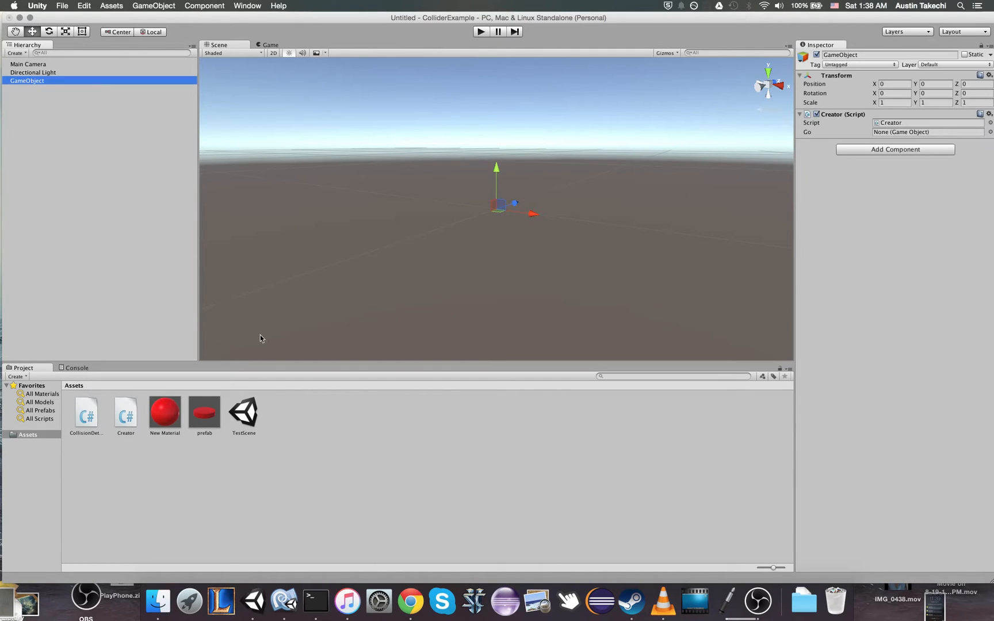
{"action": "mouse_move", "coordinate": [315, 600]}
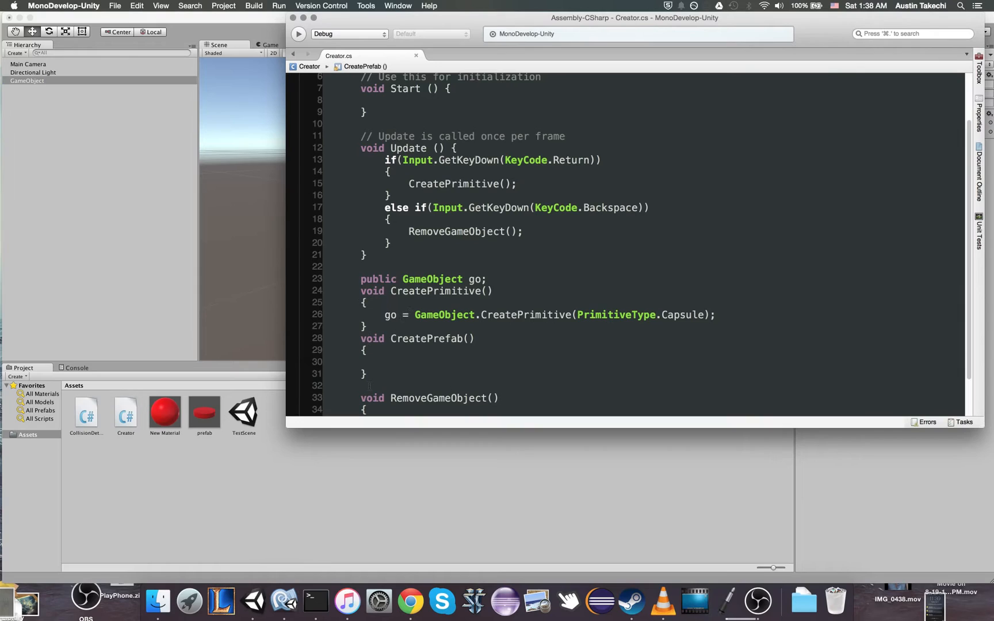
{"action": "left_click", "coordinate": [364, 302]}
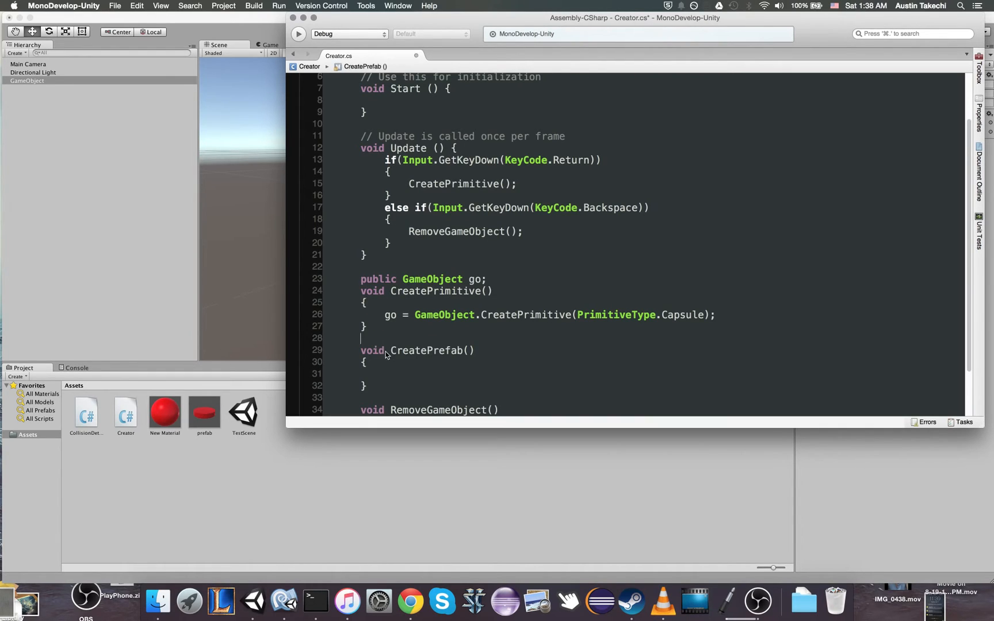
{"action": "type", "text": "public"}
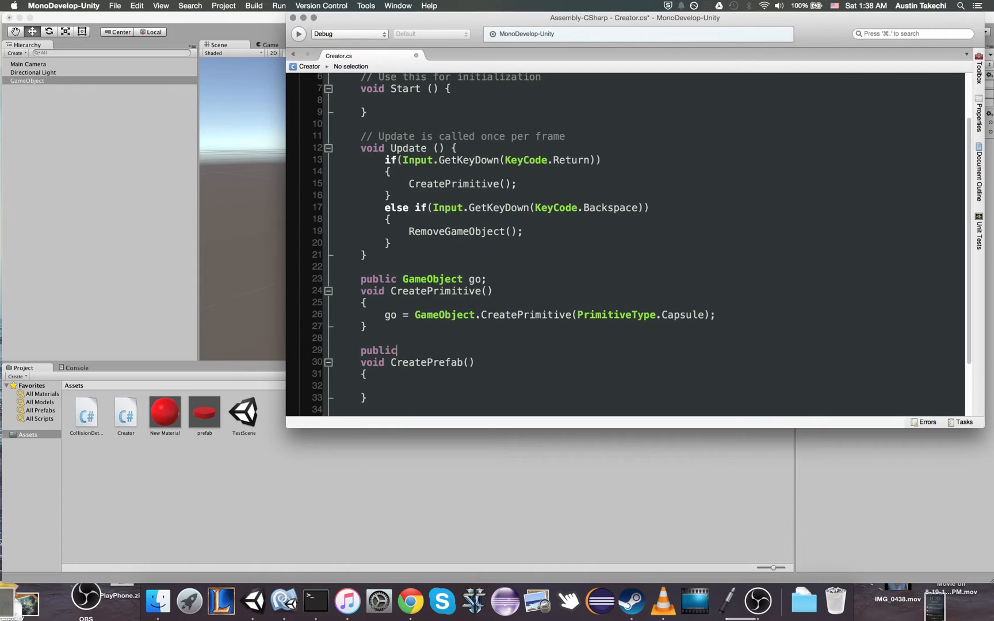
{"action": "type", "text": "GameObject"}
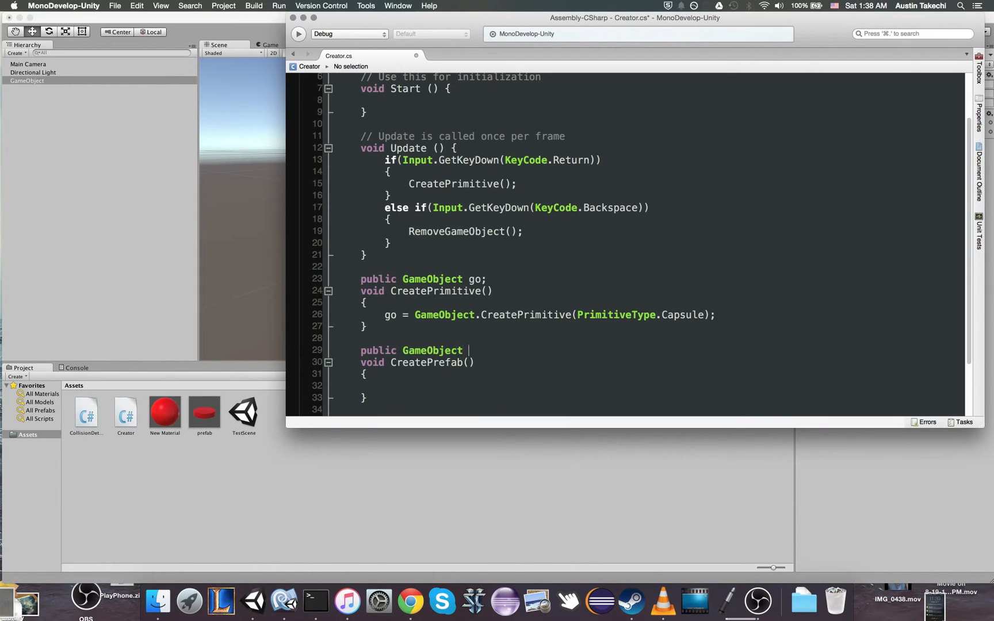
{"action": "type", "text": "prefab;"}
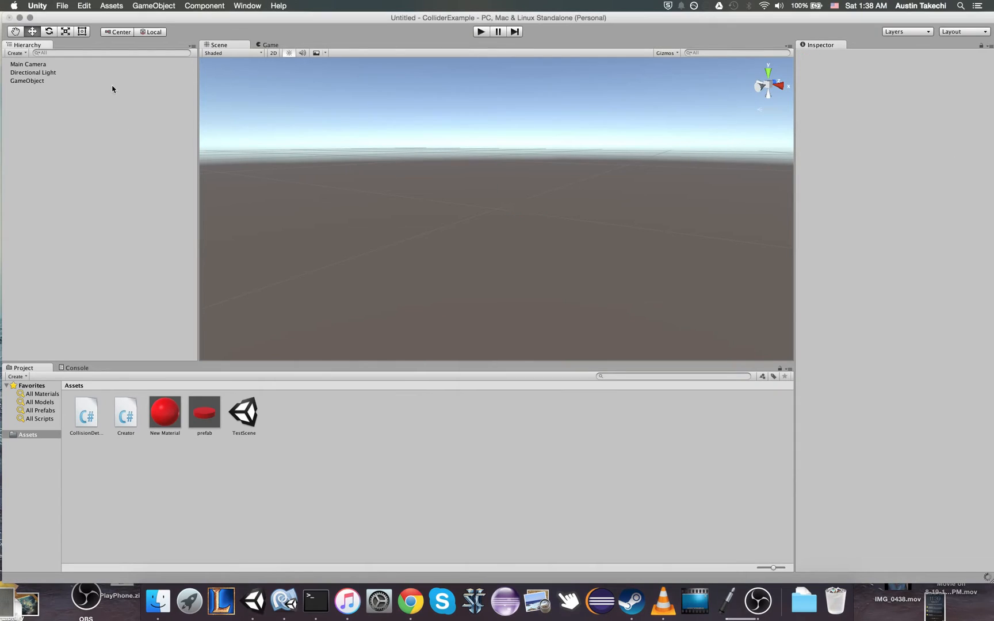
Drag the prefab asset into the Creator component's Prefab slot on GameObject
{"action": "left_click", "coordinate": [27, 80]}
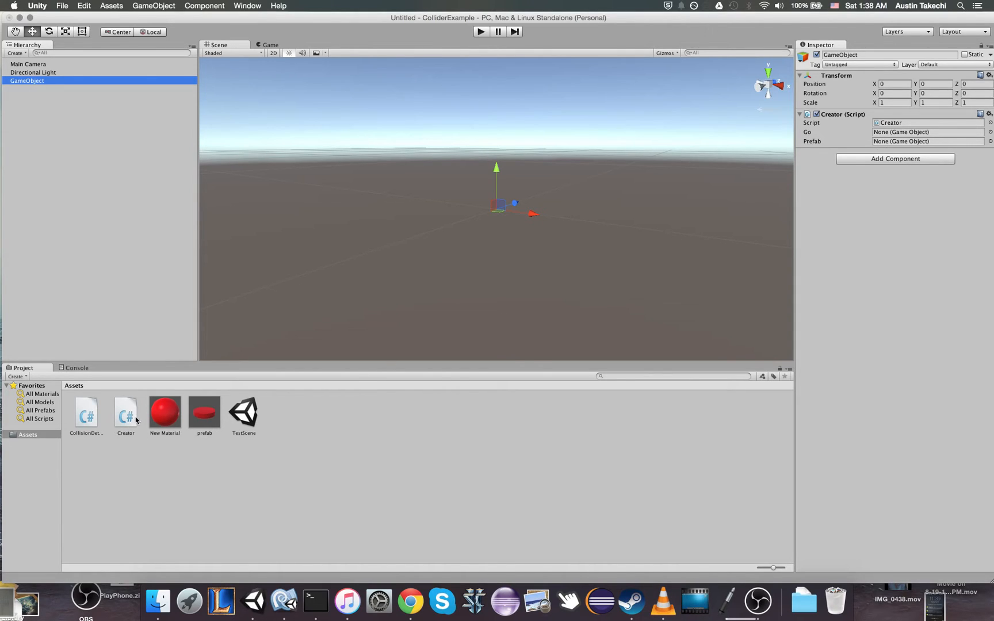
{"action": "left_click", "coordinate": [925, 140]}
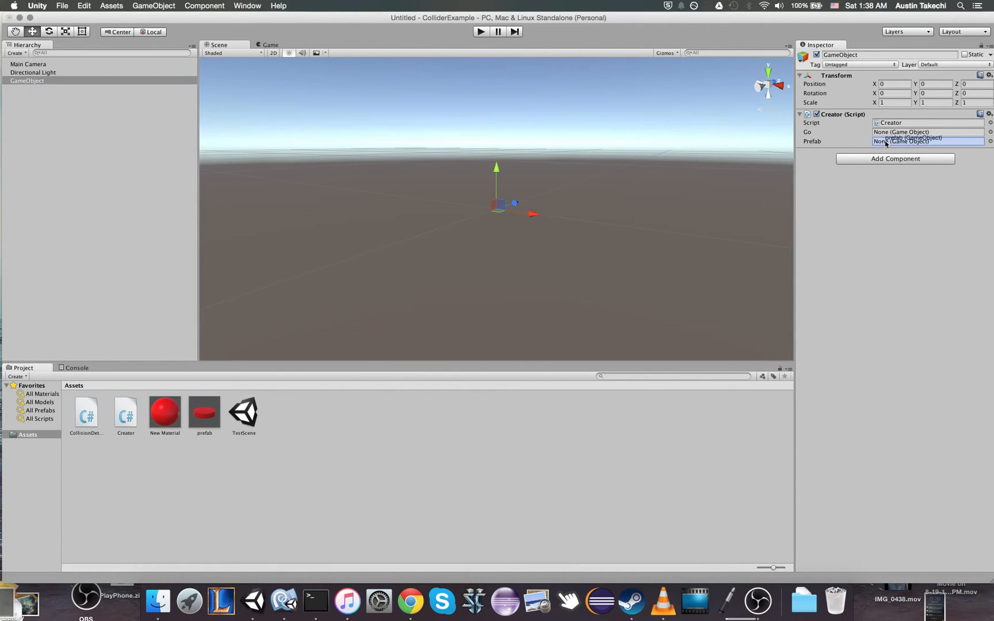
{"action": "left_click", "coordinate": [911, 138]}
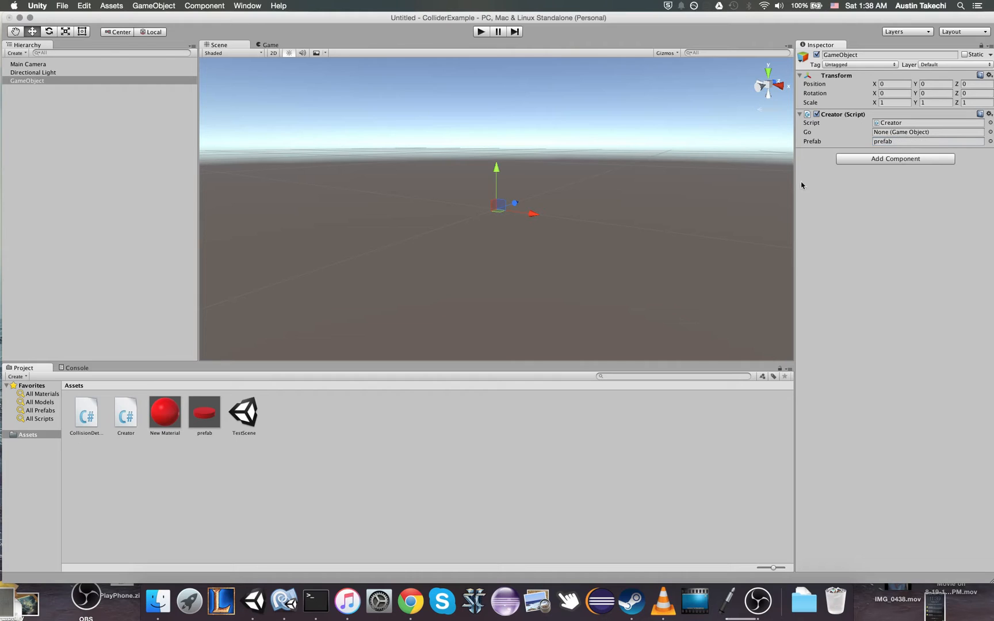
{"action": "mouse_move", "coordinate": [284, 601]}
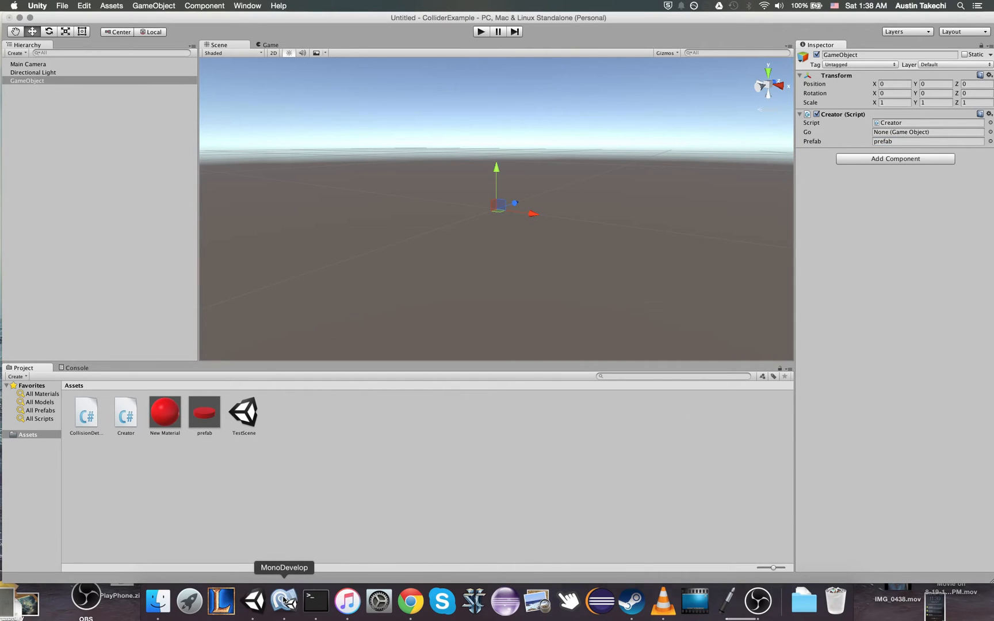
Return to the Creator script and search the Unity Scripting API docs for Instantiate
{"action": "left_click", "coordinate": [283, 599]}
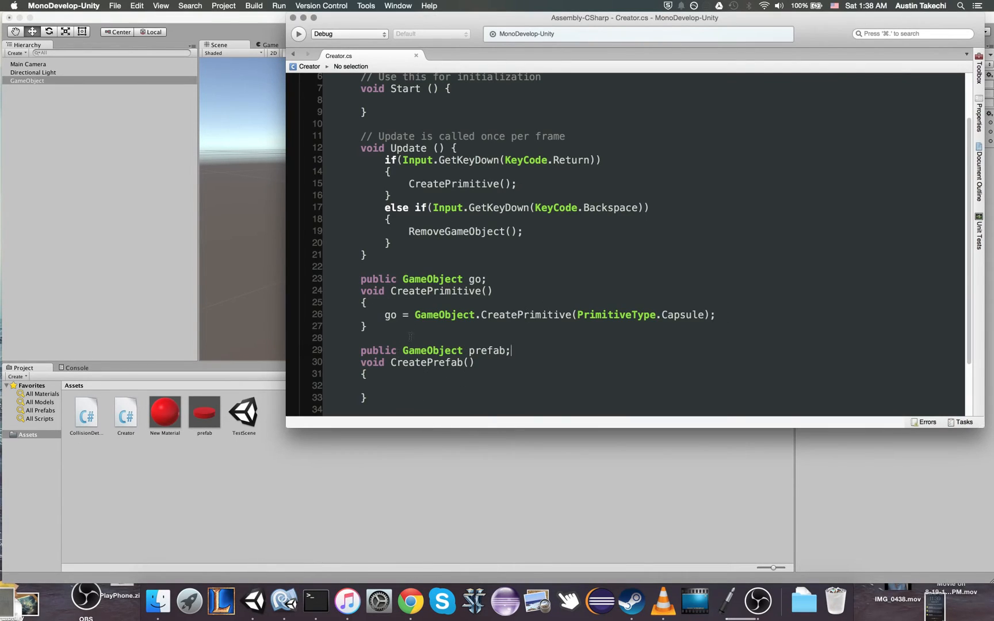
{"action": "scroll", "scroll_direction": "down", "scroll_amount": 3}
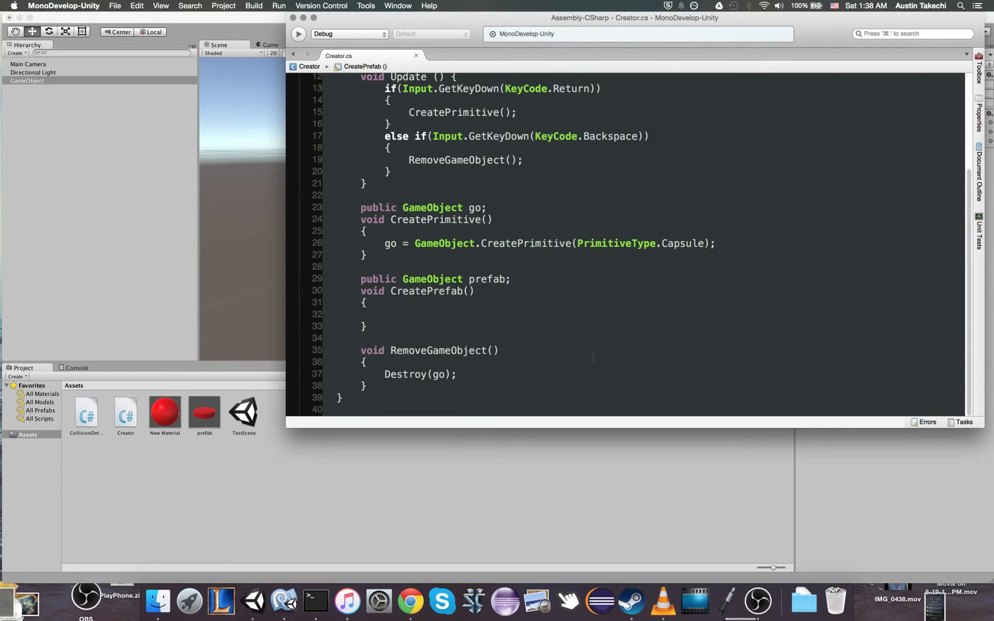
{"action": "type", "text": "Inta"}
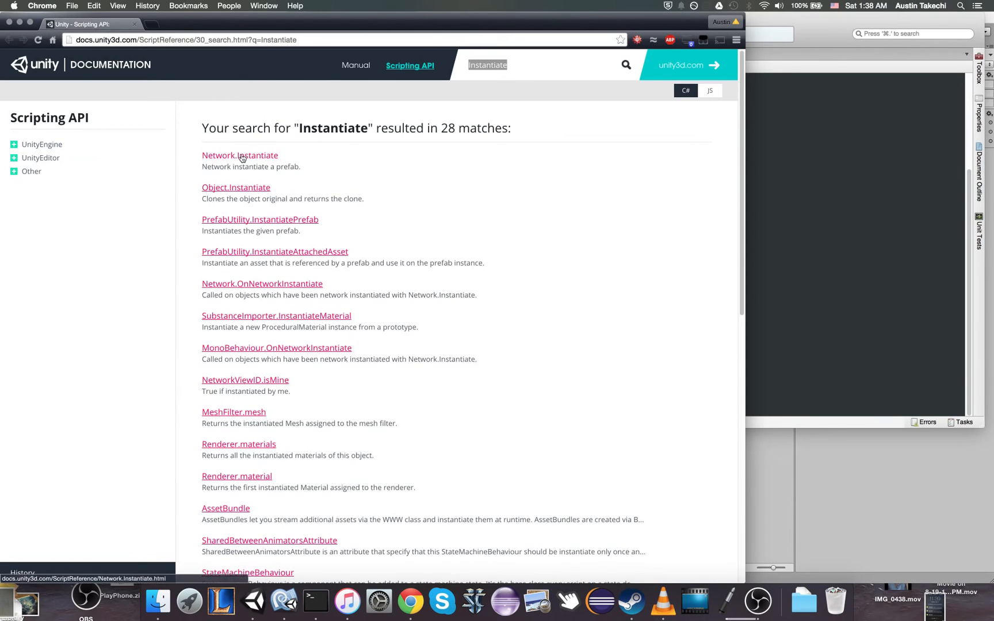
Read the Object.Instantiate reference page, go back to the results and reopen it
{"action": "left_click", "coordinate": [236, 188]}
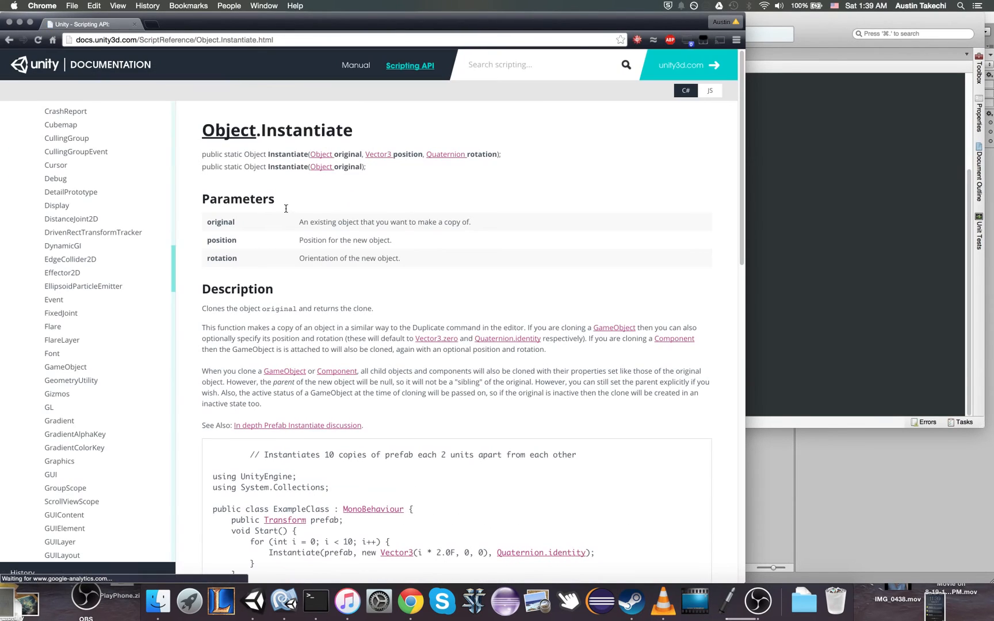
{"action": "right_click", "coordinate": [729, 250]}
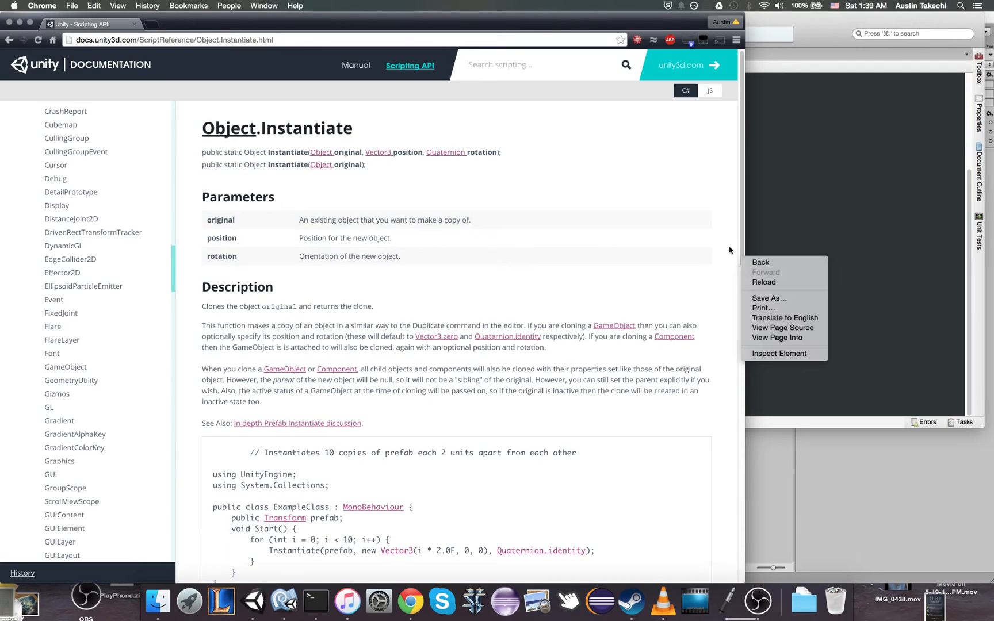
{"action": "left_click", "coordinate": [624, 64]}
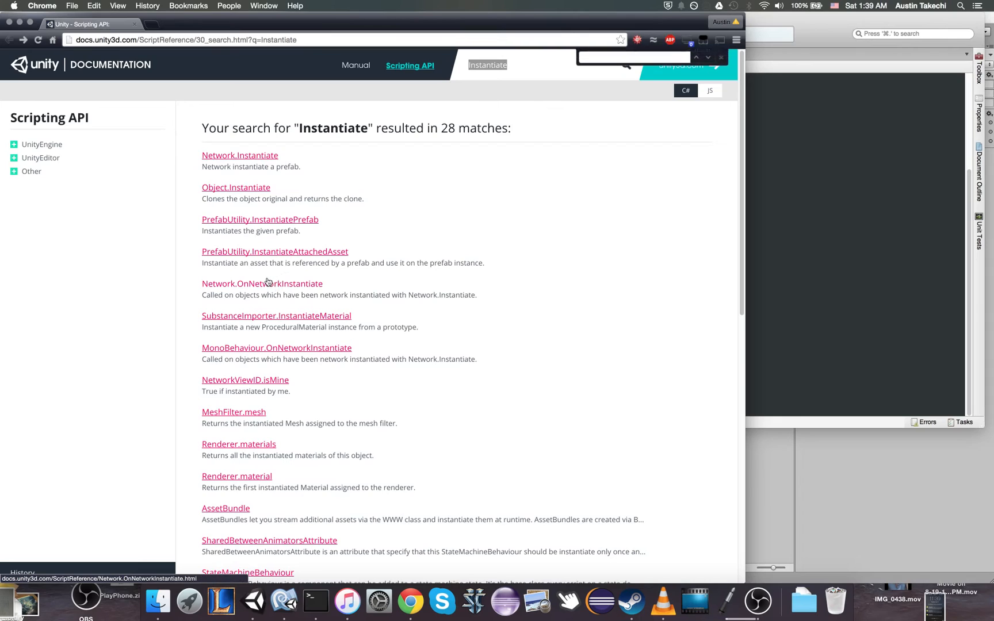
{"action": "type", "text": "gameobj"}
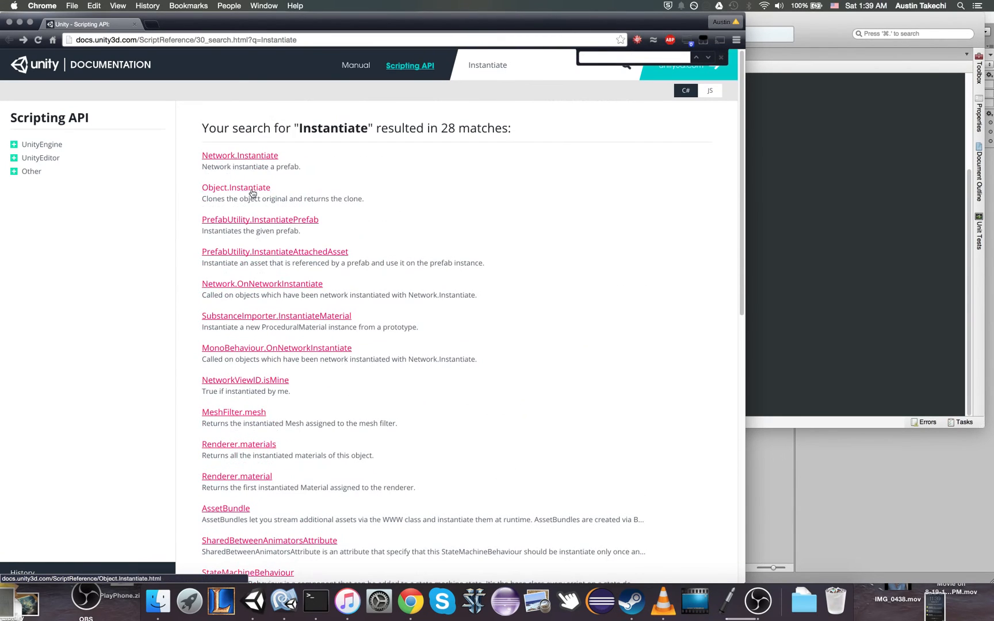
{"action": "left_click", "coordinate": [235, 188]}
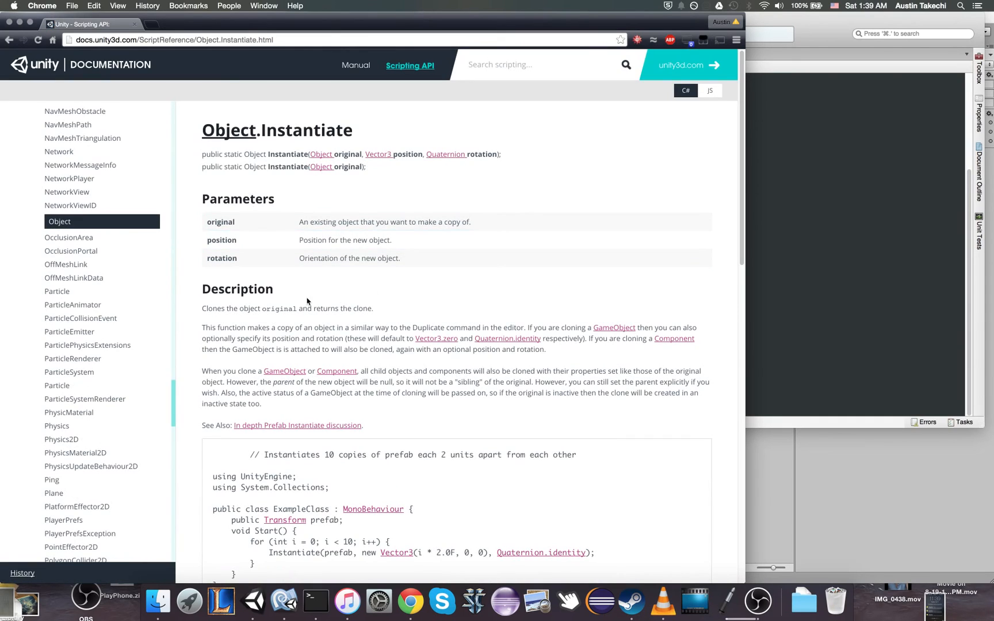
{"action": "mouse_move", "coordinate": [320, 155]}
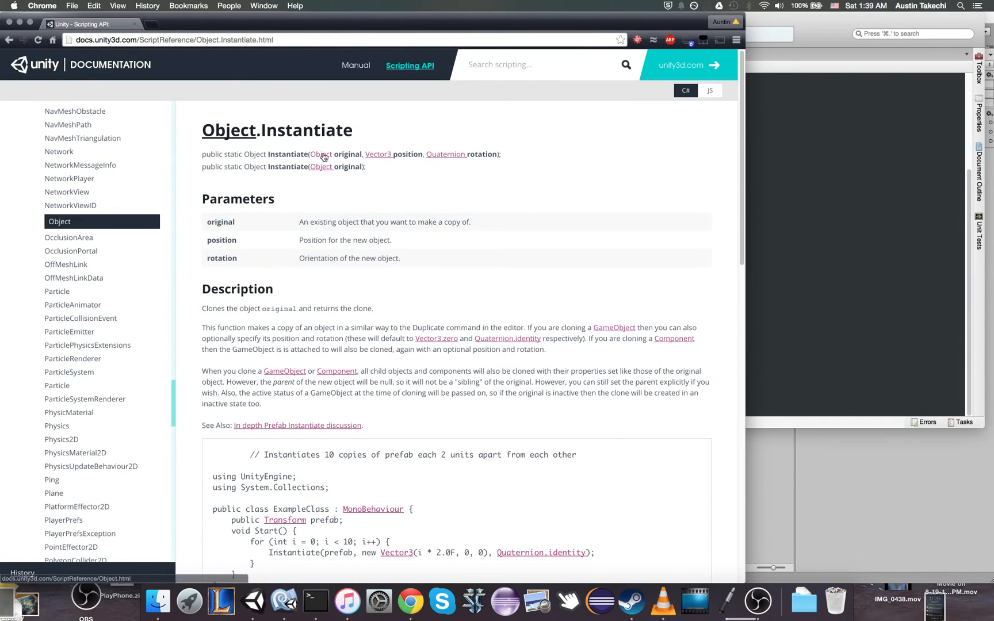
{"action": "mouse_move", "coordinate": [414, 164]}
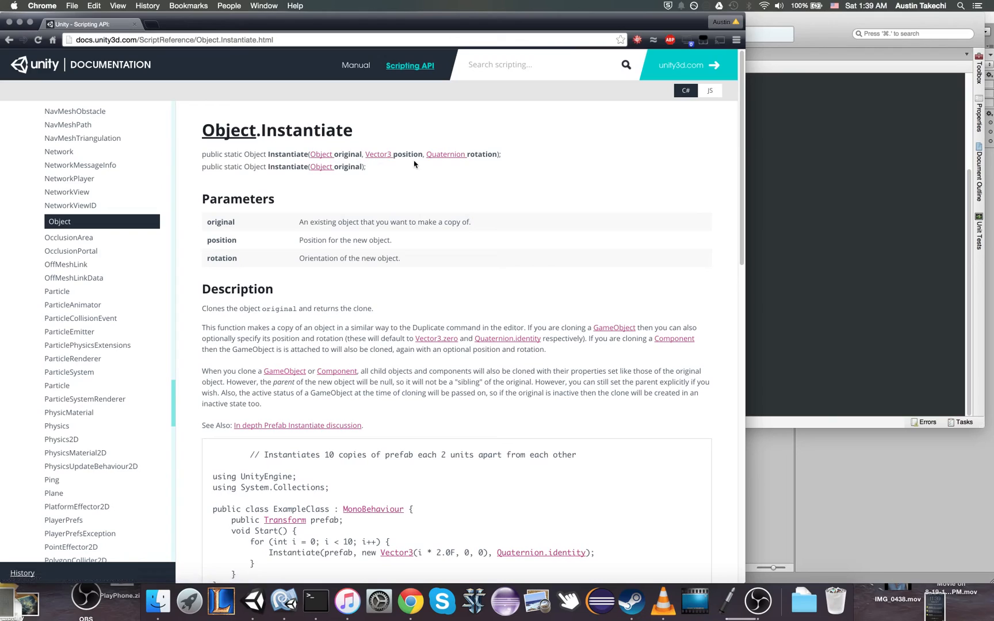
{"action": "mouse_move", "coordinate": [472, 158]}
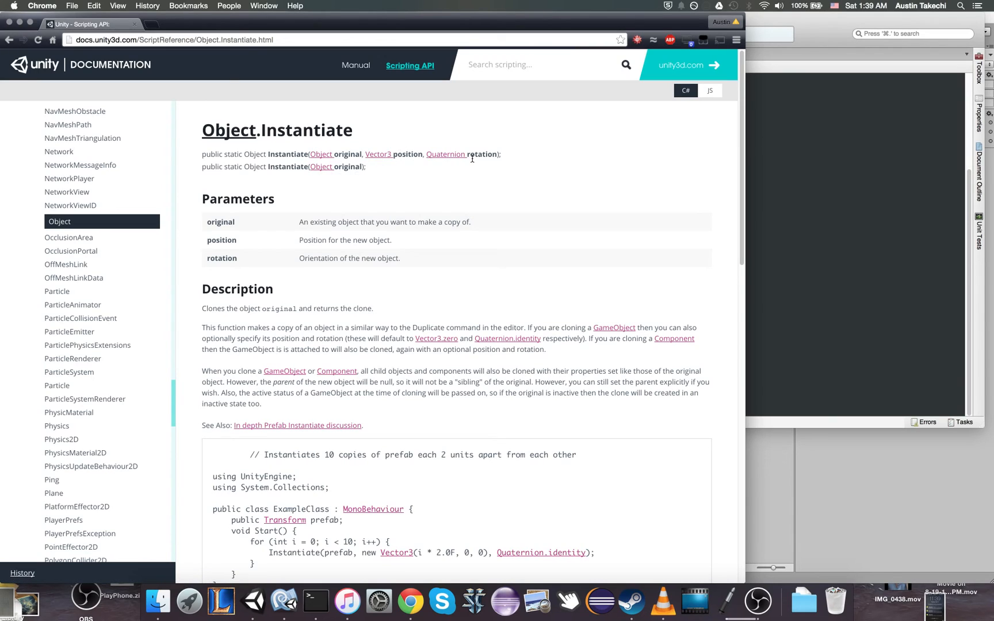
{"action": "mouse_move", "coordinate": [114, 23]}
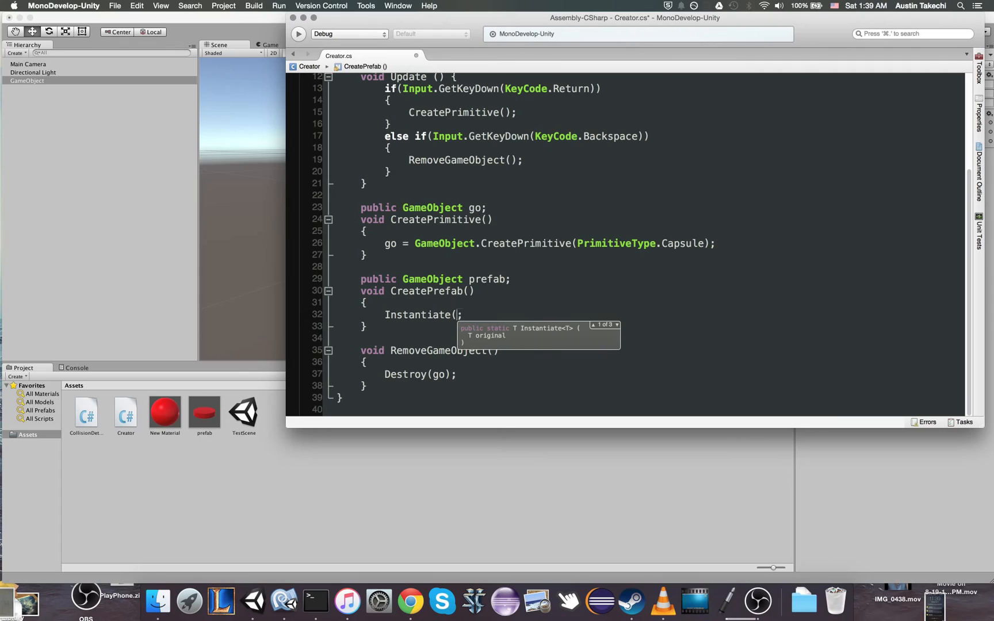
Complete Instantiate(prefab) in CreatePrefab and have Update's Return branch call CreatePrefab
{"action": "type", "text": "prea"}
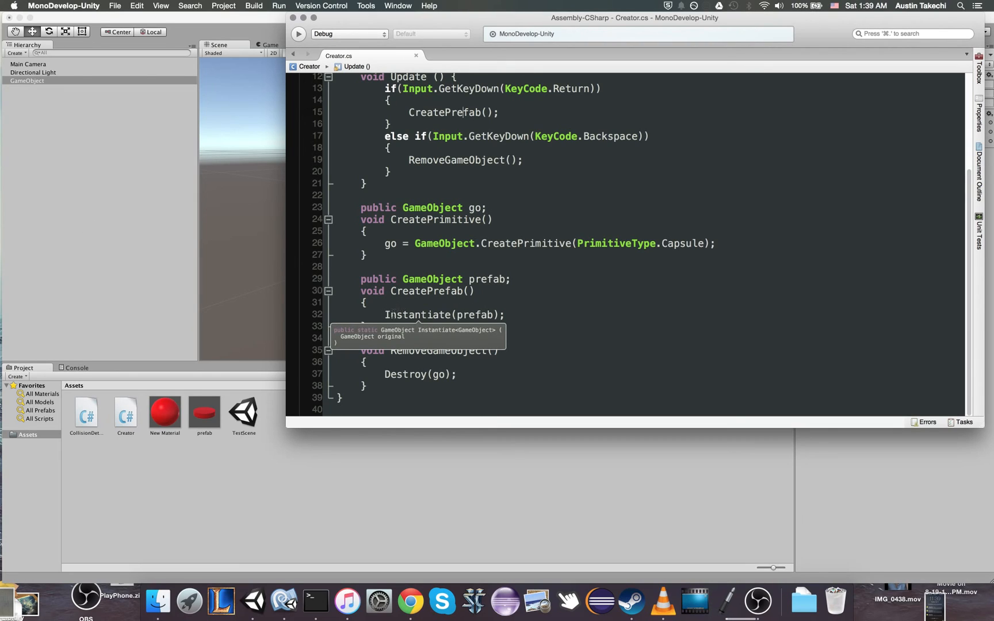
{"action": "type", "text": "go ="}
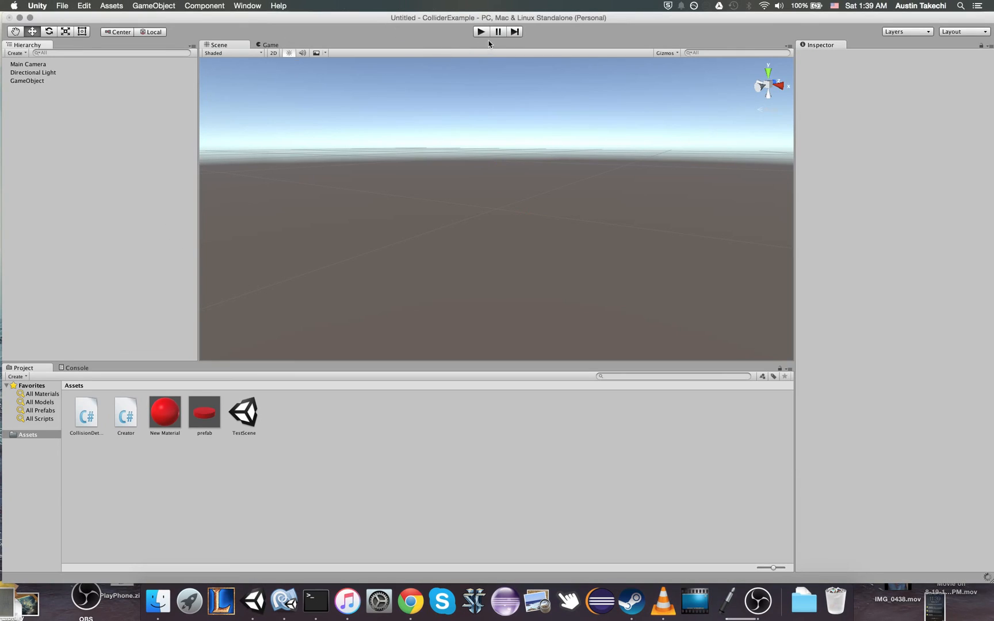
Play the scene and press Return in the Game view to spawn a prefab(Clone)
{"action": "left_click", "coordinate": [480, 33]}
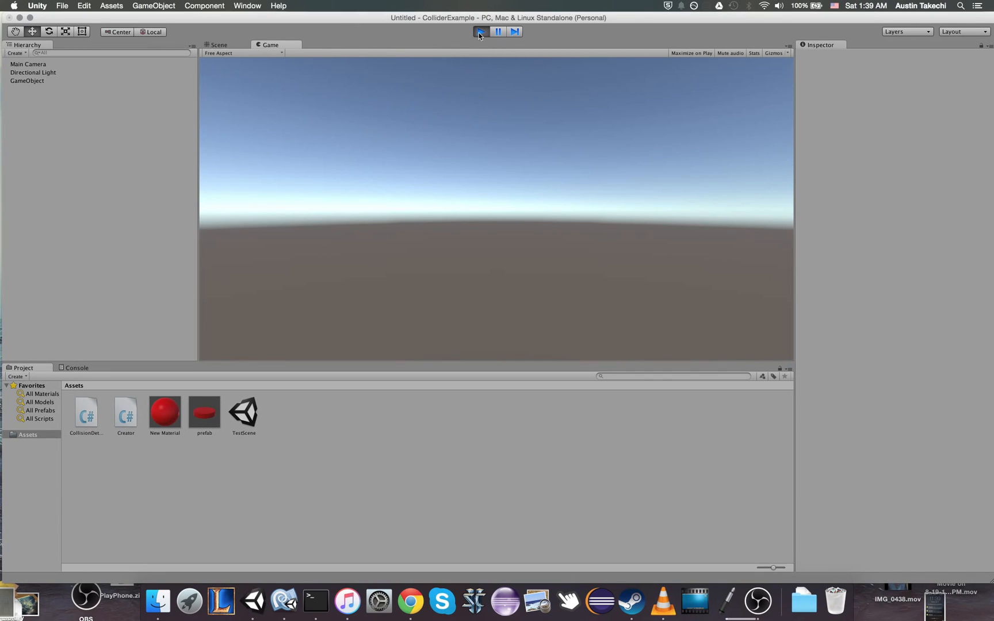
{"action": "left_click", "coordinate": [480, 32]}
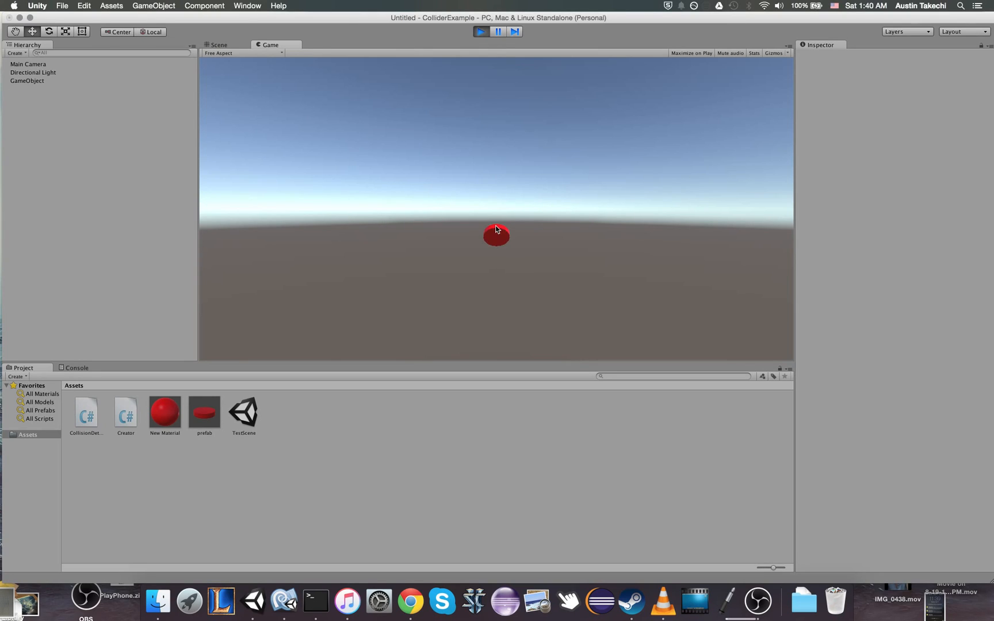
{"action": "left_click", "coordinate": [479, 32]}
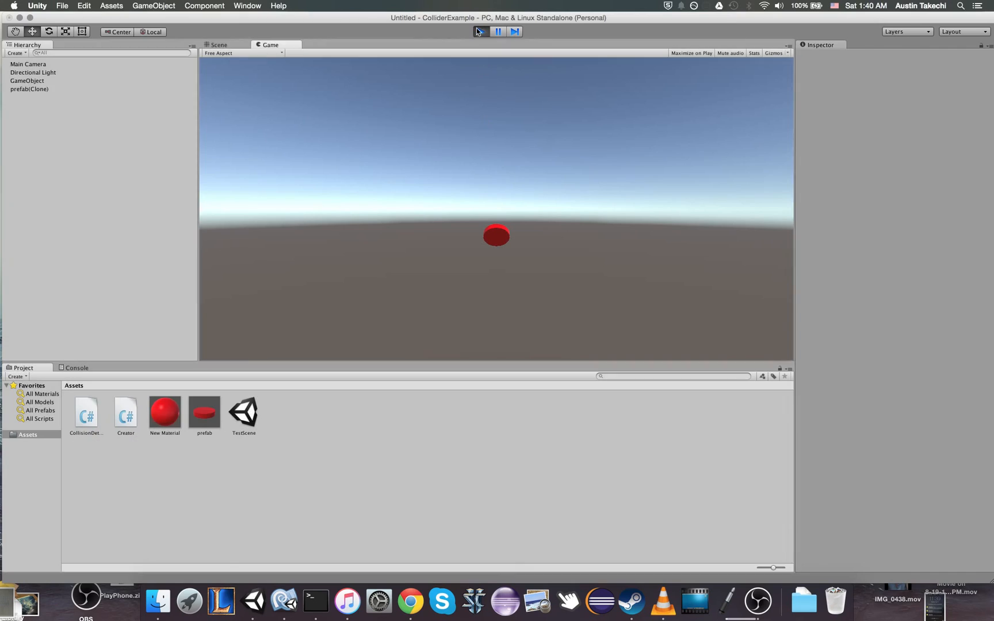